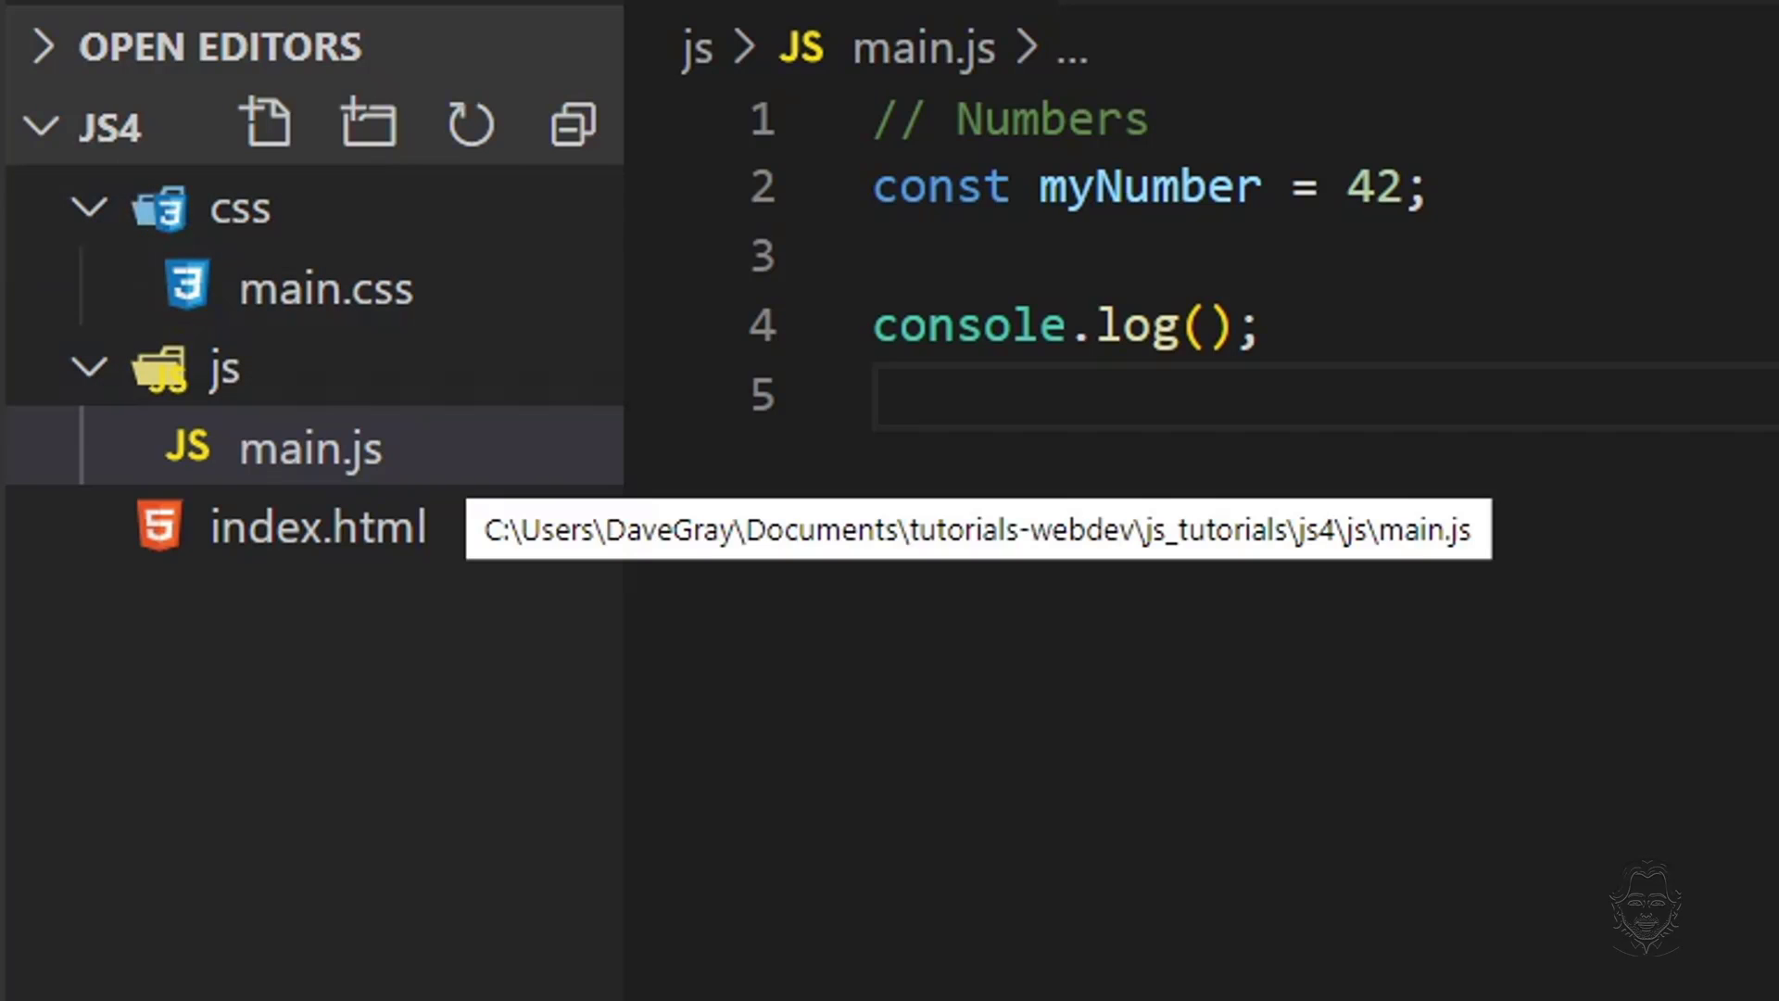
# Close the Explorer sidebar so main.js fills the editor beside the DevTools console.
pyautogui.click(308, 445)
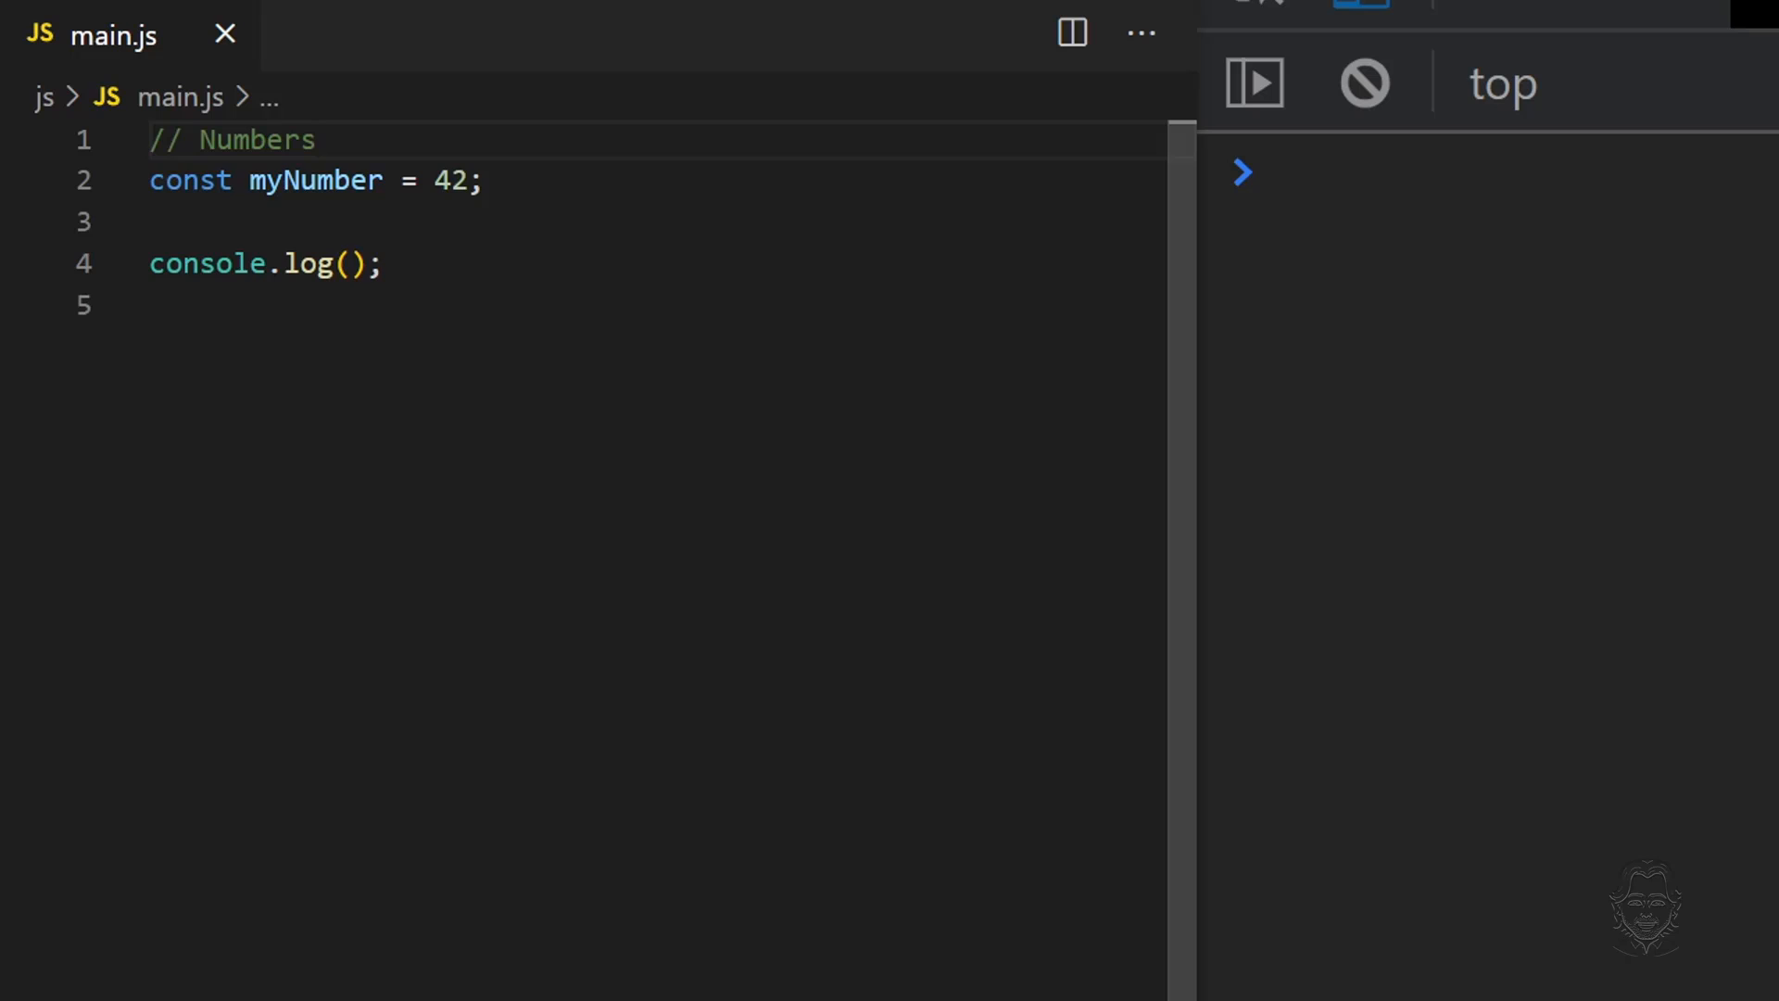
# Add the comment '// An integer is a whole number.' and log myNumber, printing 42.
pyautogui.write('// An integer is a whole number.')
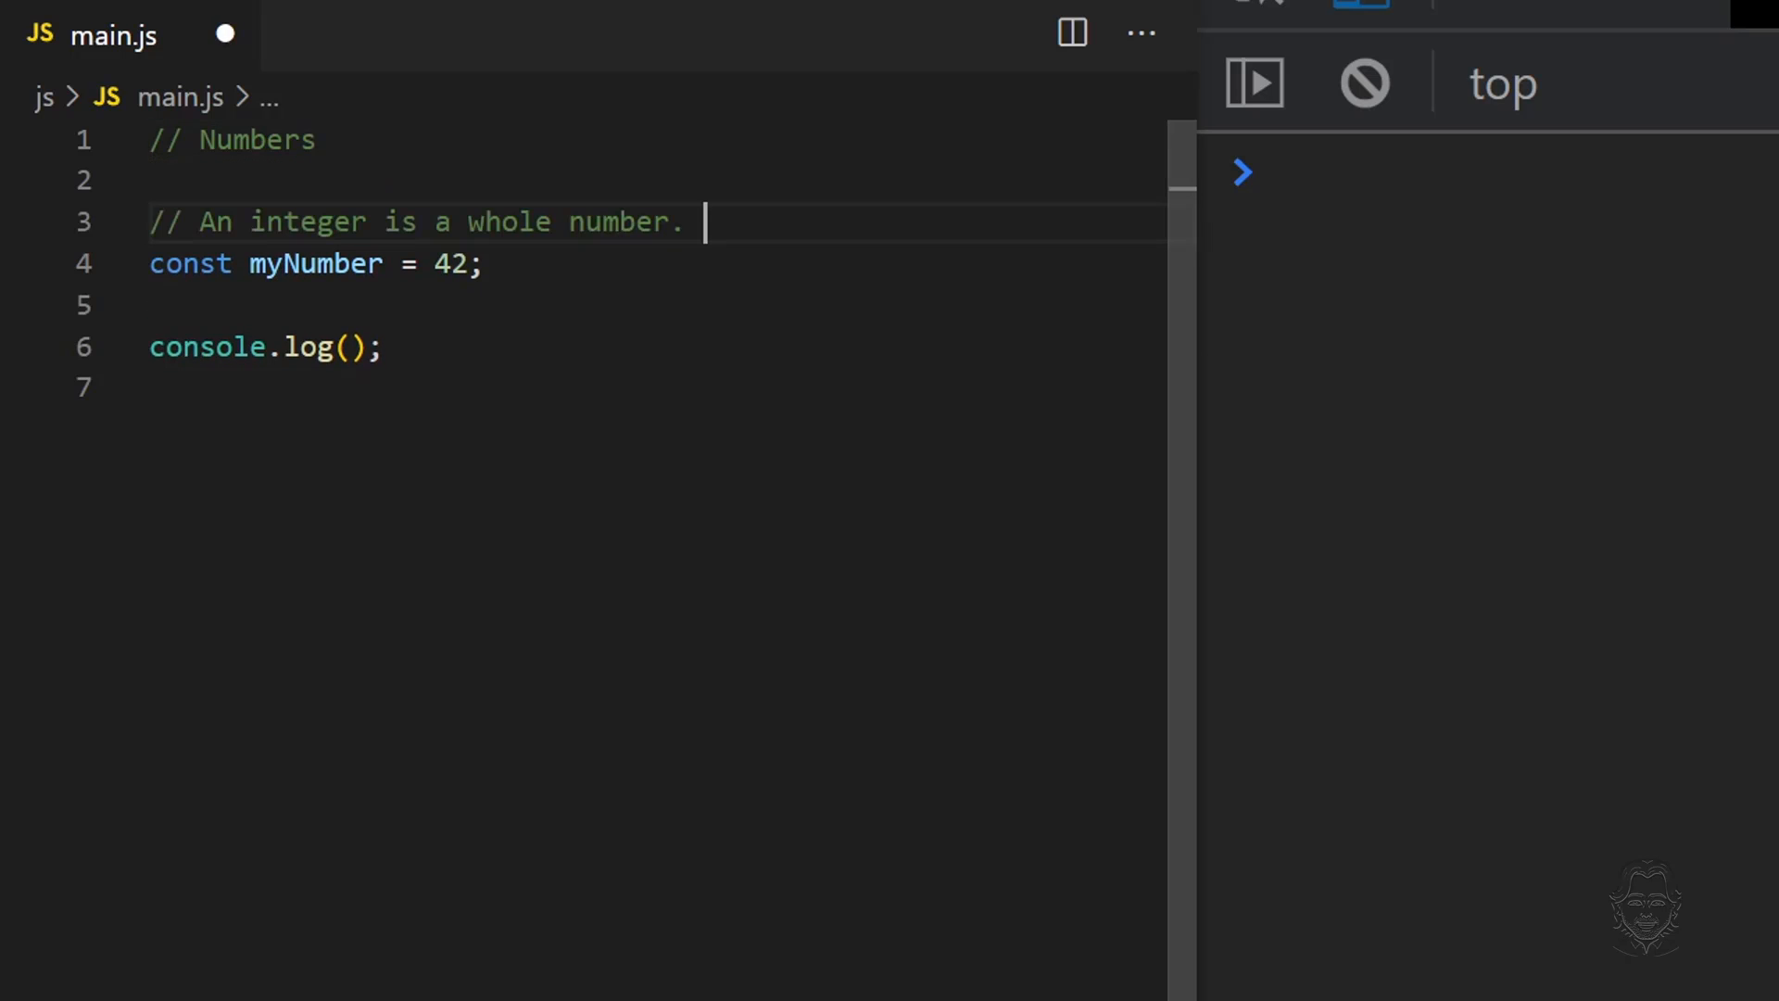
pyautogui.doubleClick(316, 263)
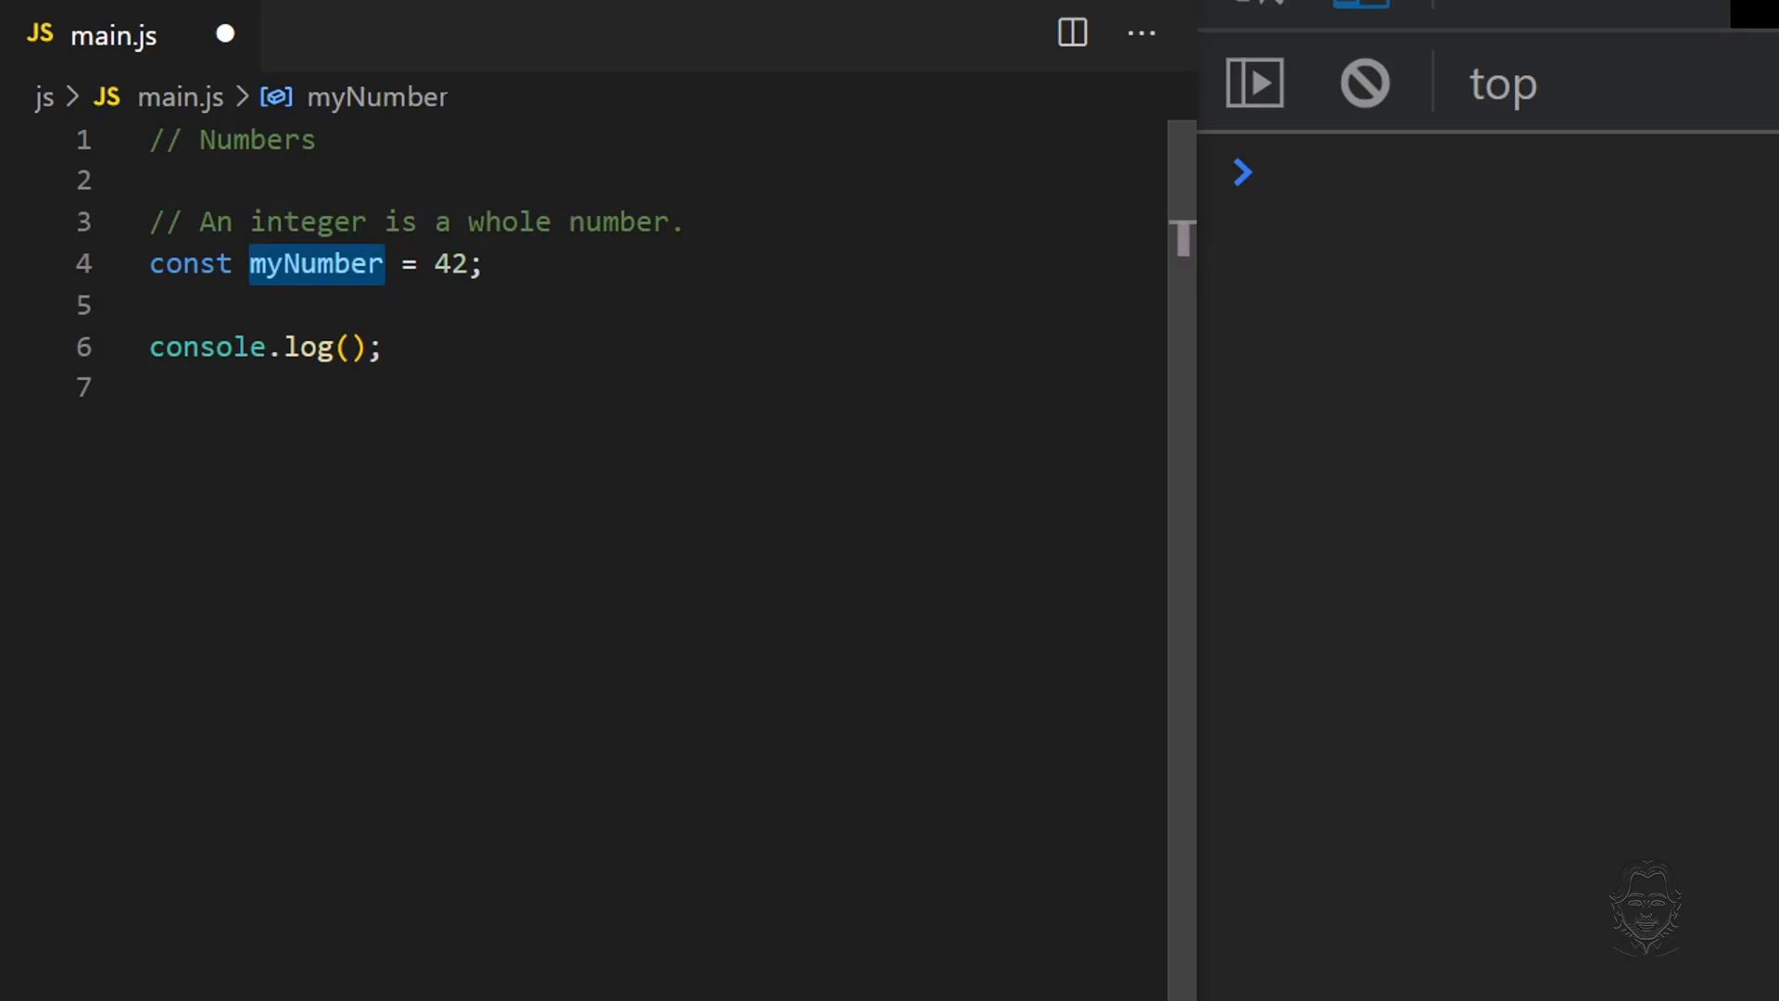
pyautogui.write('myNumber')
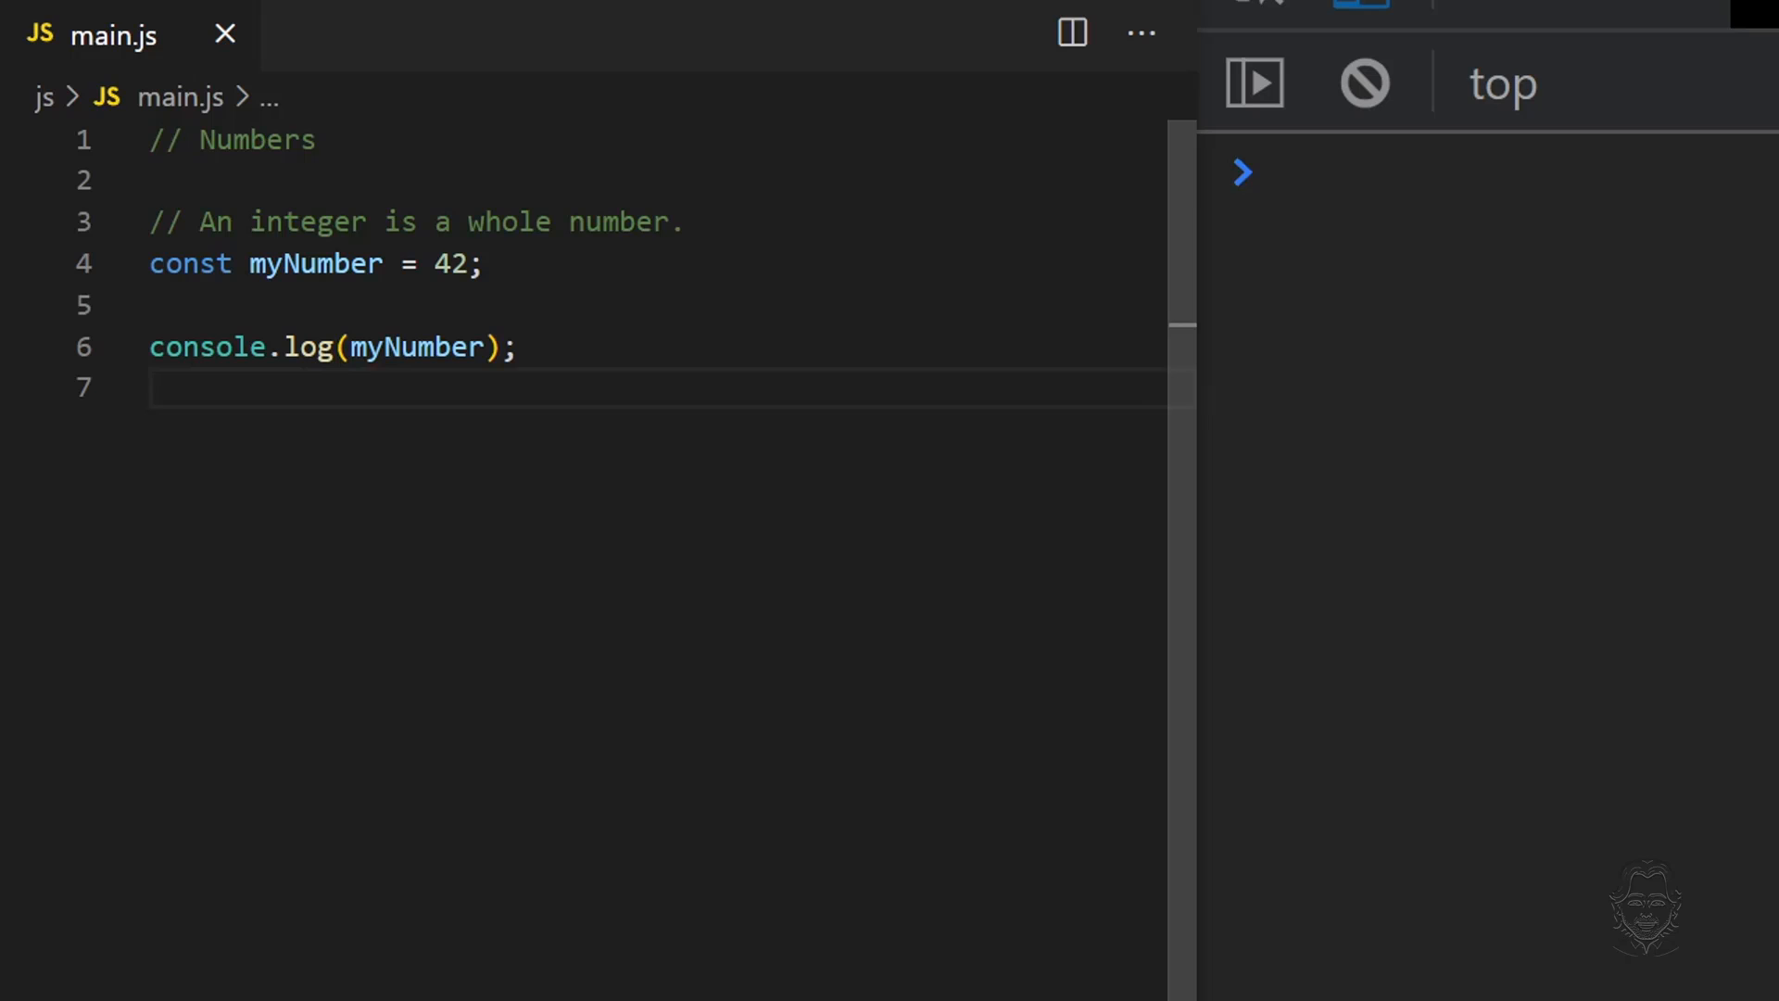
pyautogui.click(1250, 82)
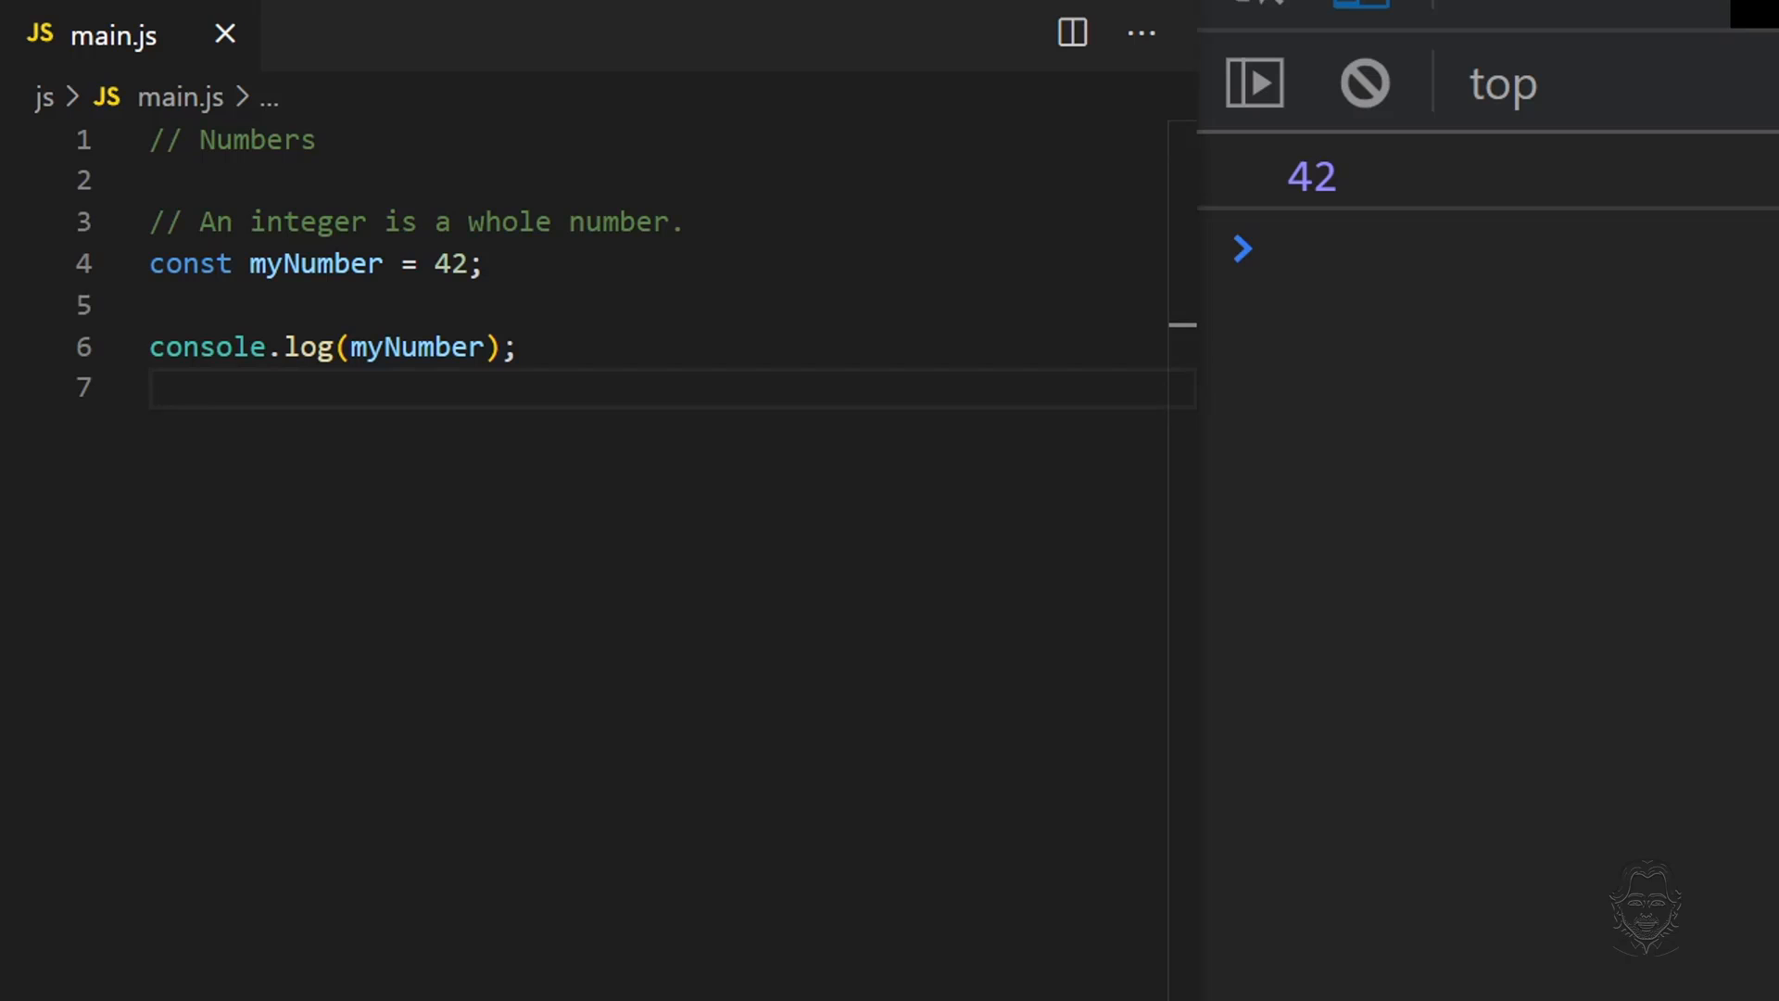
# Declare and log a commented const myFloat, then change its value to 42.01.
pyautogui.click(340, 264)
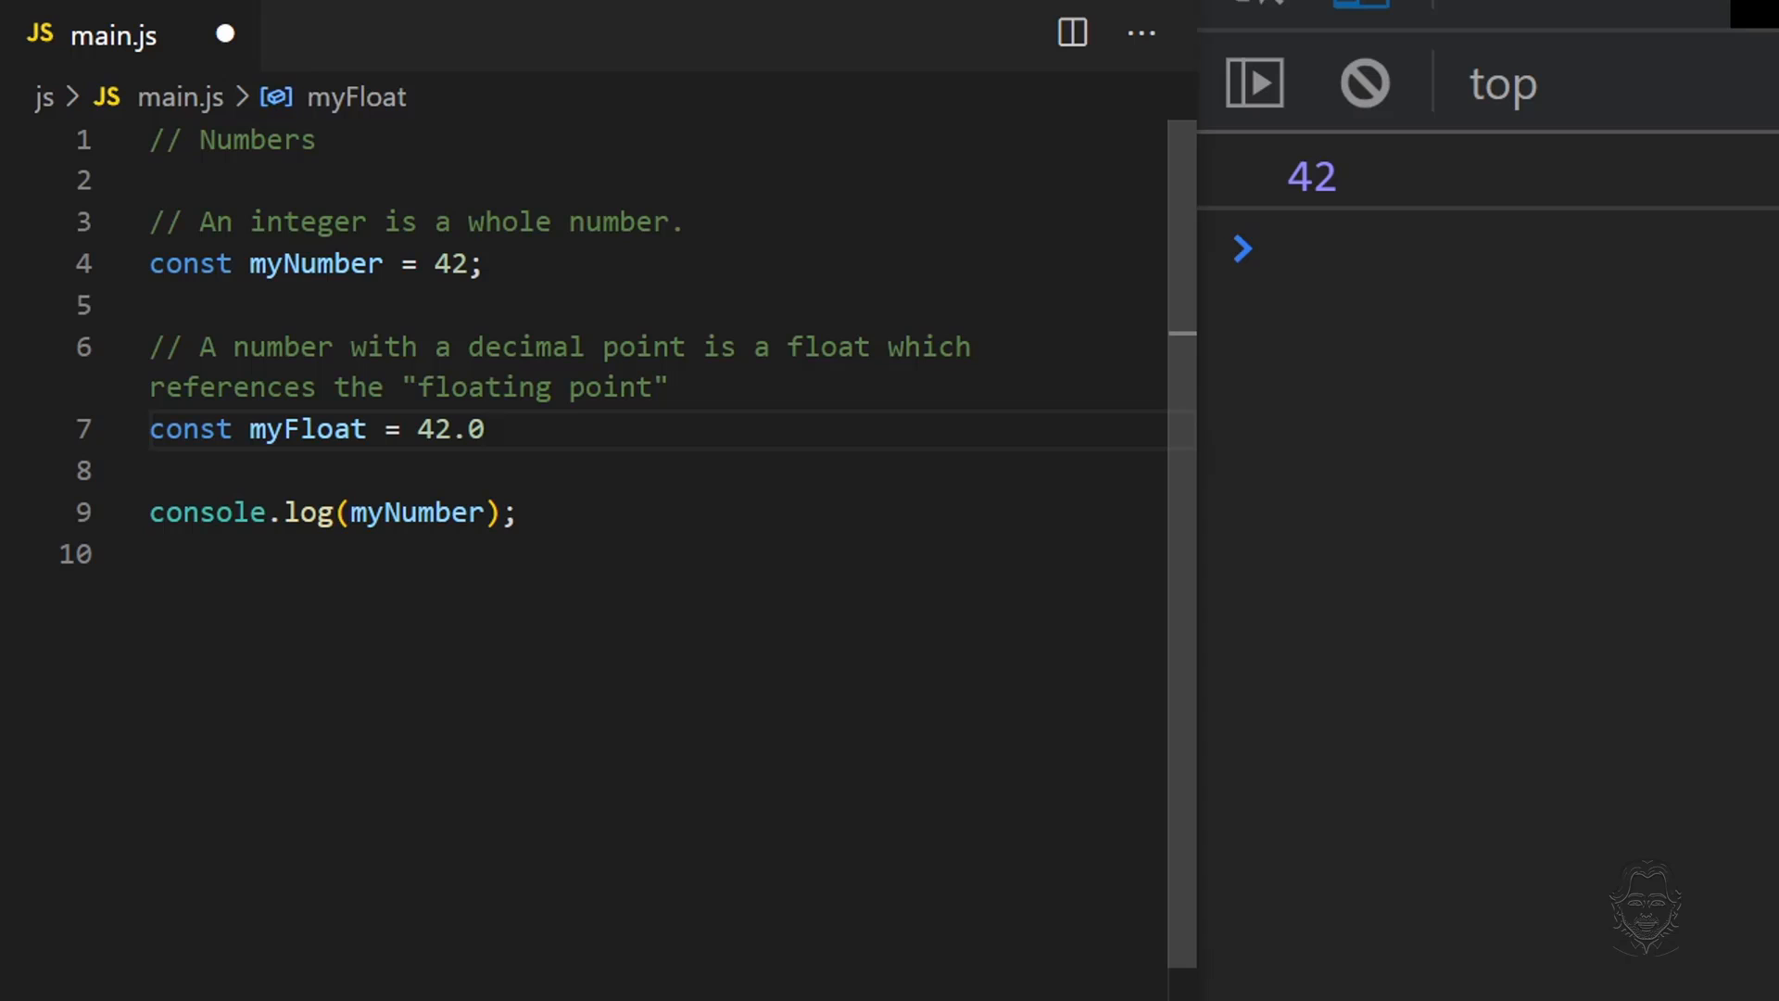
pyautogui.doubleClick(307, 429)
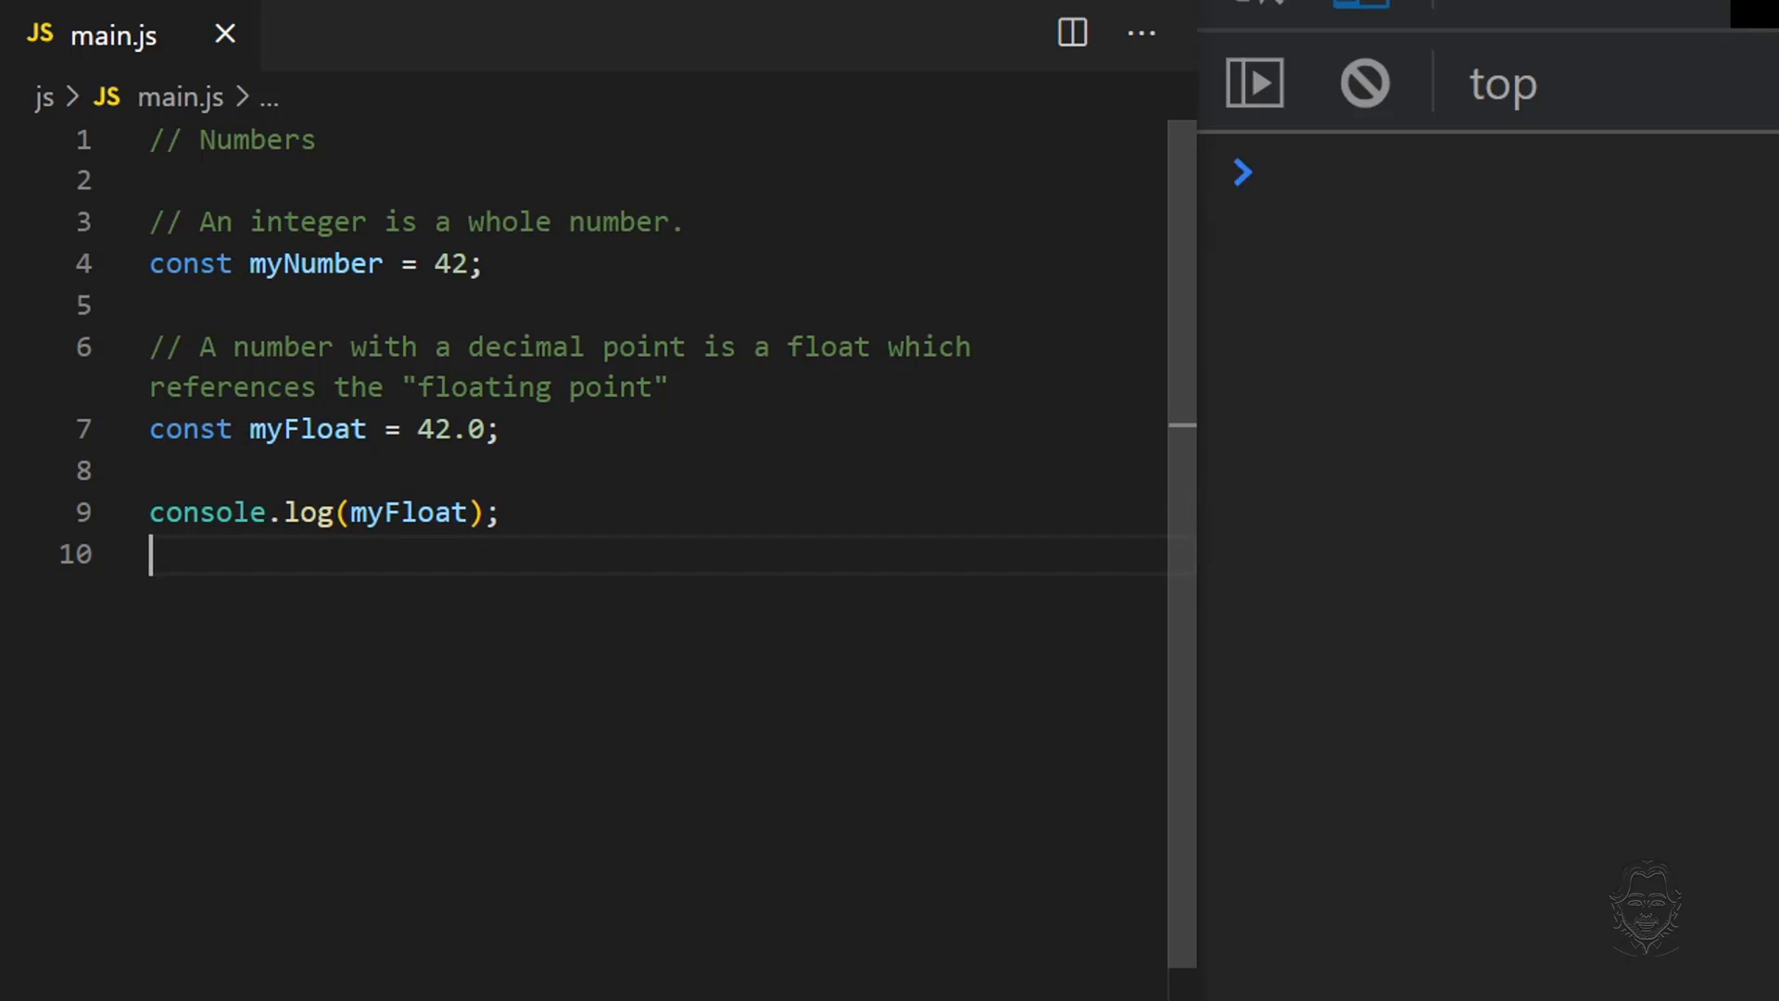
pyautogui.click(1252, 81)
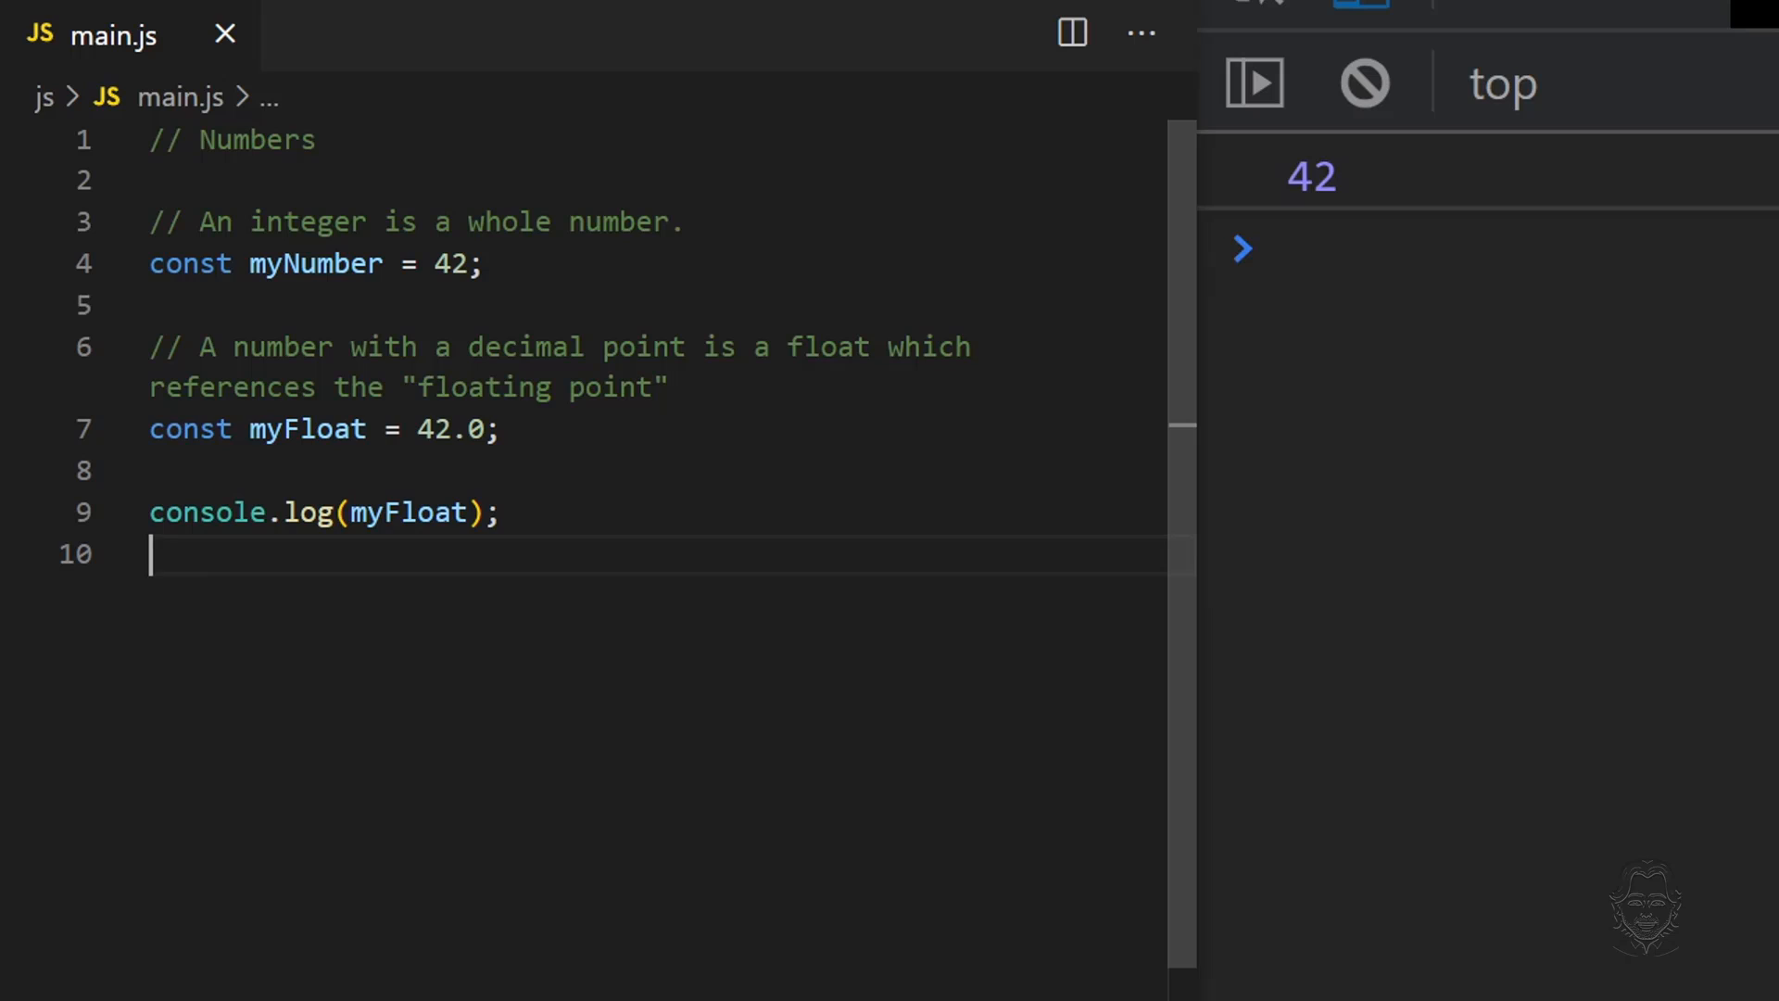
pyautogui.click(489, 429)
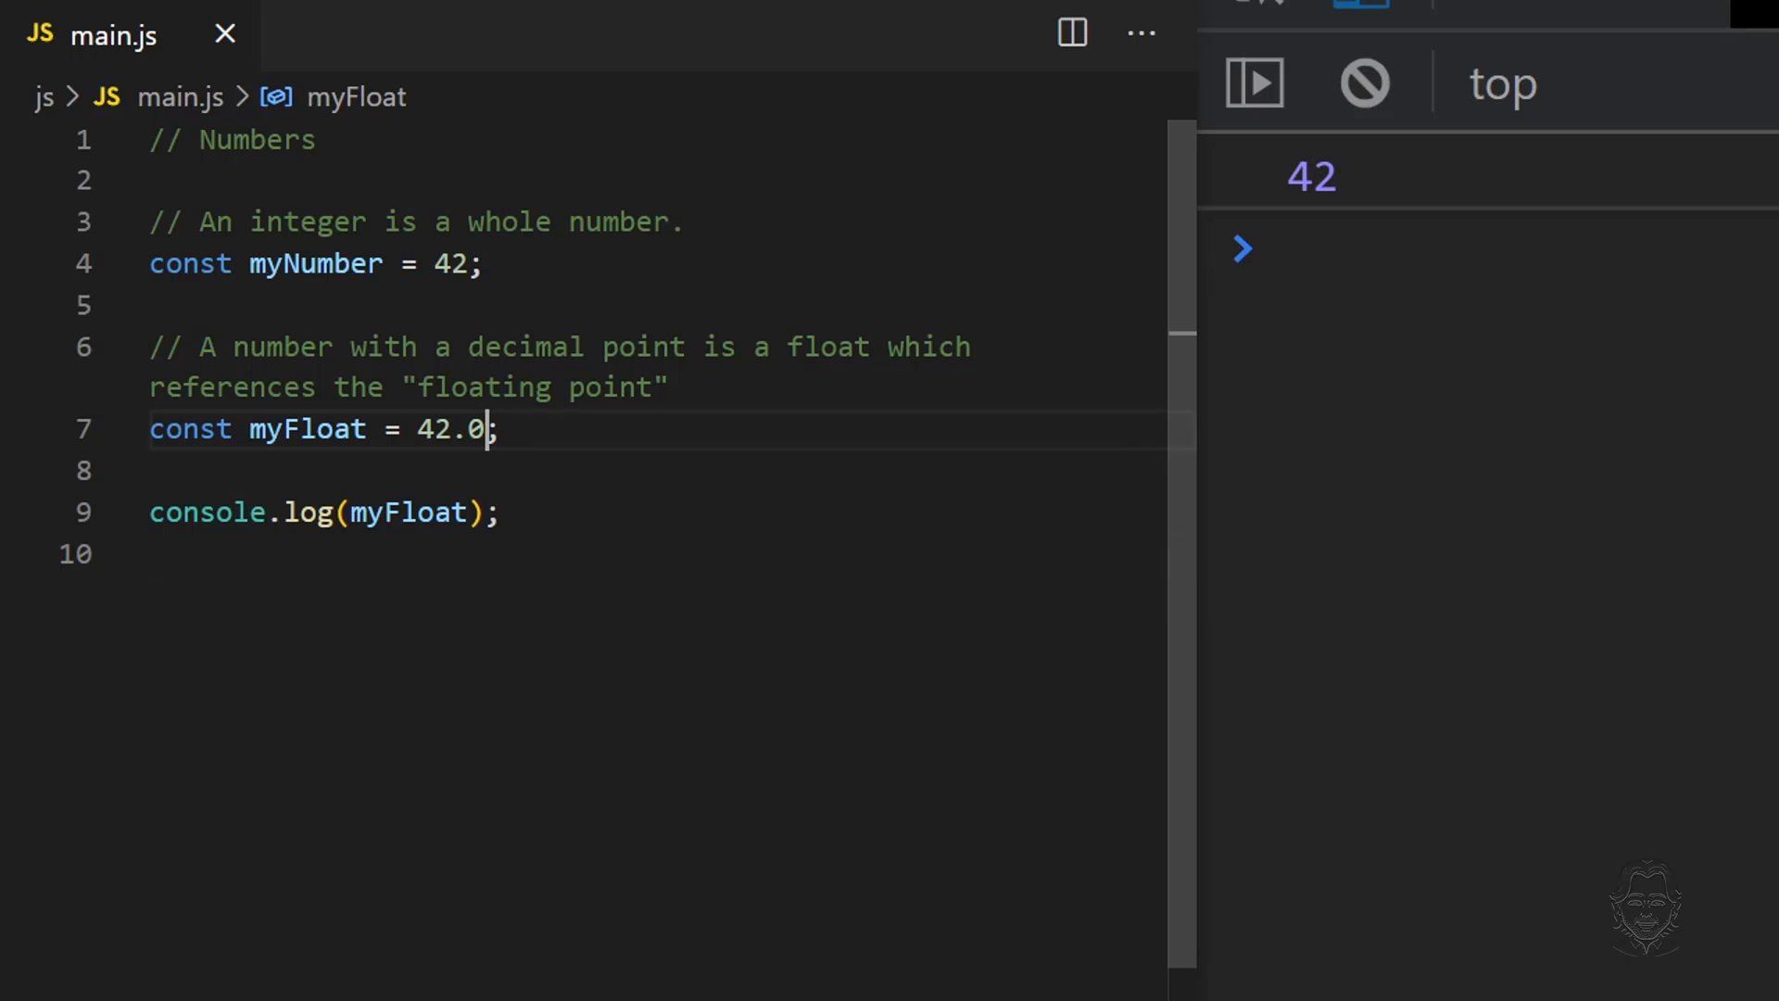
pyautogui.write('1')
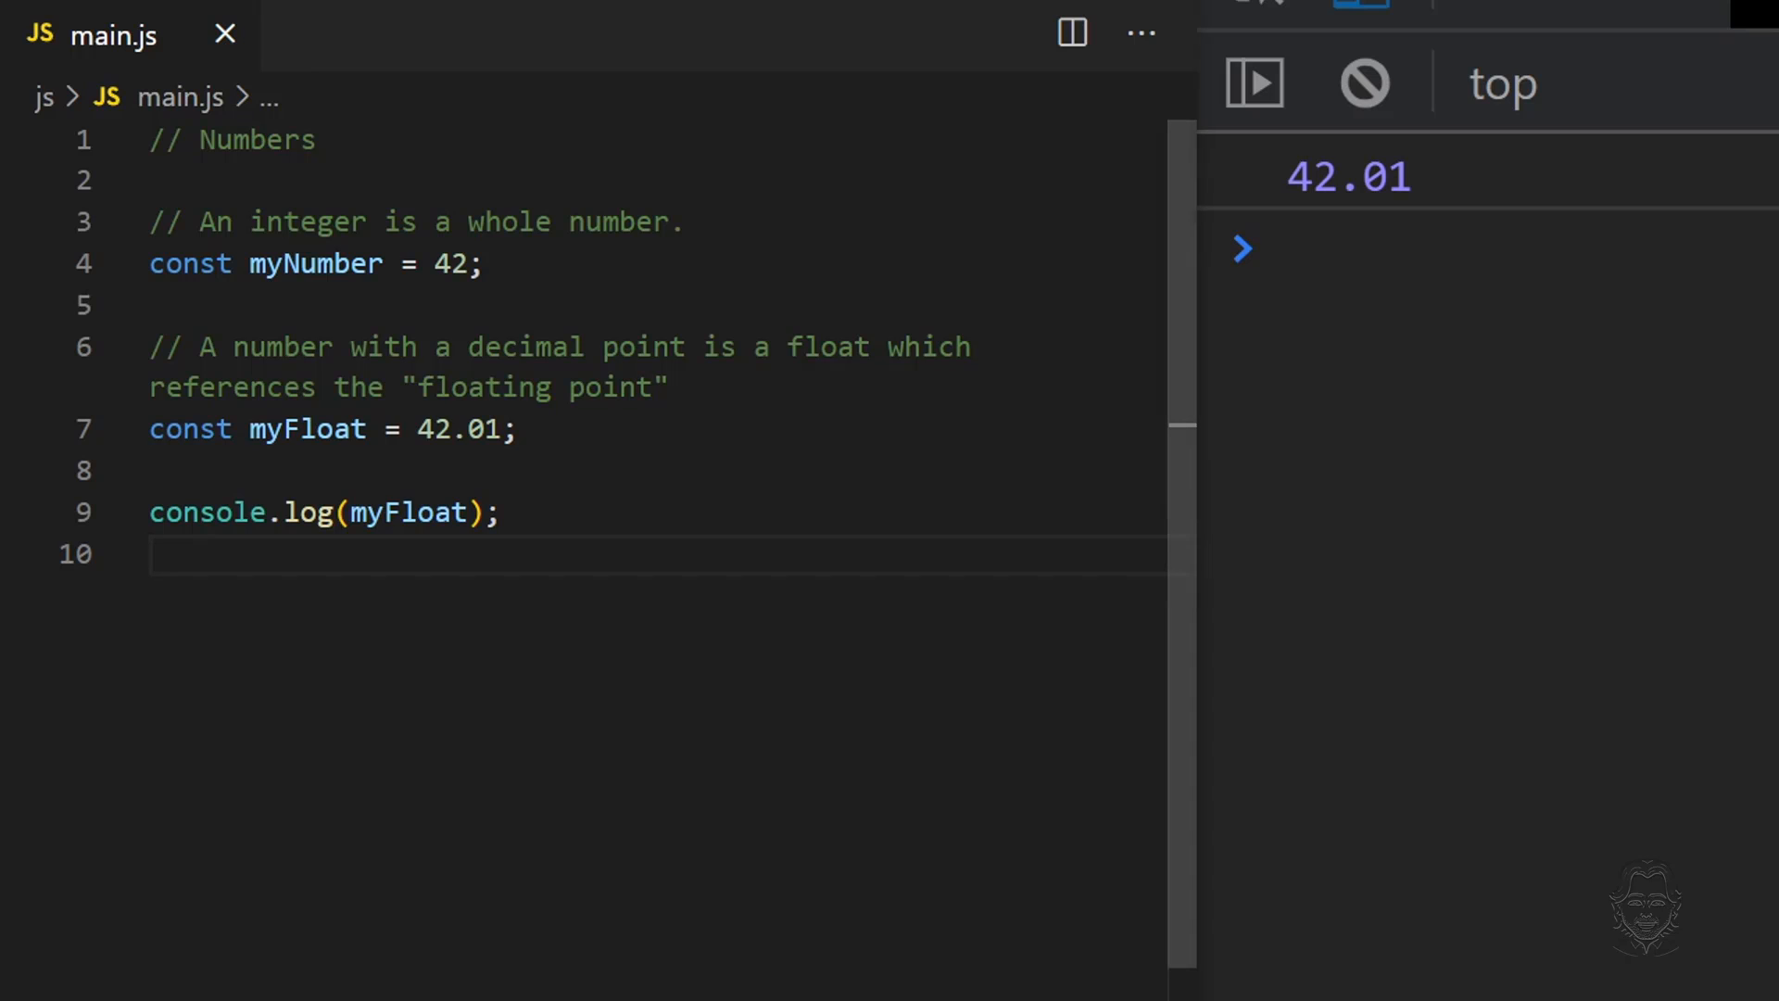
# Declare const myString = "42" on a new line and log it.
pyautogui.press('enter')
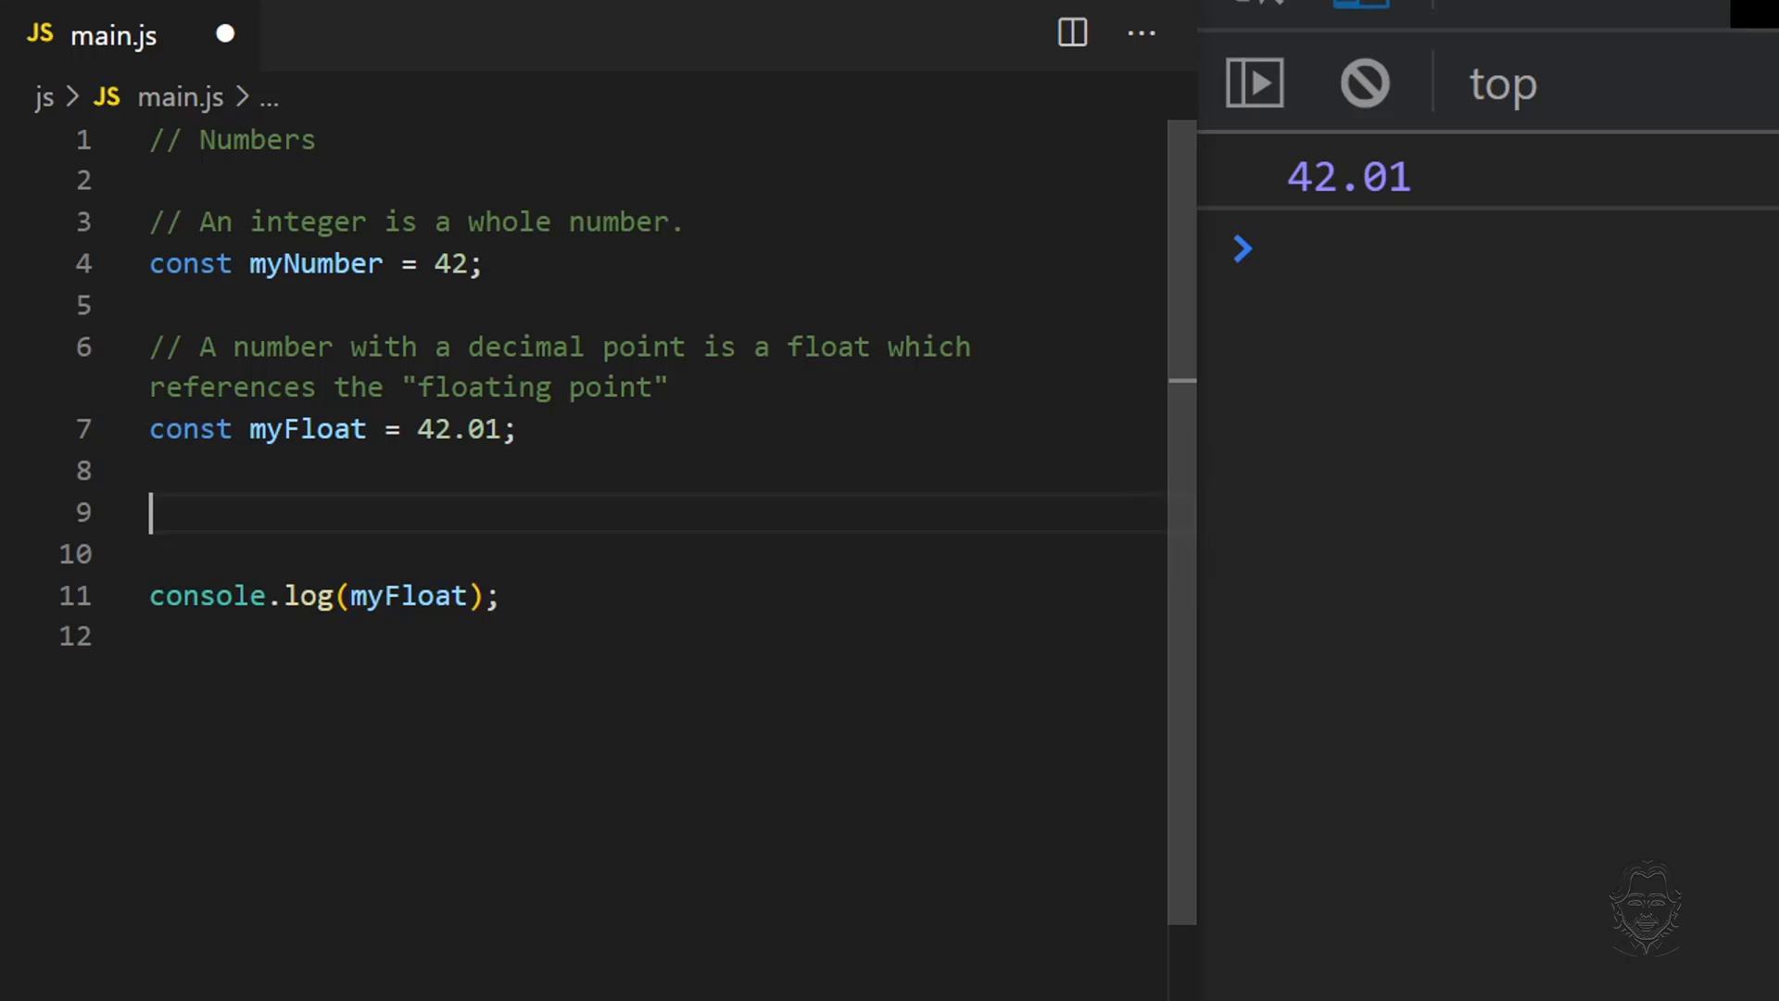
pyautogui.write('const myString = "42";')
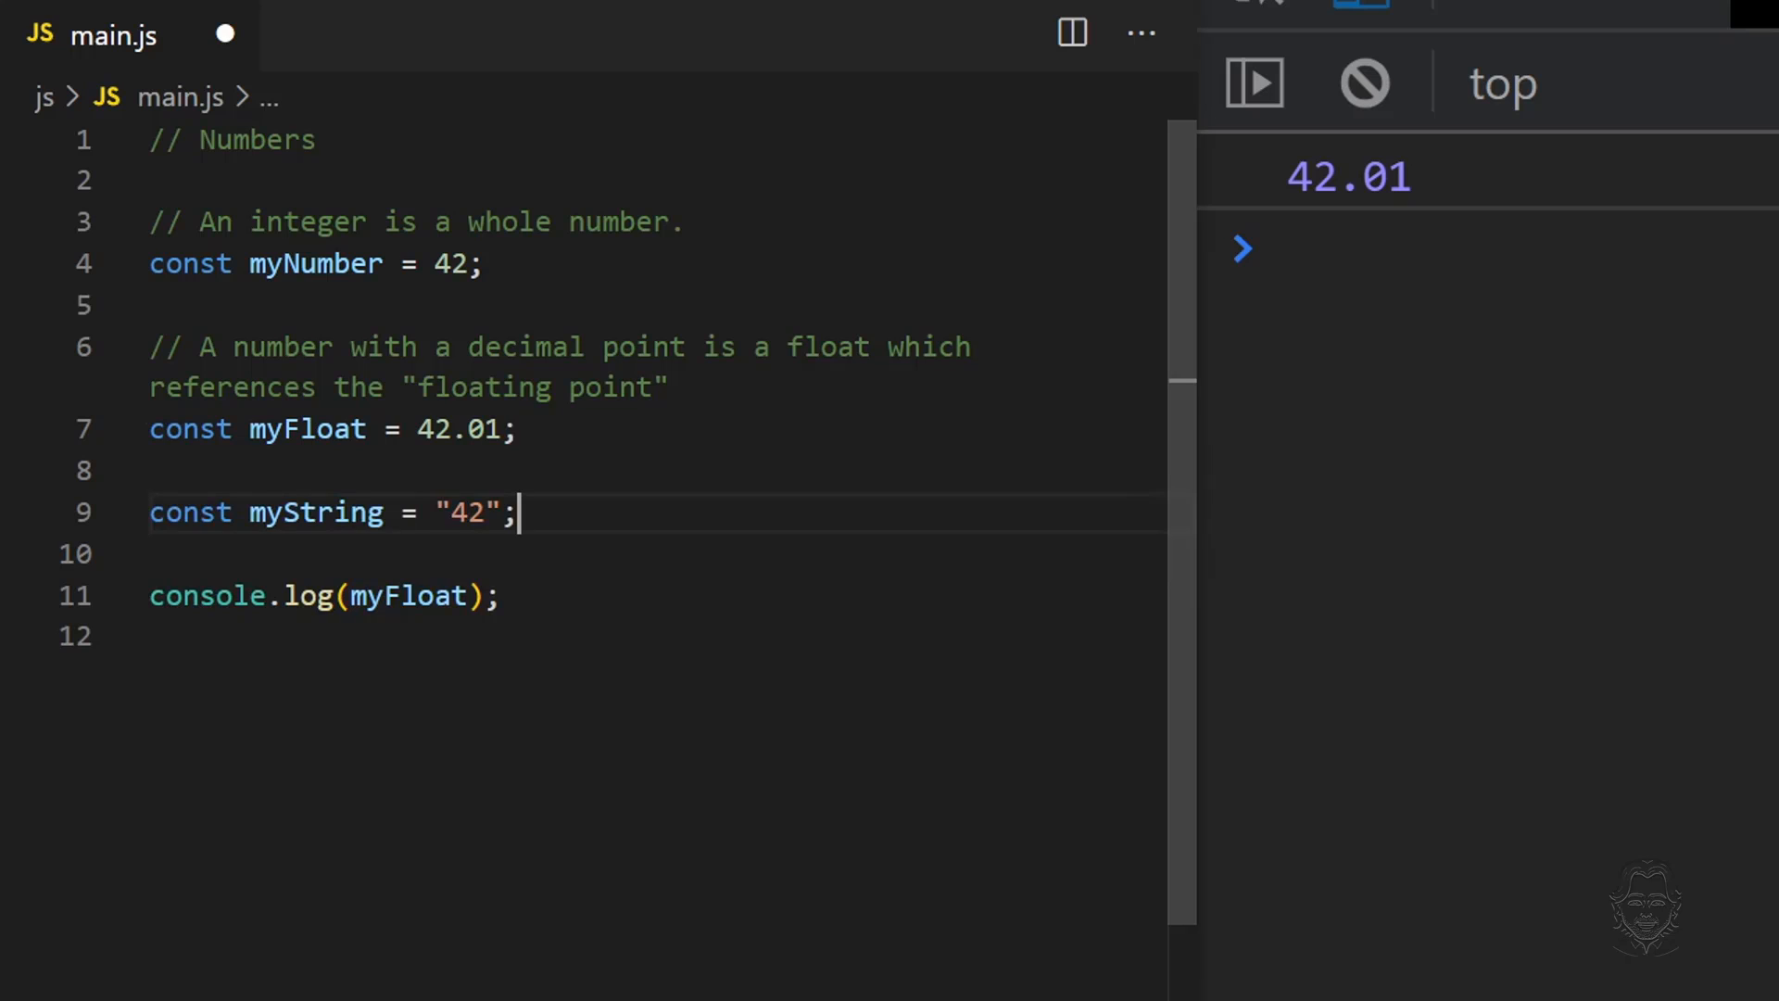
pyautogui.doubleClick(315, 511)
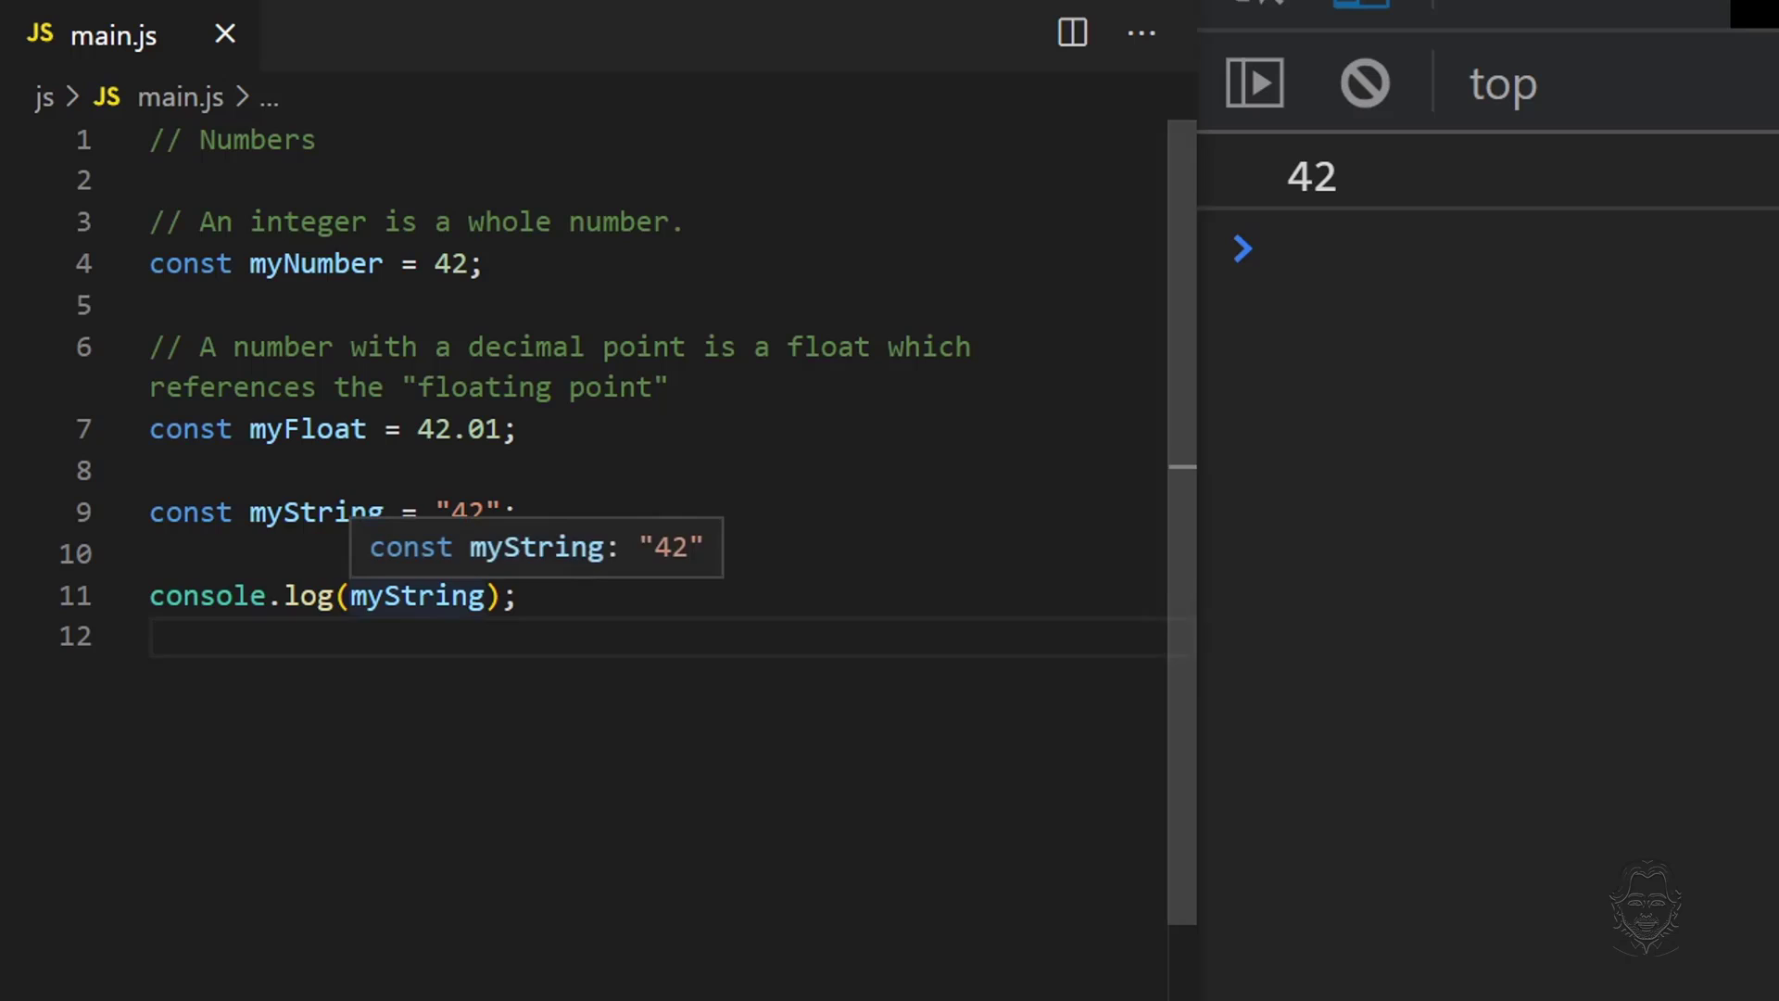
# Log myNumber === myFloat, revert myFloat to 42.0, then compare myNumber === myString.
pyautogui.write('myNumber === myFloat')
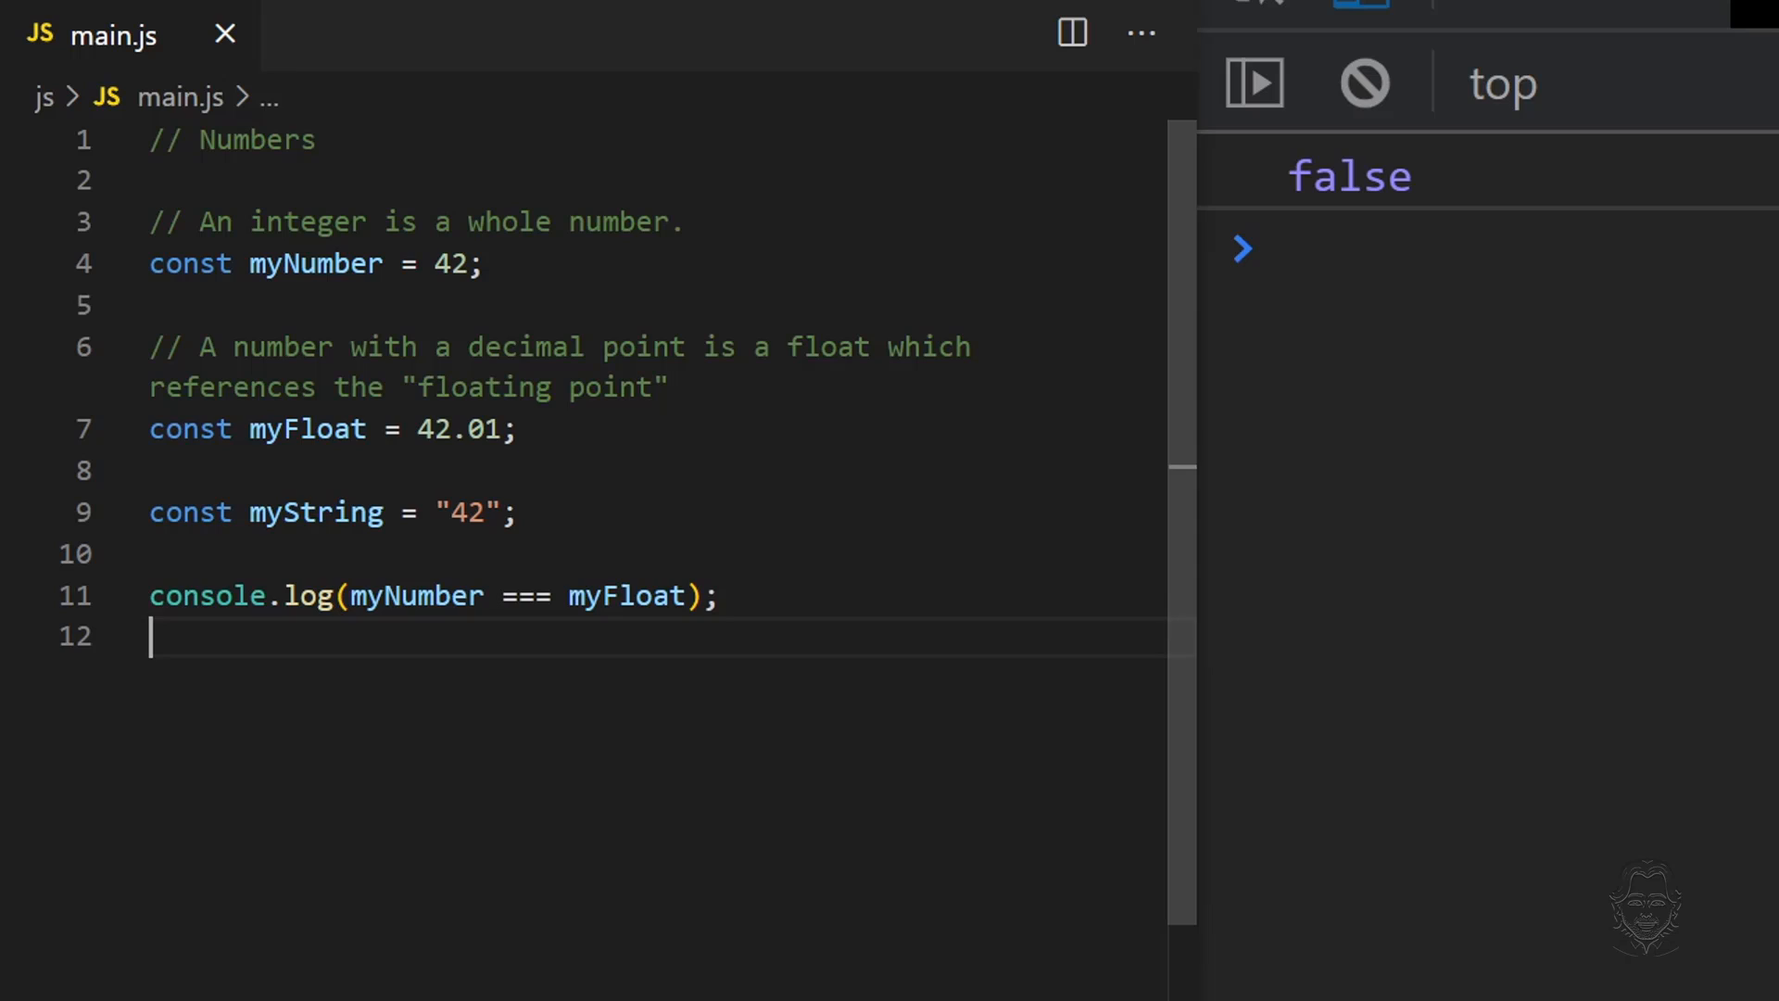
pyautogui.press('Backspace')
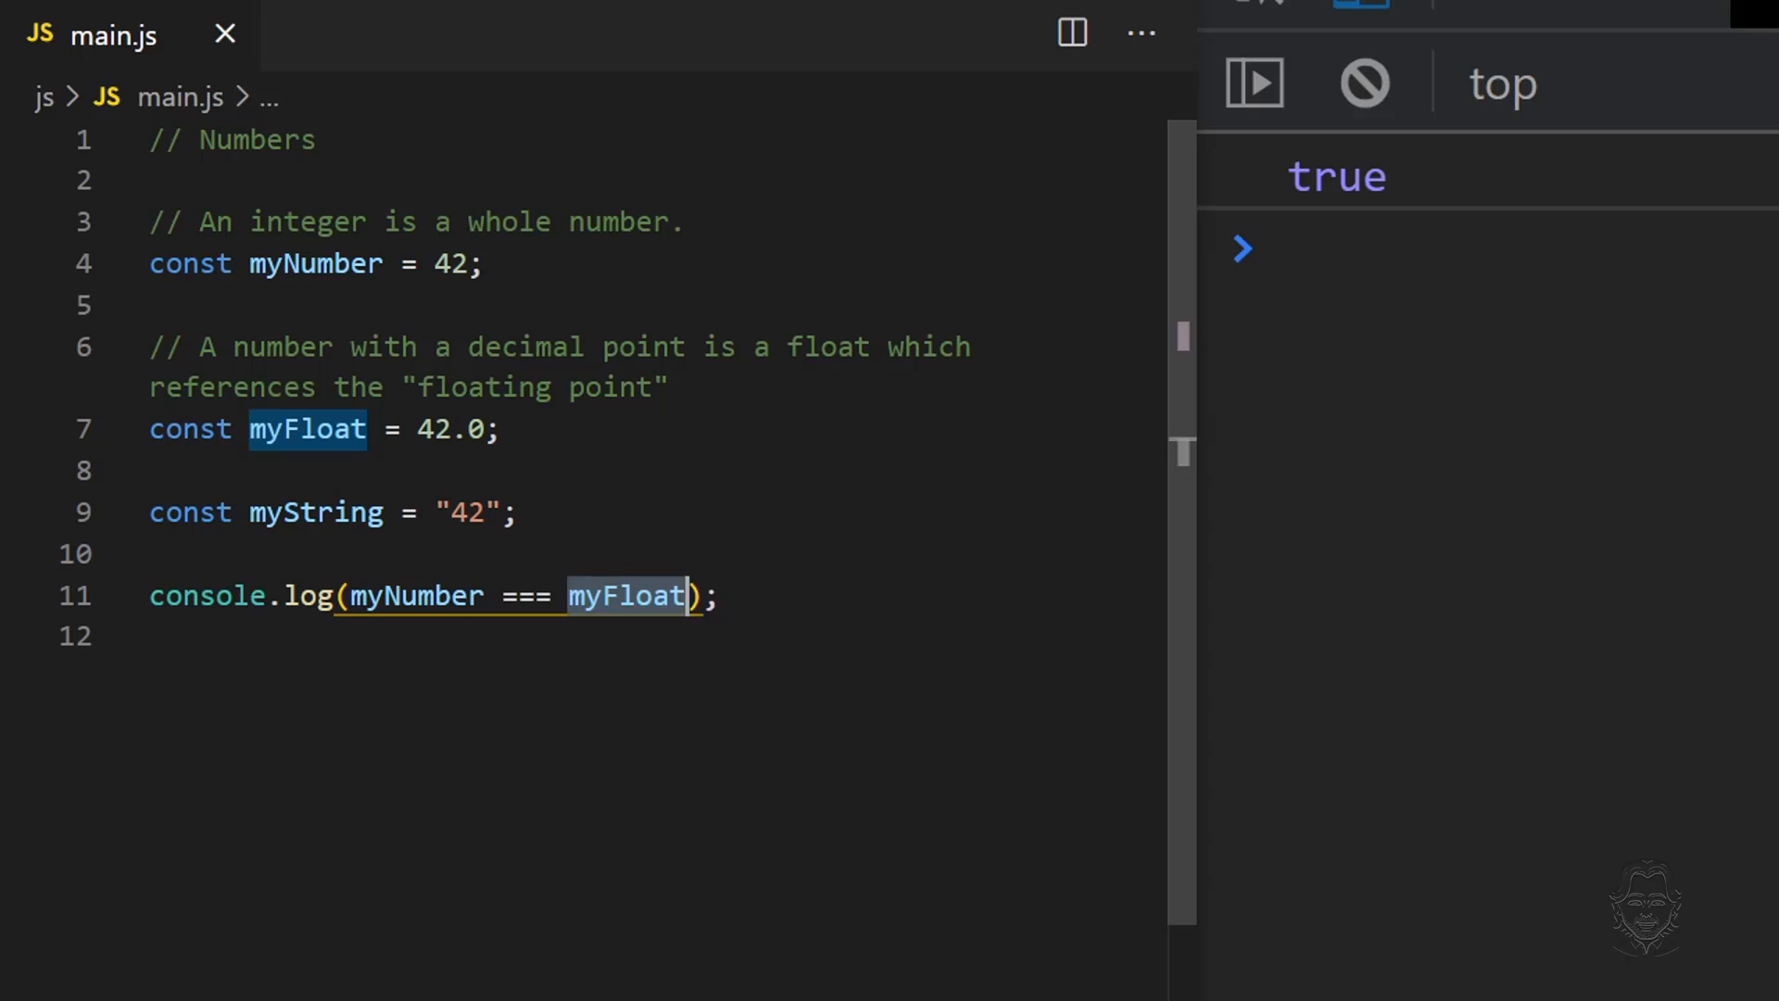
pyautogui.write('myString')
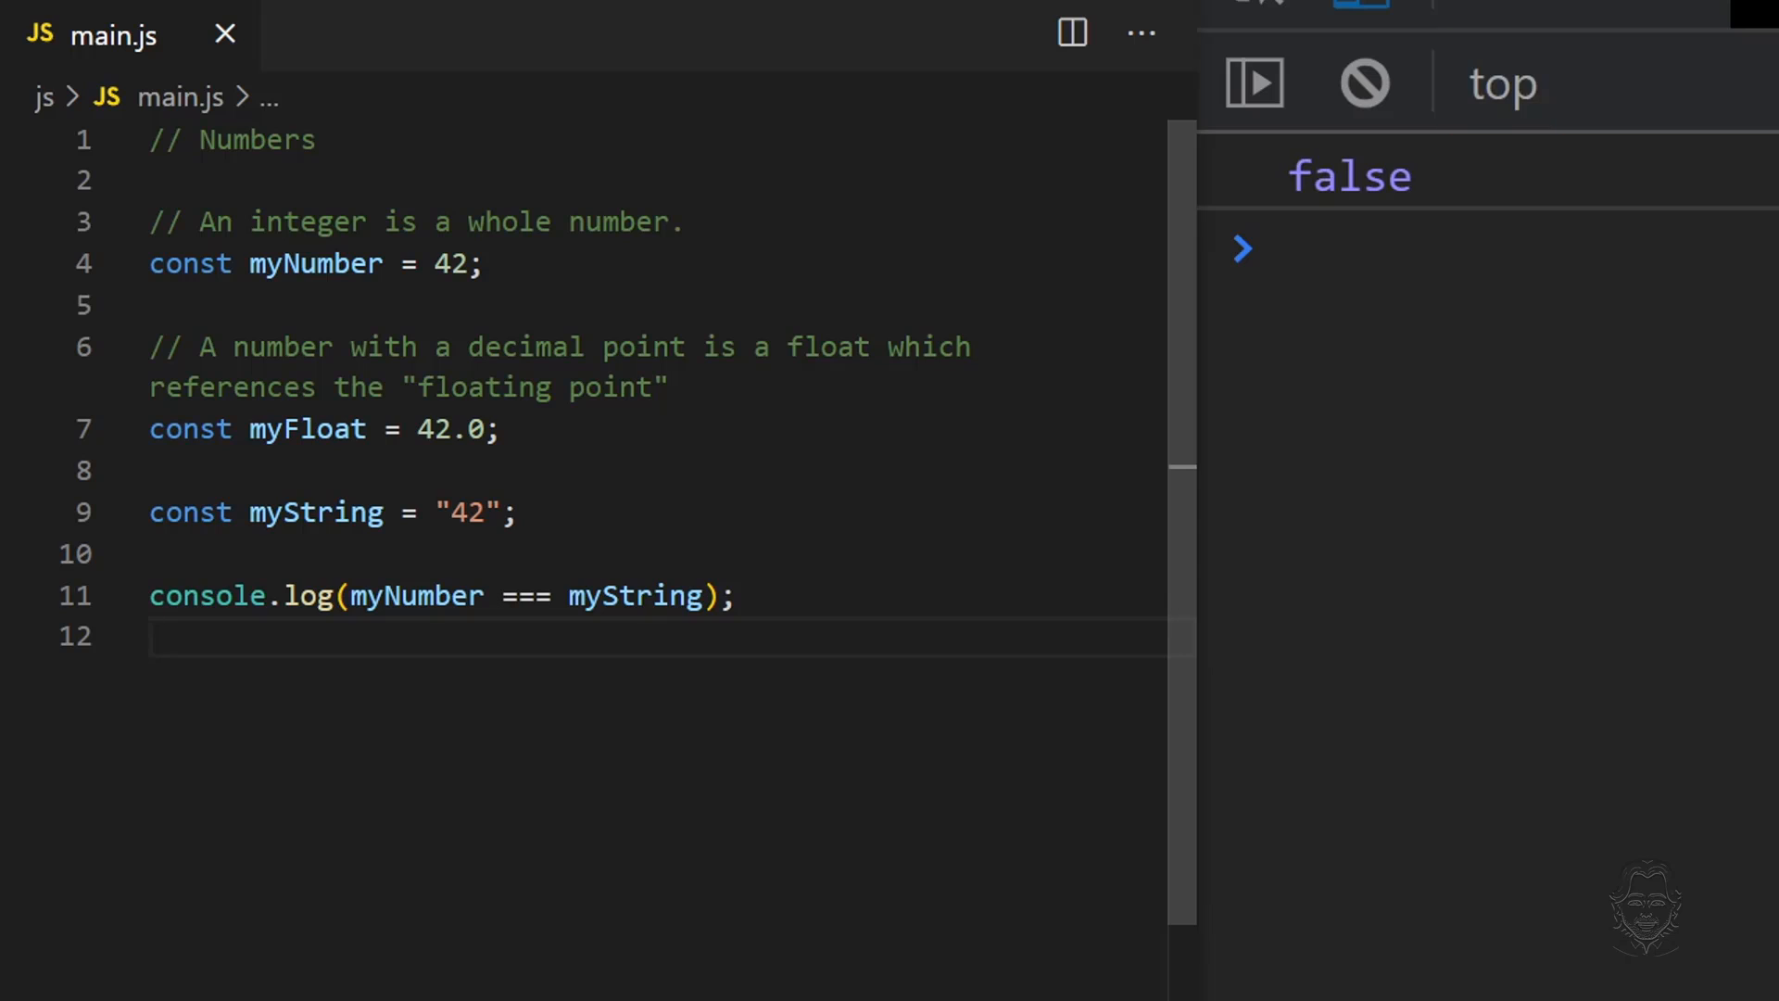
pyautogui.doubleClick(415, 596)
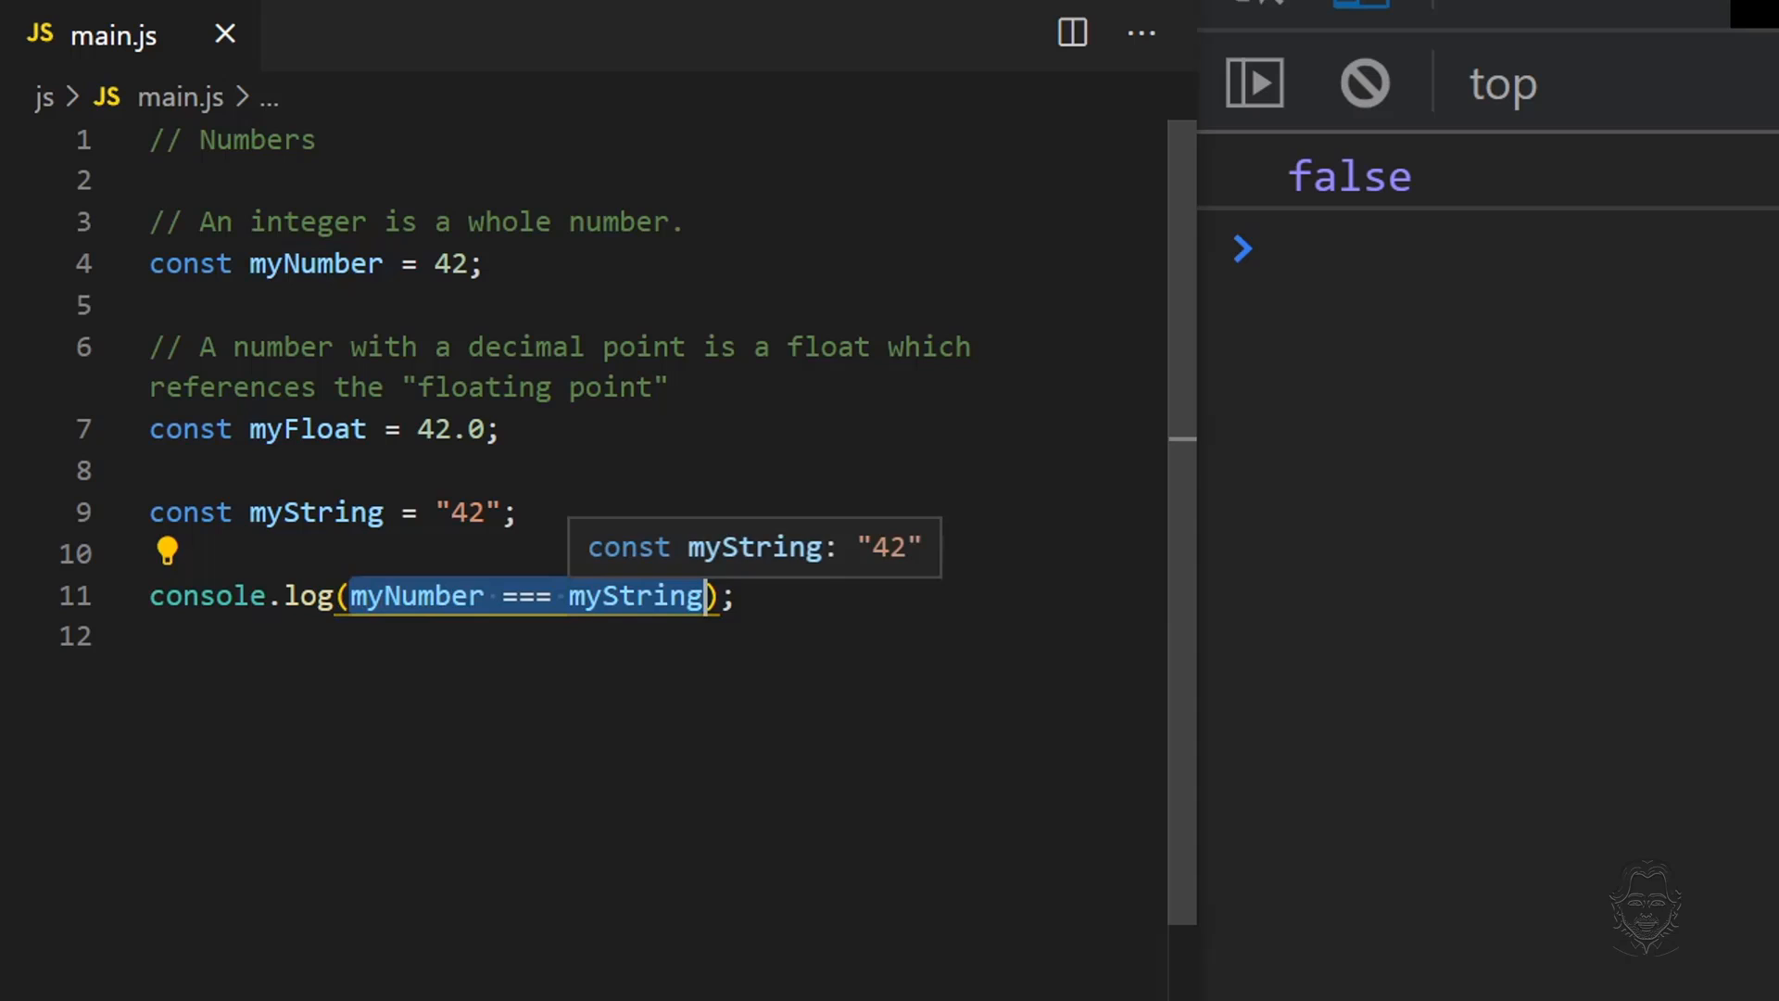
# Log myString + 3 so the console shows the concatenated 423.
pyautogui.write('myString')
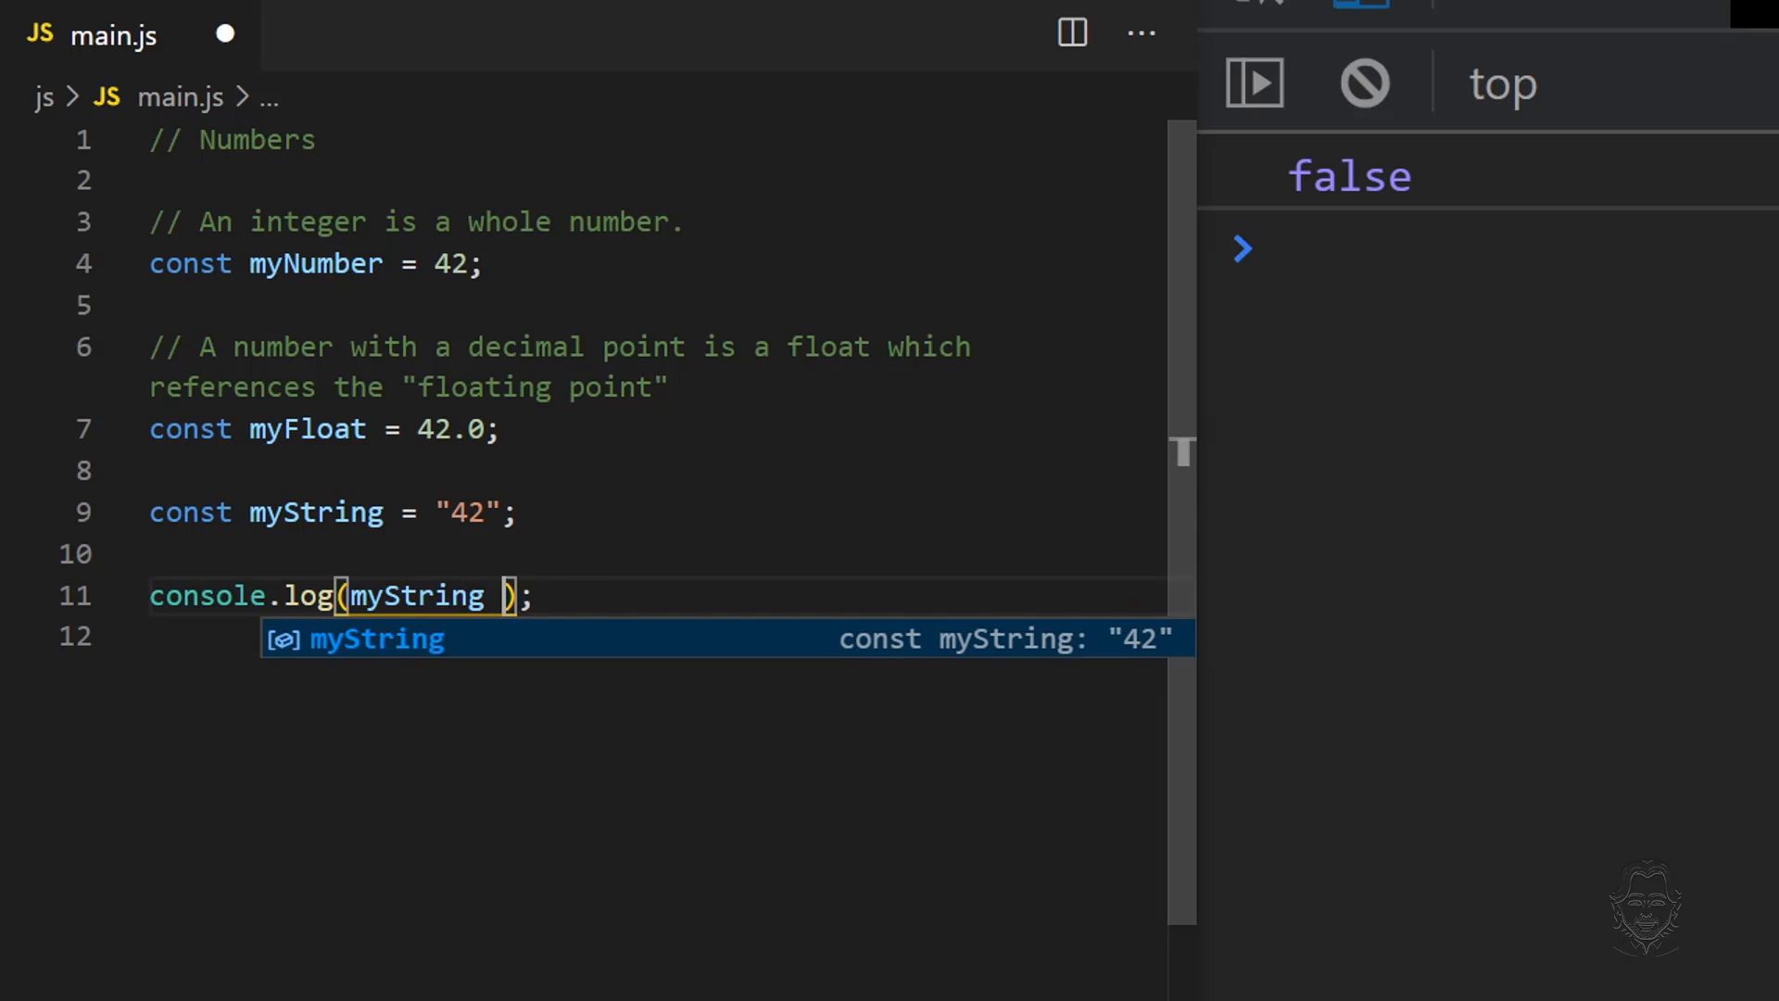
pyautogui.write('+ 3')
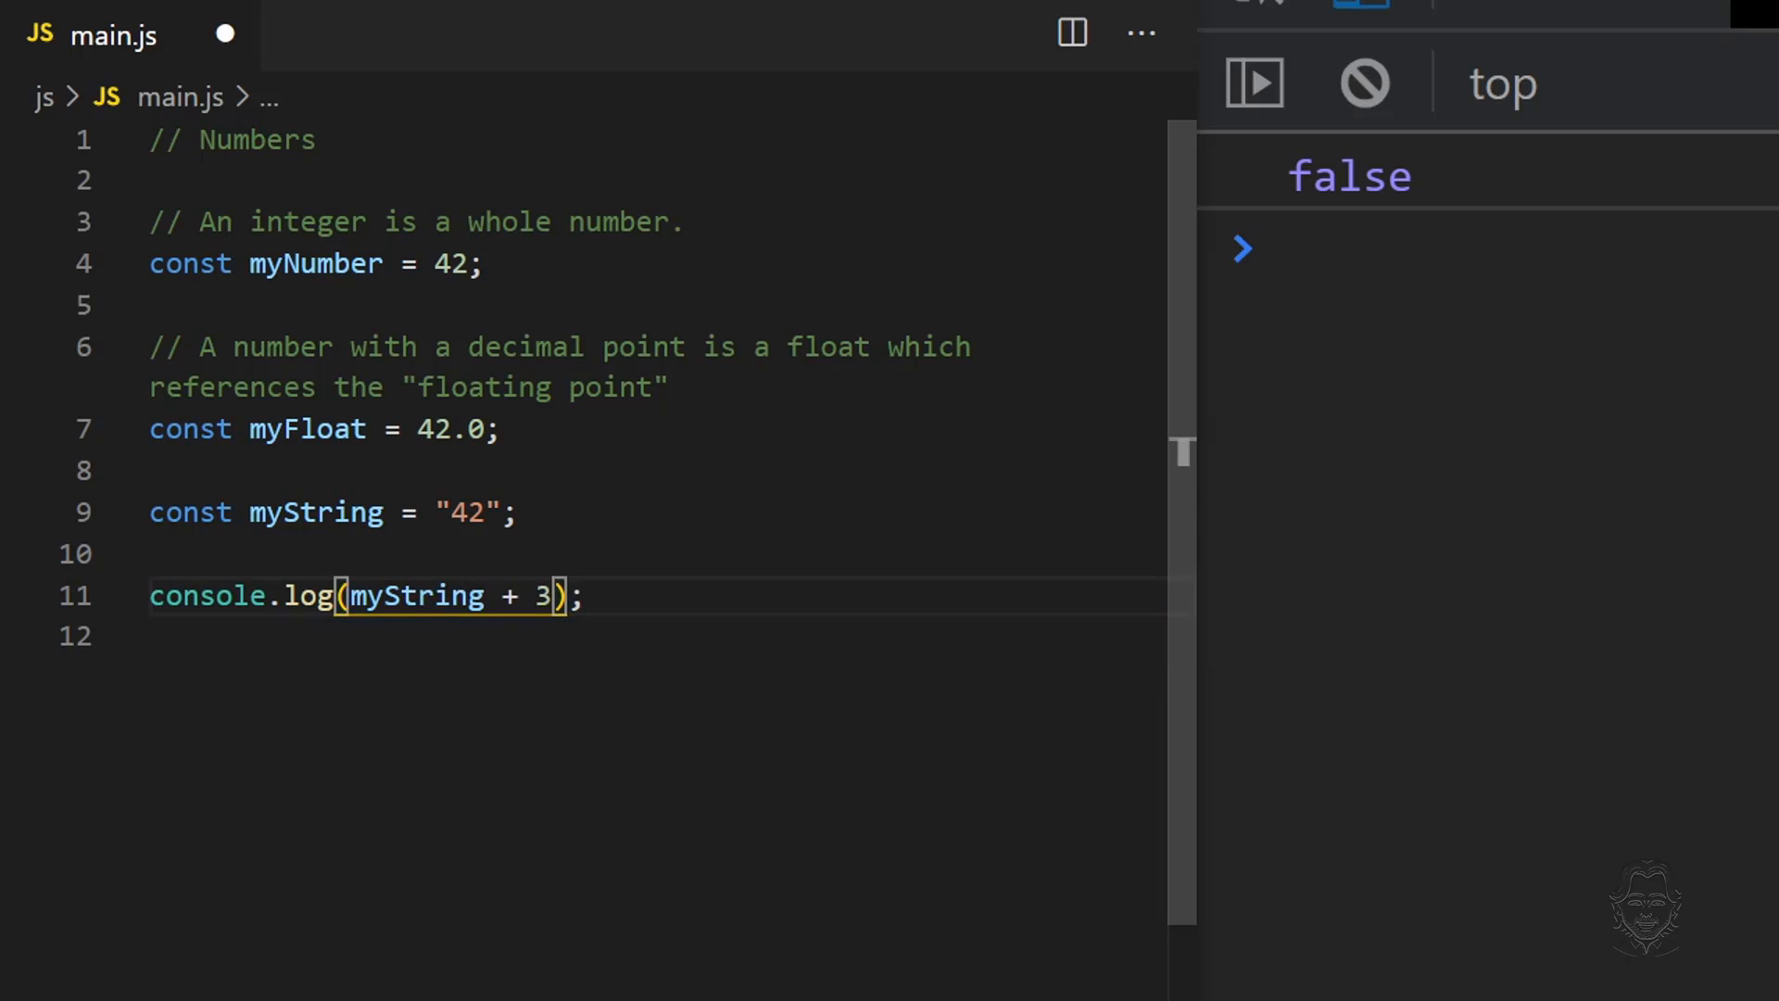
pyautogui.click(152, 637)
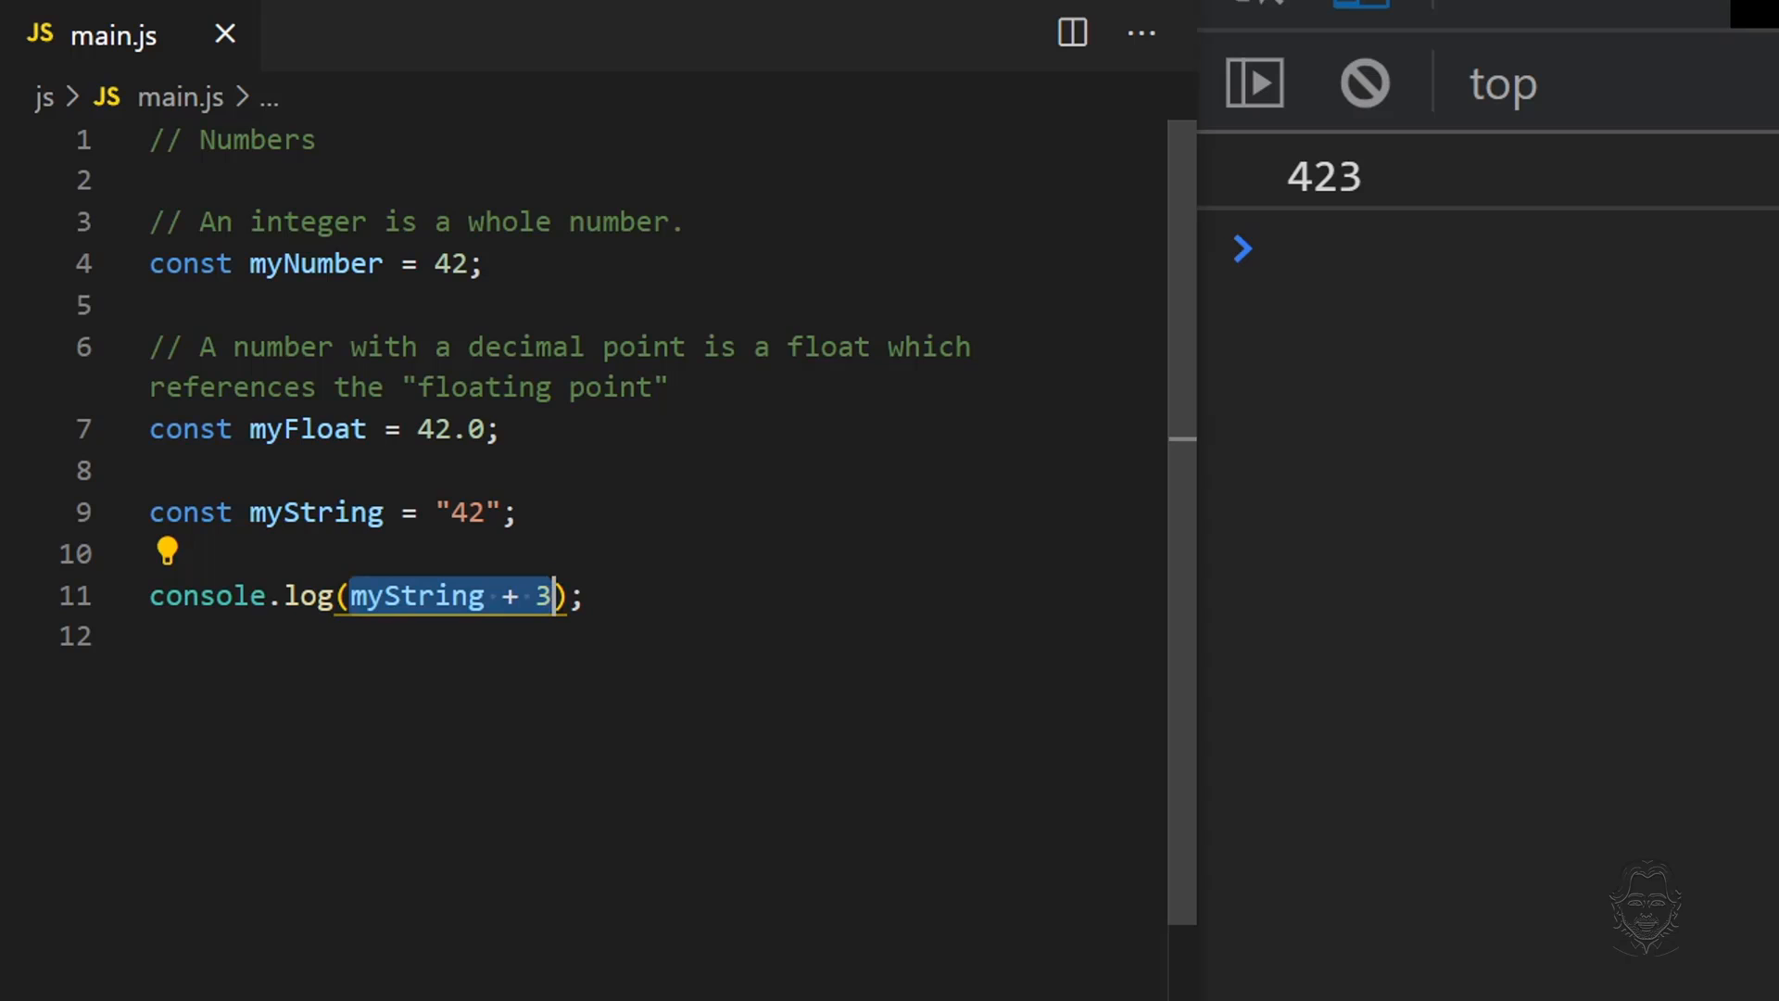
# Log Number(myString) + 3 so the console shows 45.
pyautogui.write('Number(')
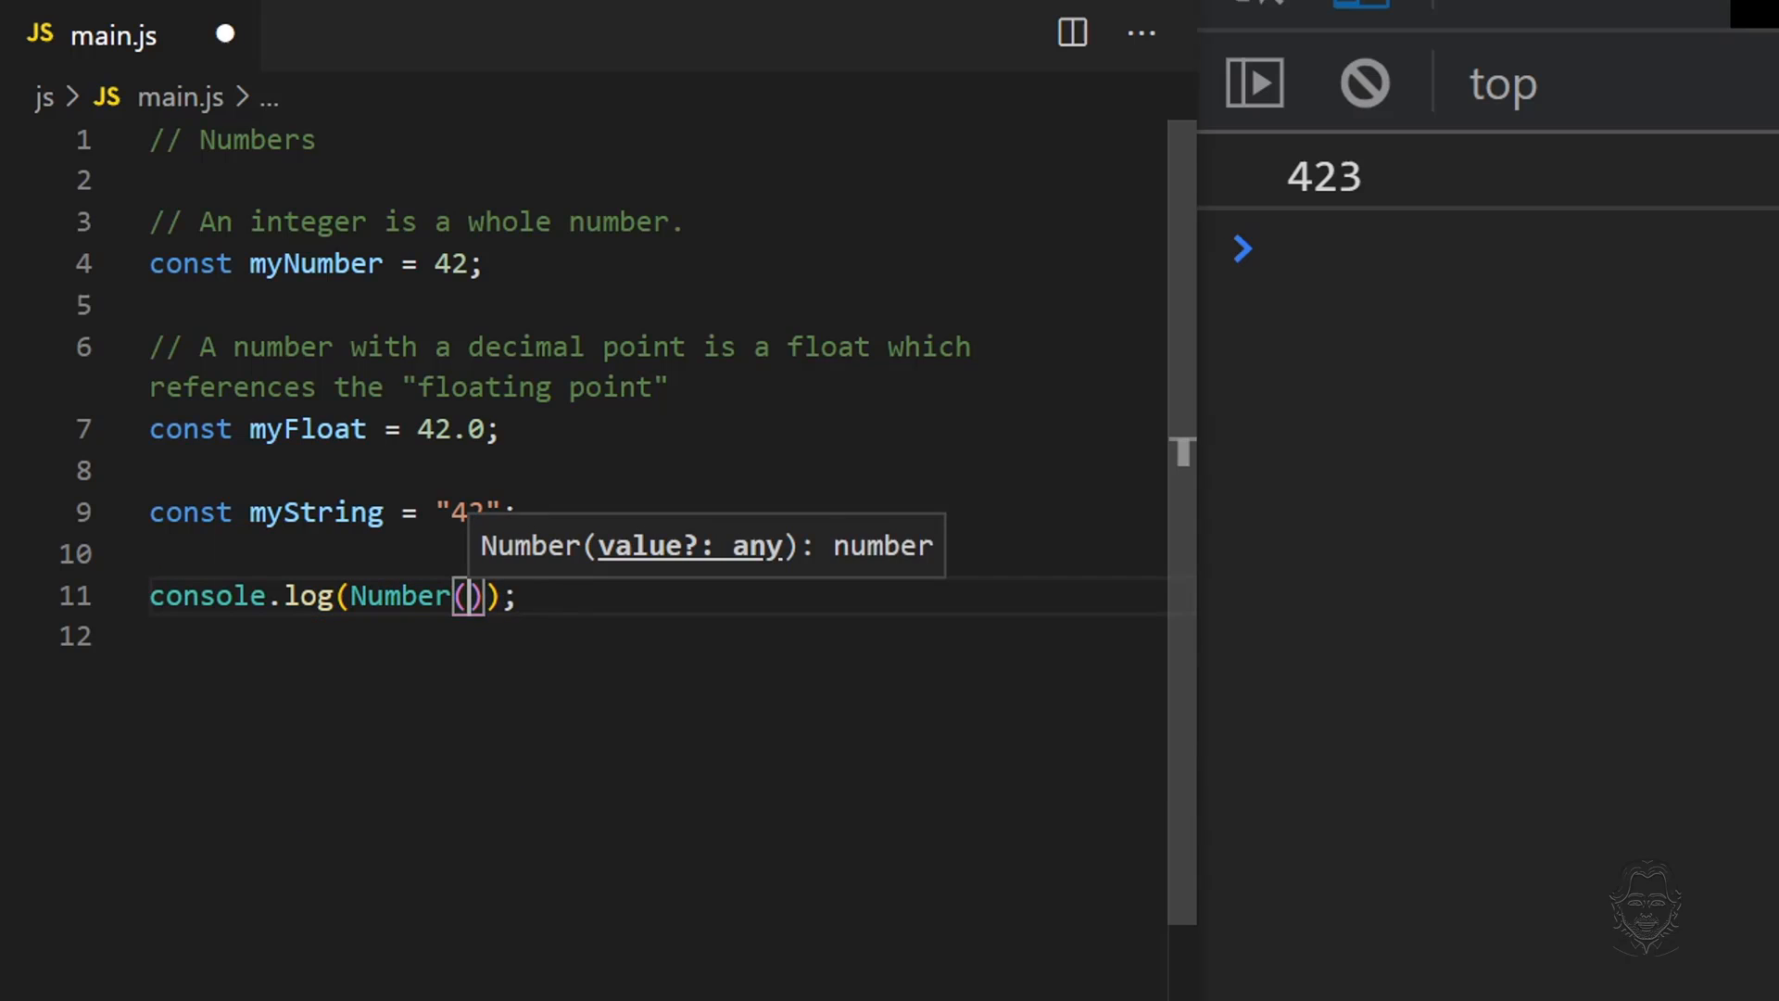
pyautogui.write('myString')
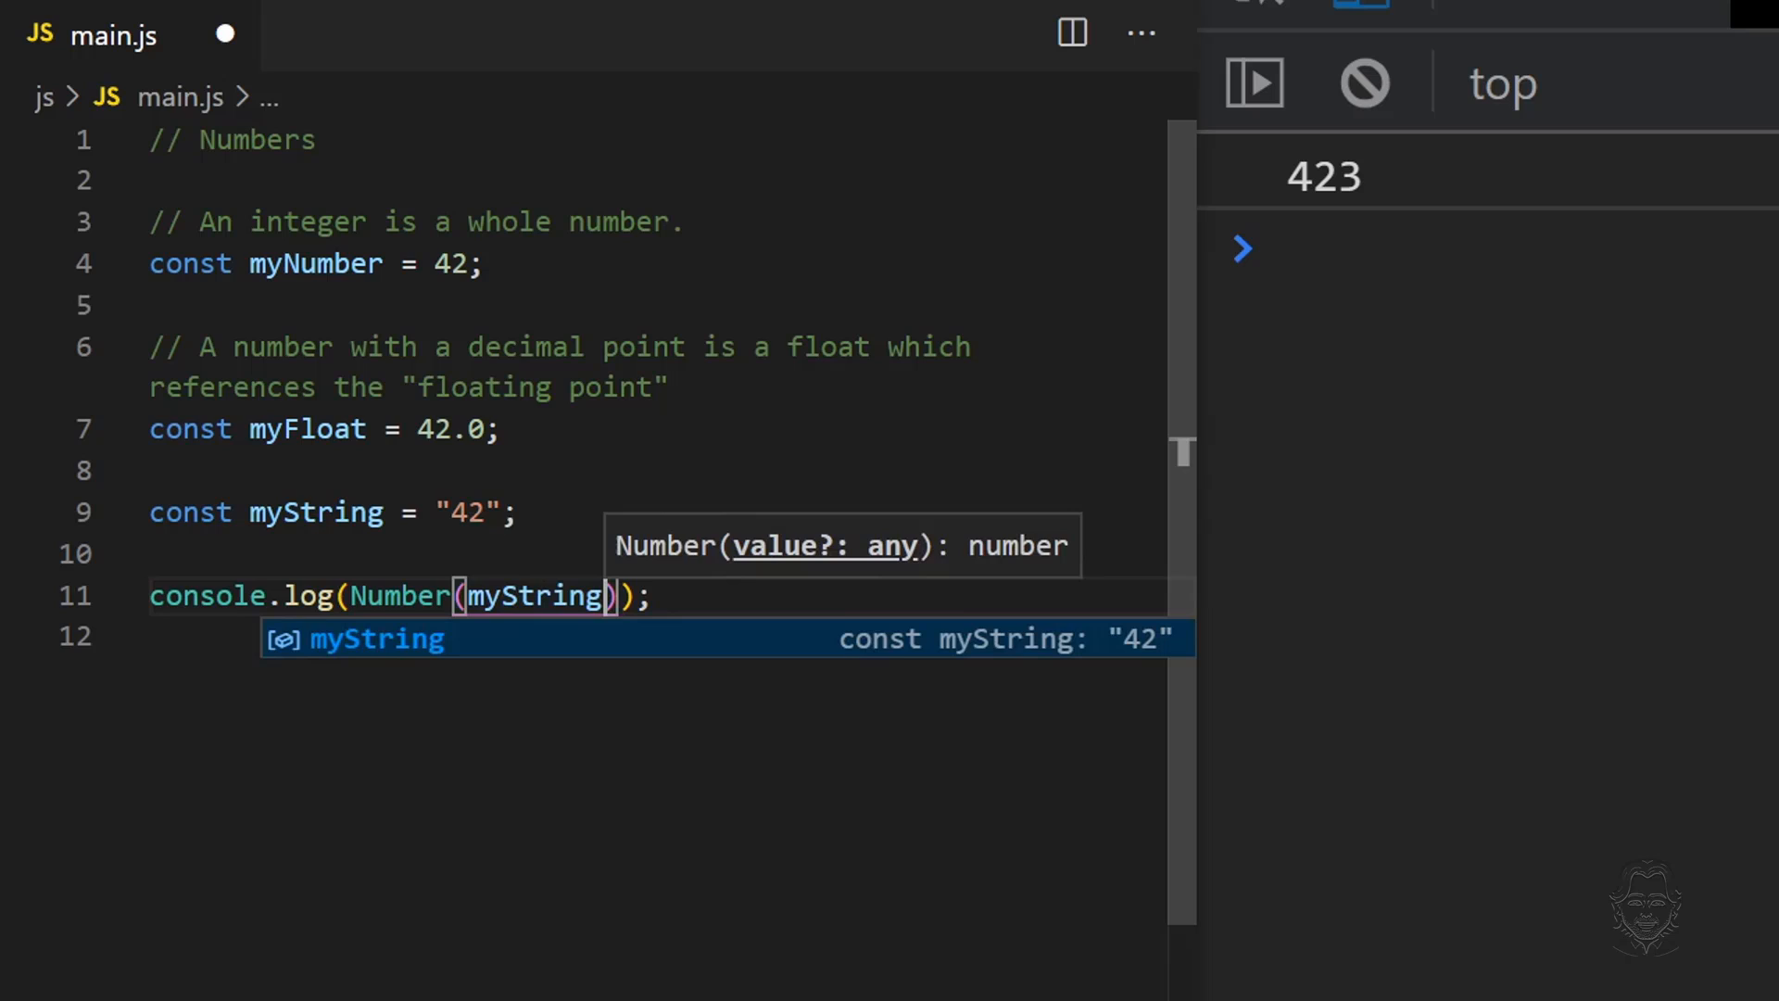
pyautogui.press('Escape')
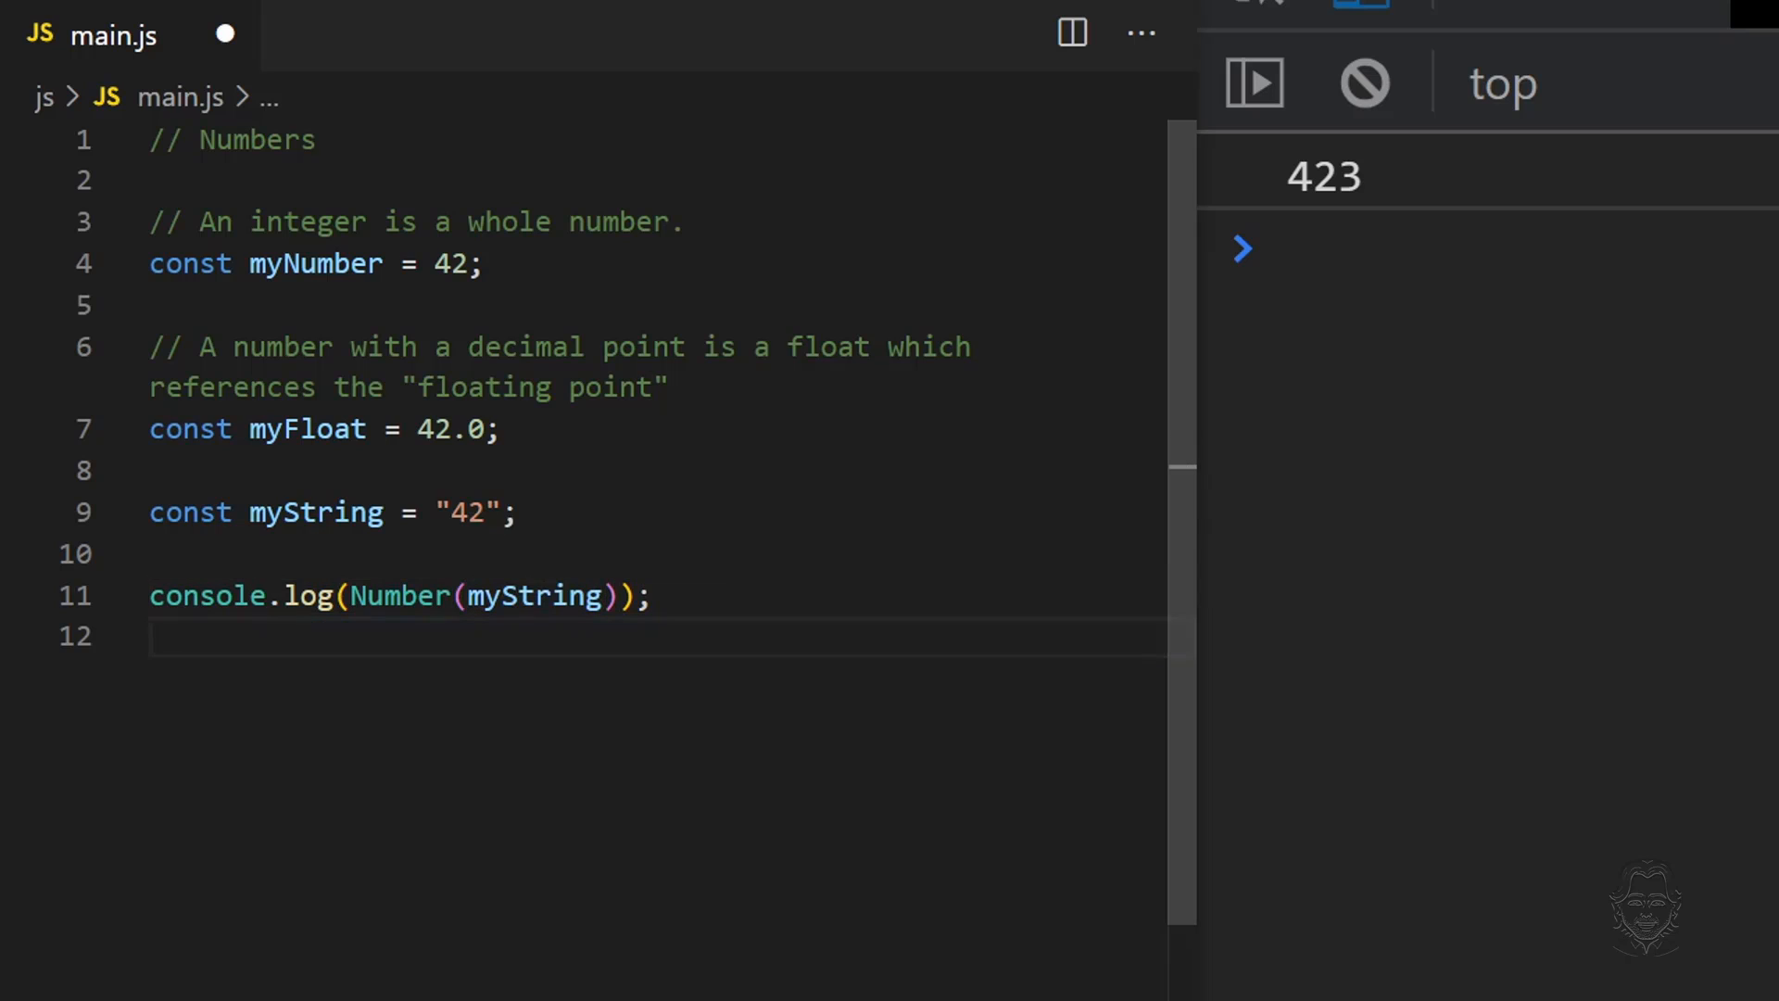
pyautogui.moveTo(315, 512)
pyautogui.write(' + ')
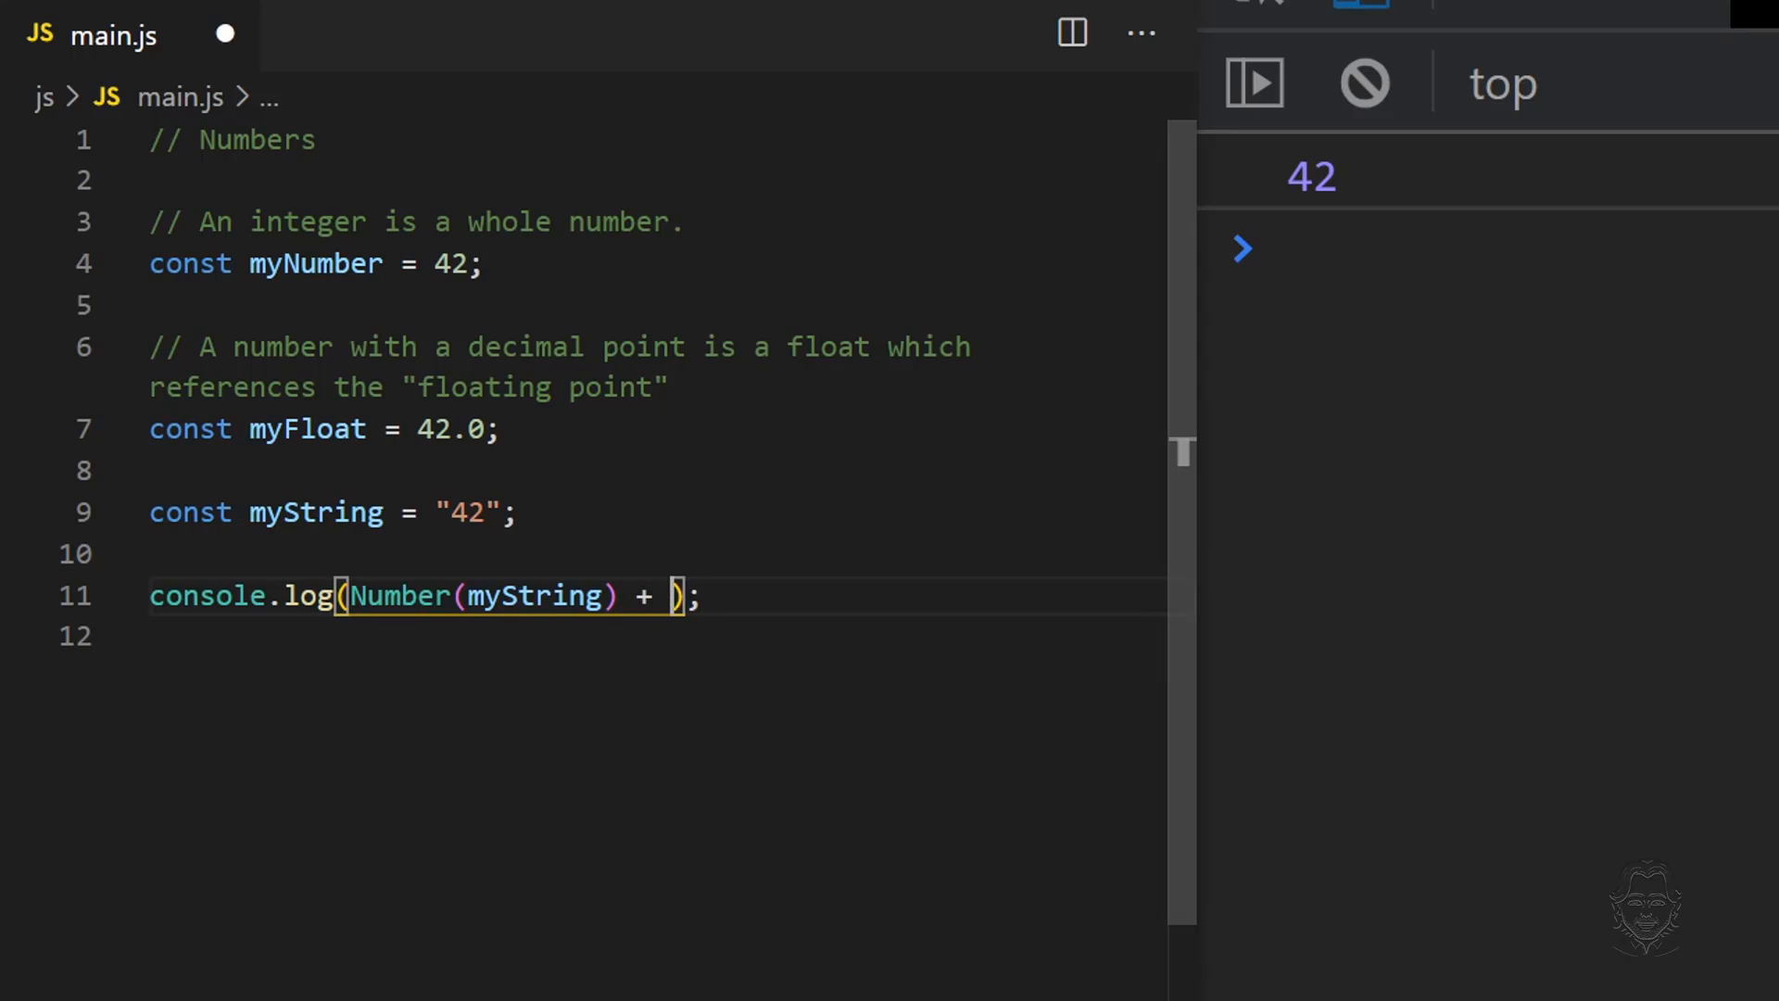
pyautogui.write('3')
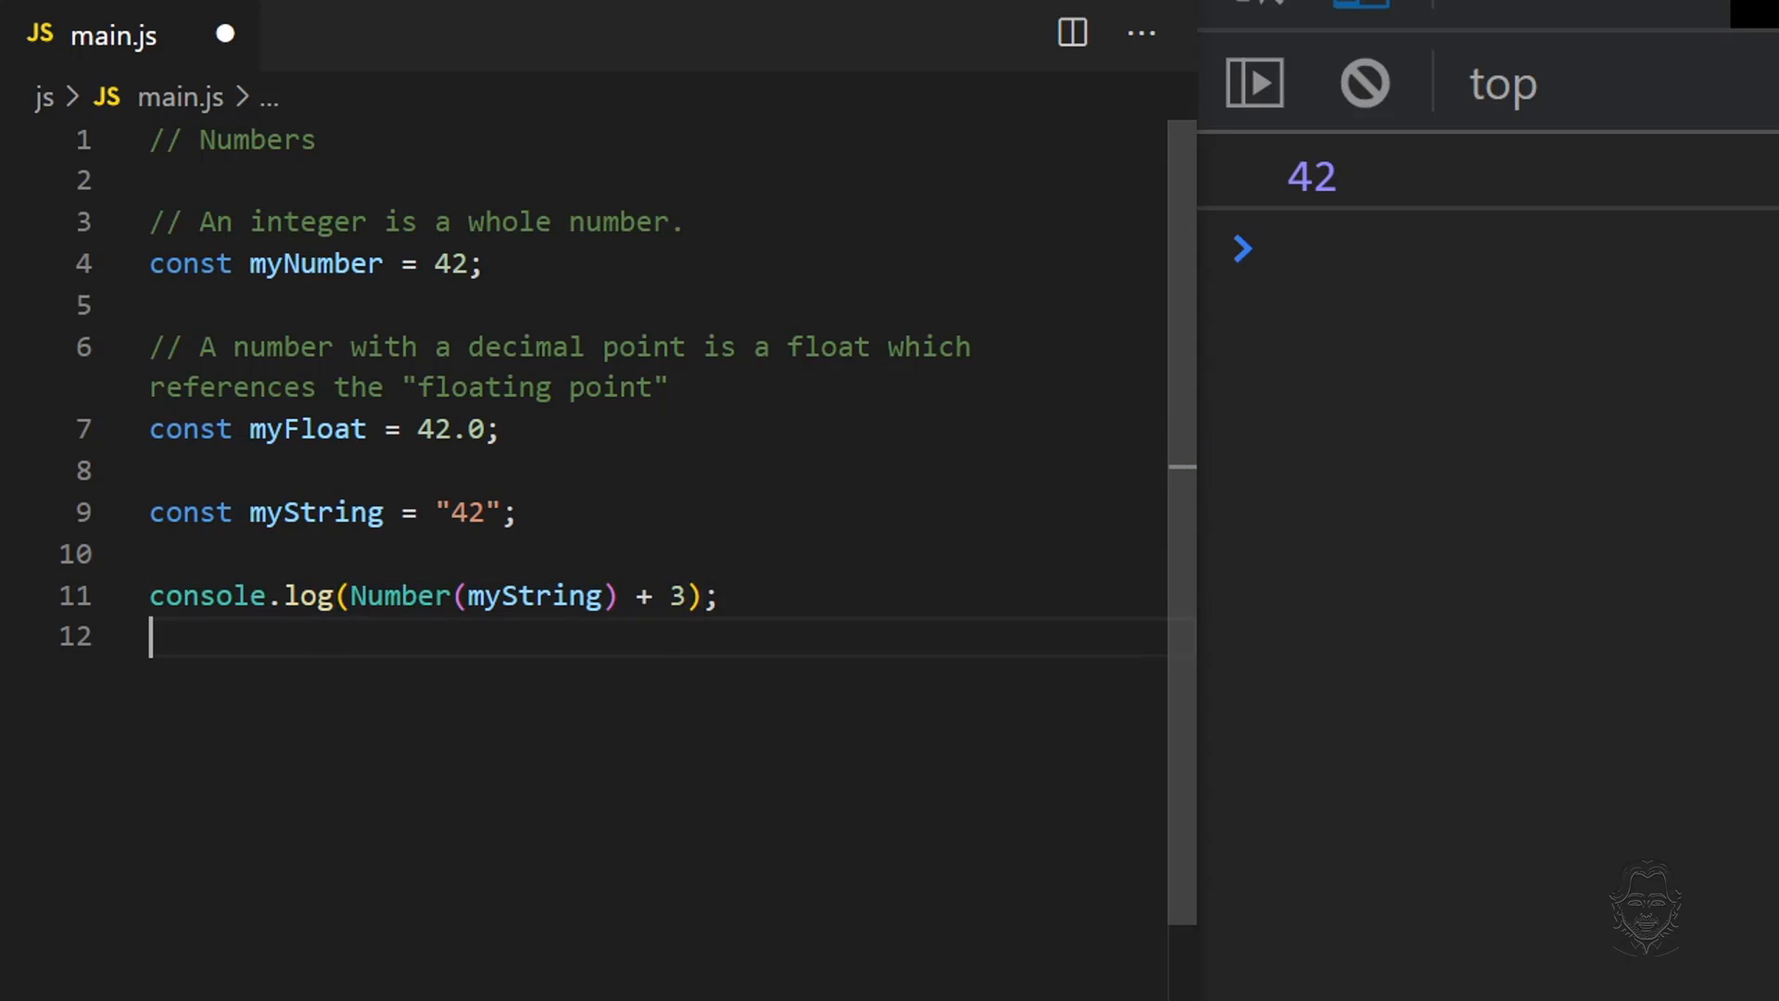
# Change the log to Number(myString) === myNumber, printing true.
pyautogui.click(1363, 83)
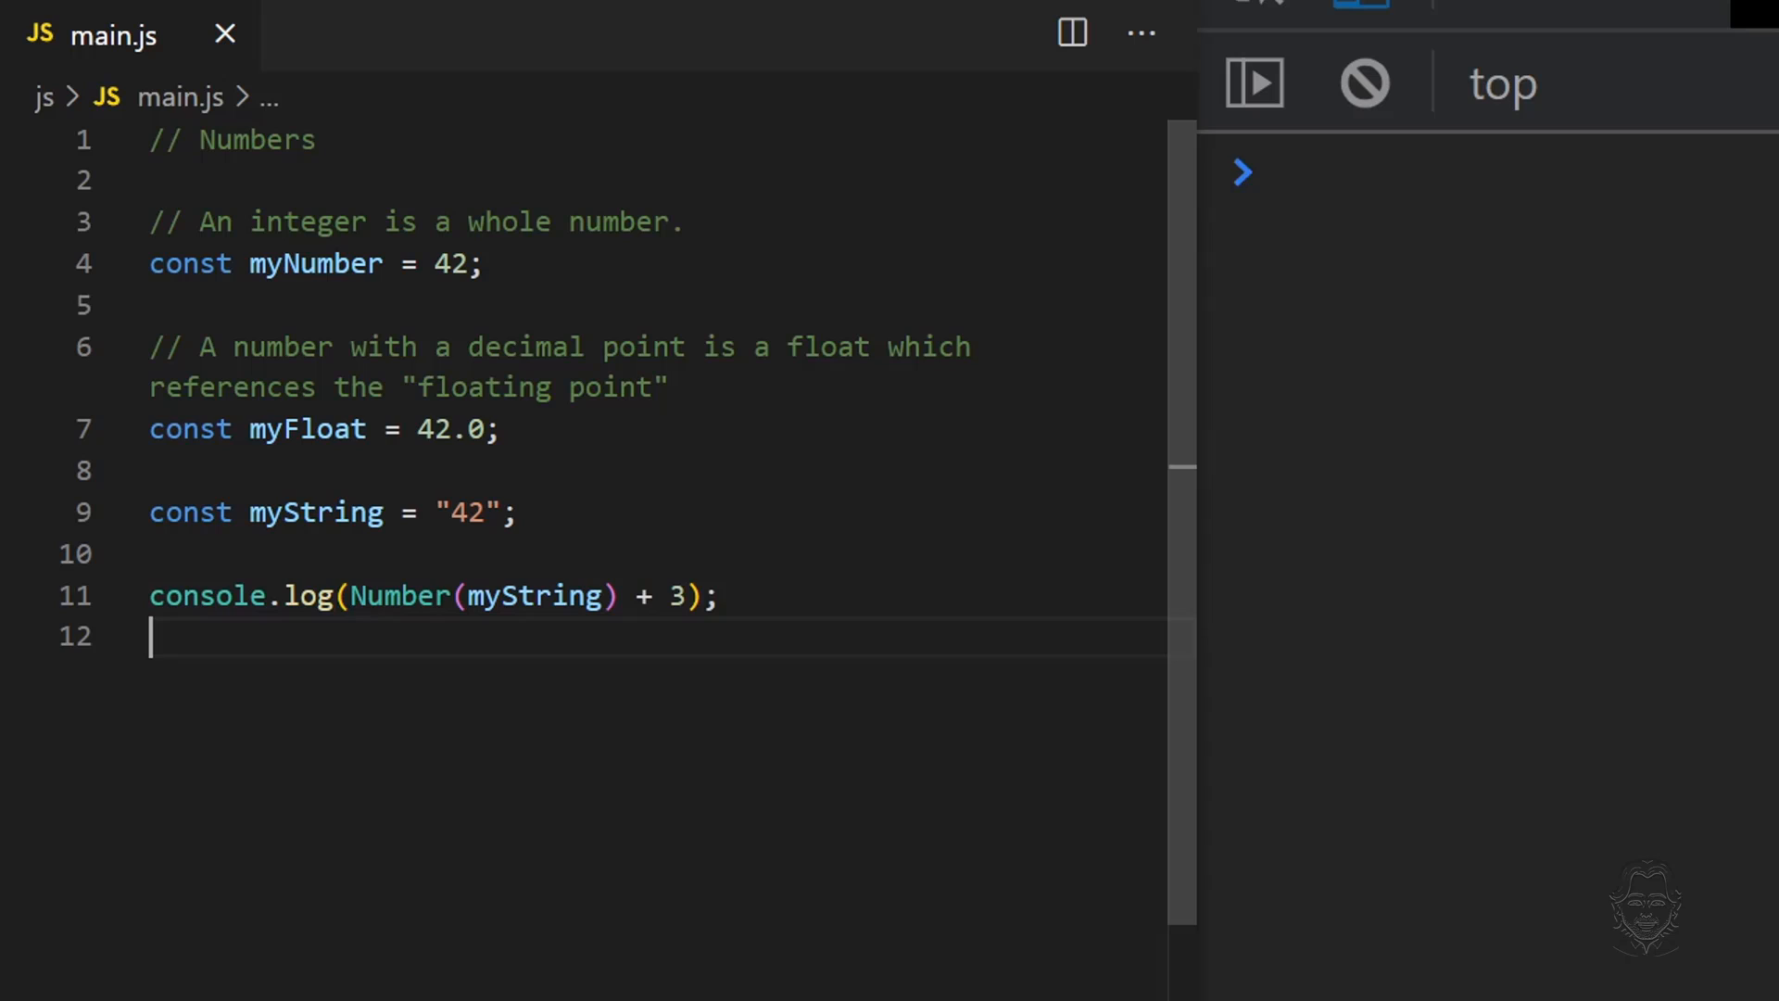
pyautogui.click(1253, 81)
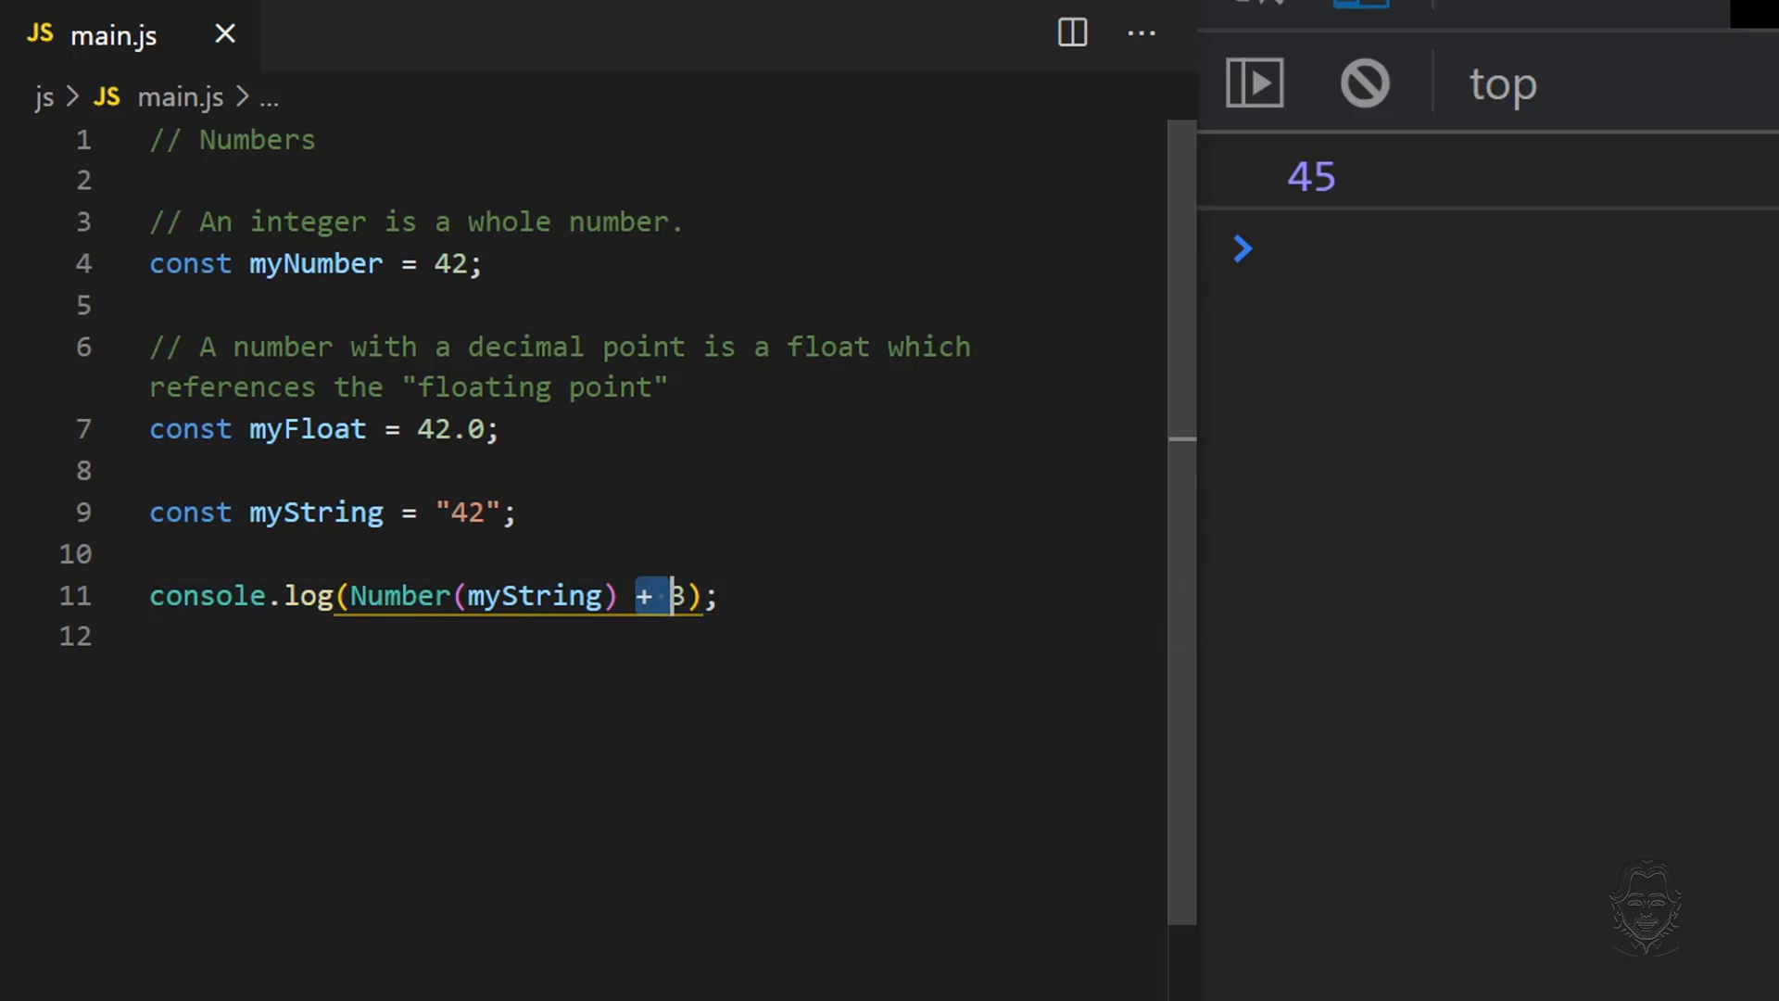
pyautogui.write('===')
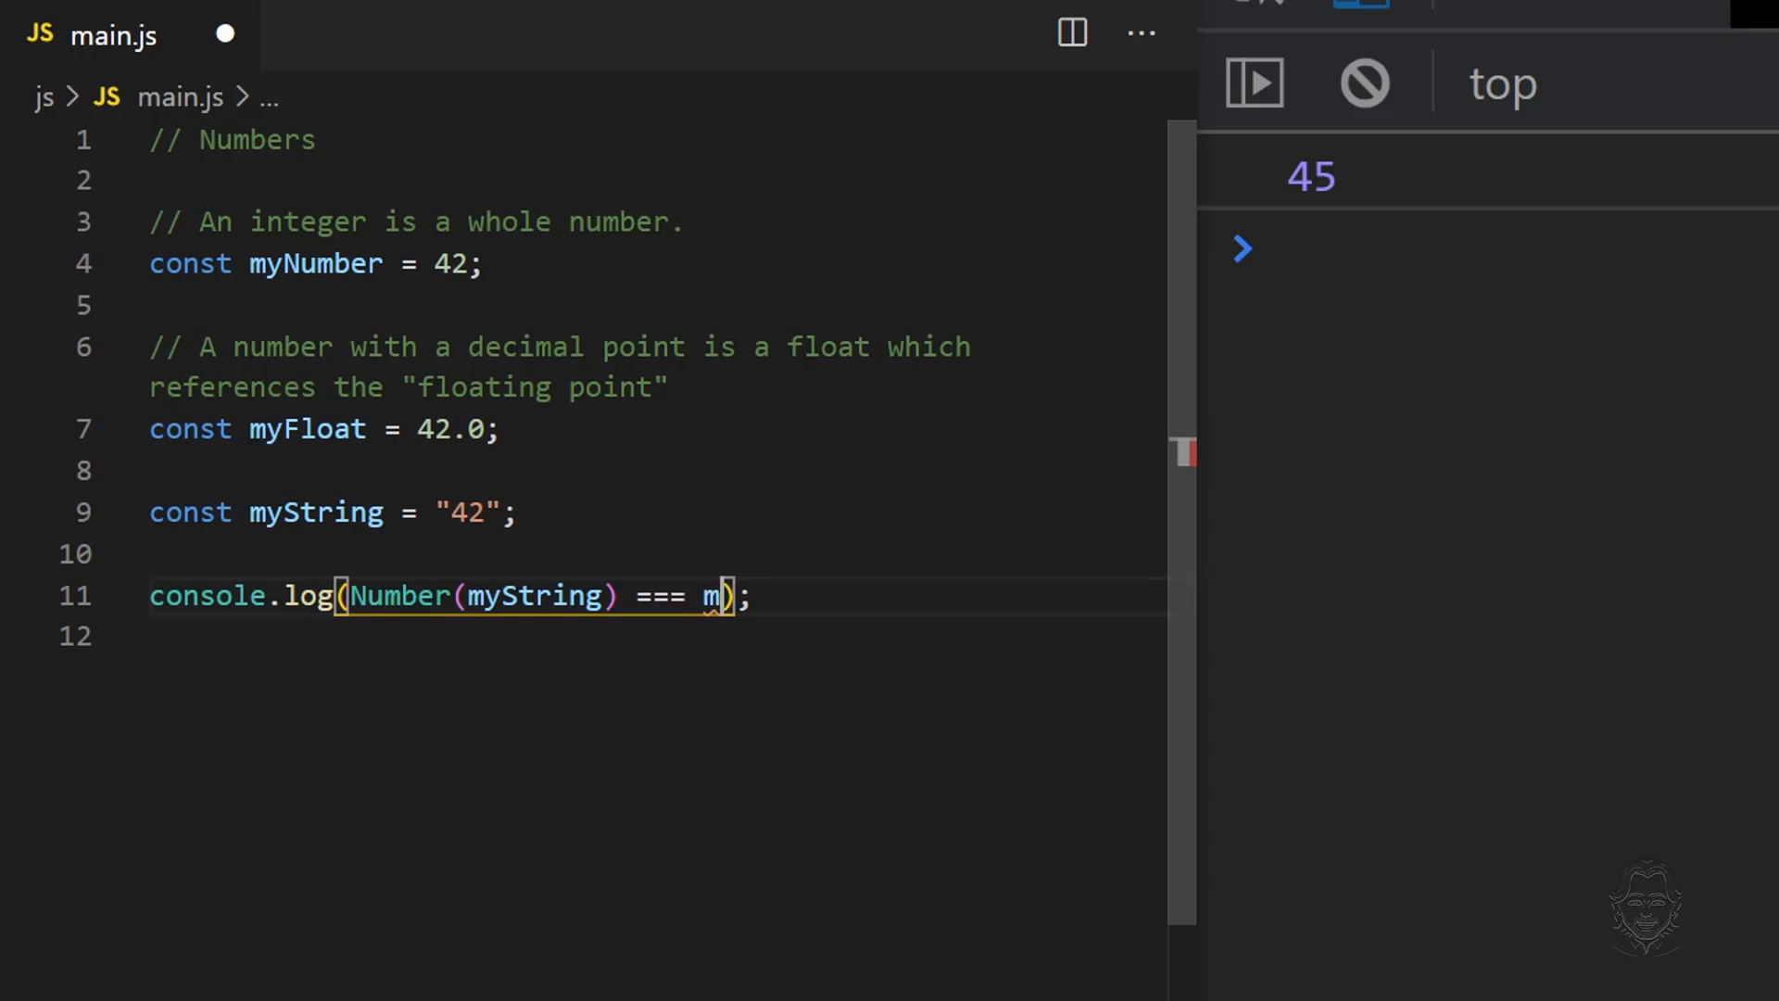
pyautogui.write('yNumber')
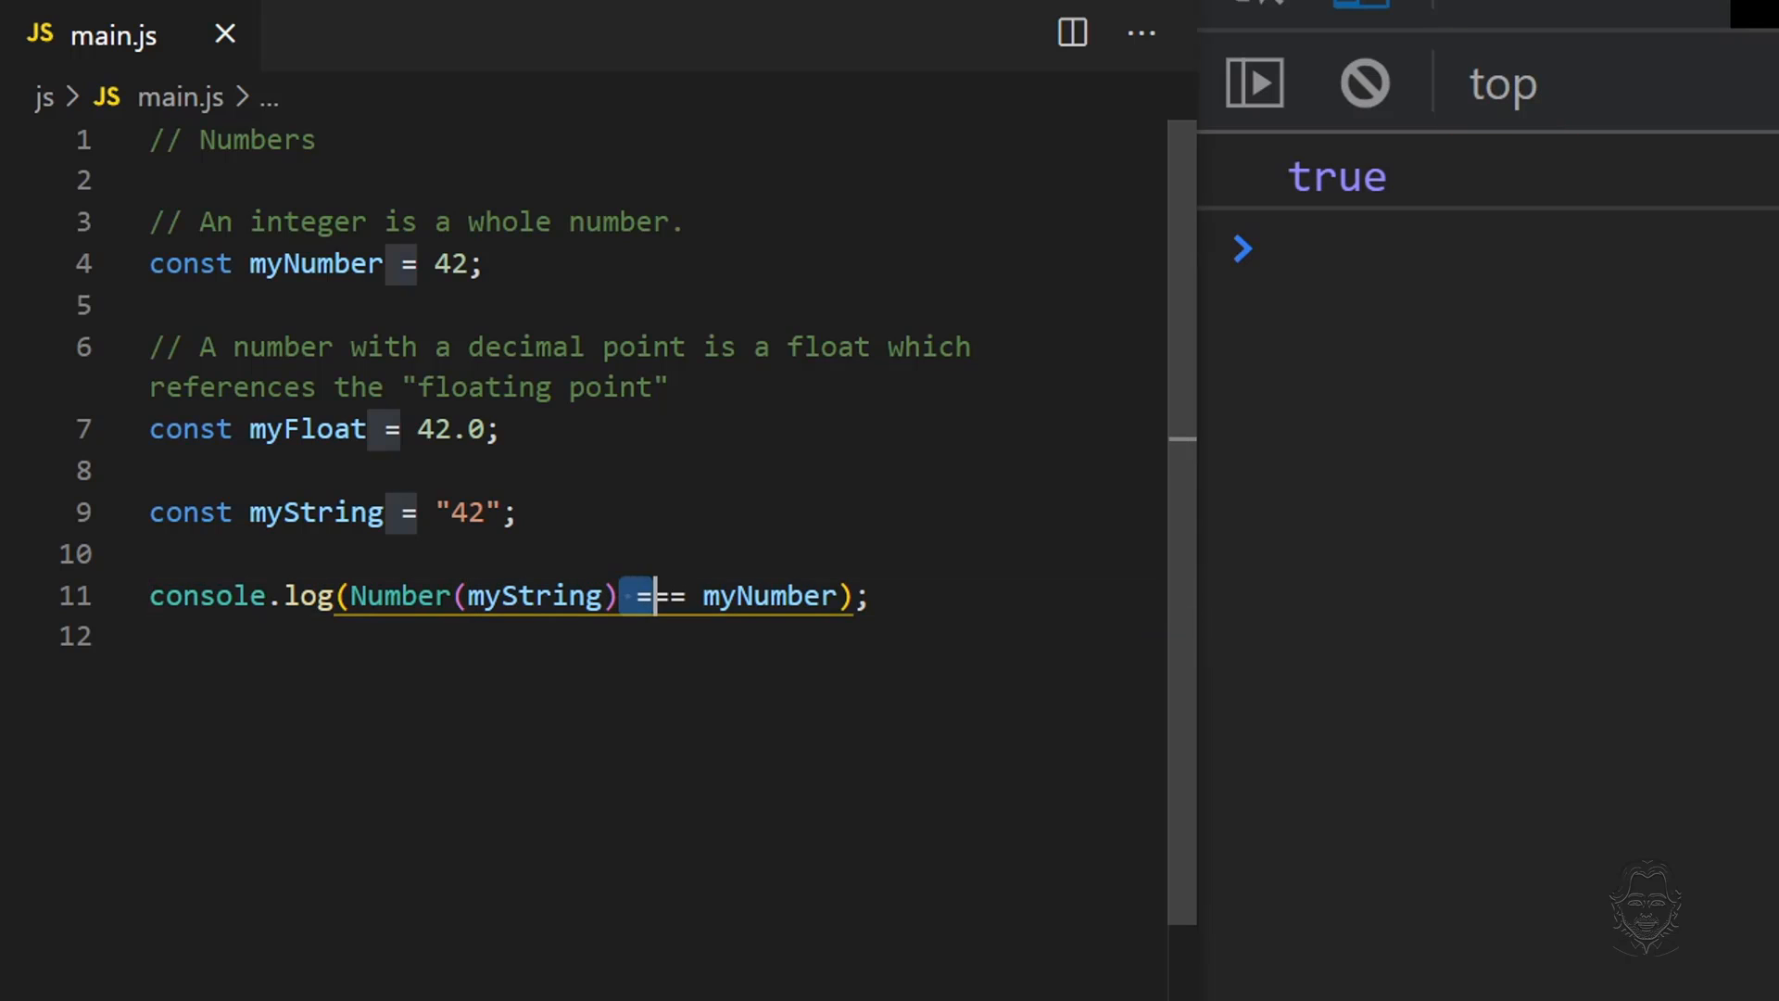
# Pass the string "Dave" and then undefined to Number(), each printing NaN.
pyautogui.press('BackSpace')
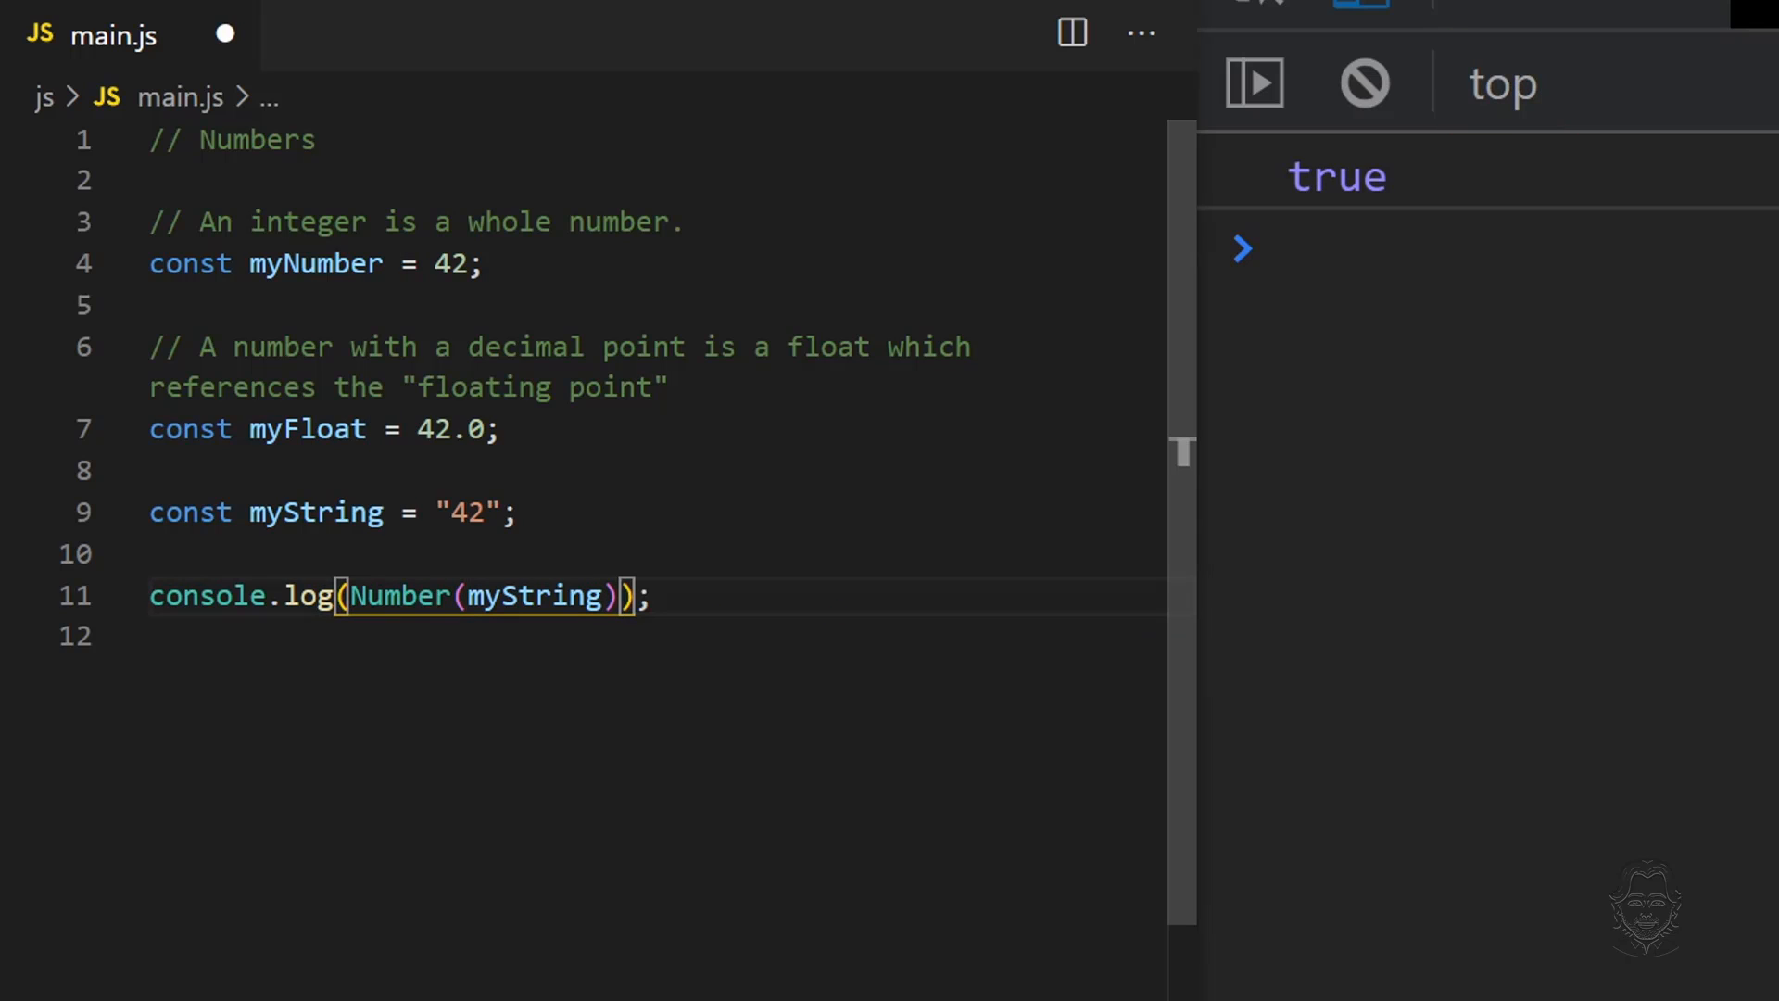
pyautogui.write('"D"')
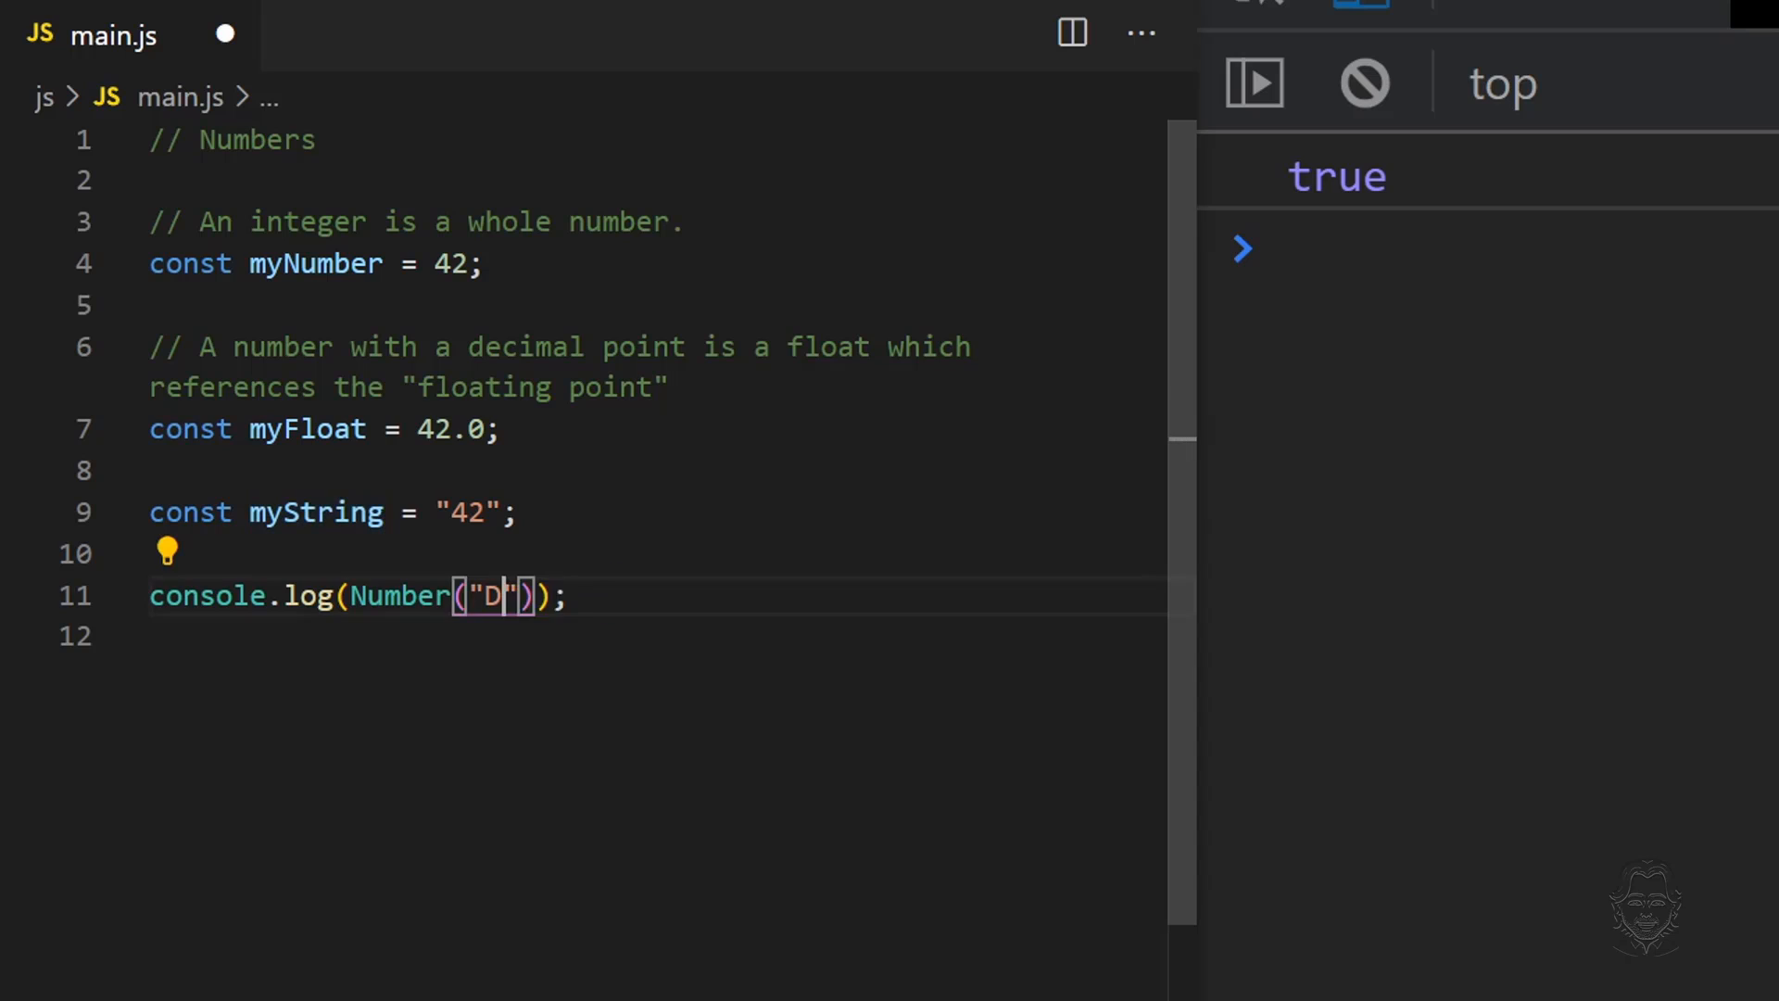
pyautogui.write('ave')
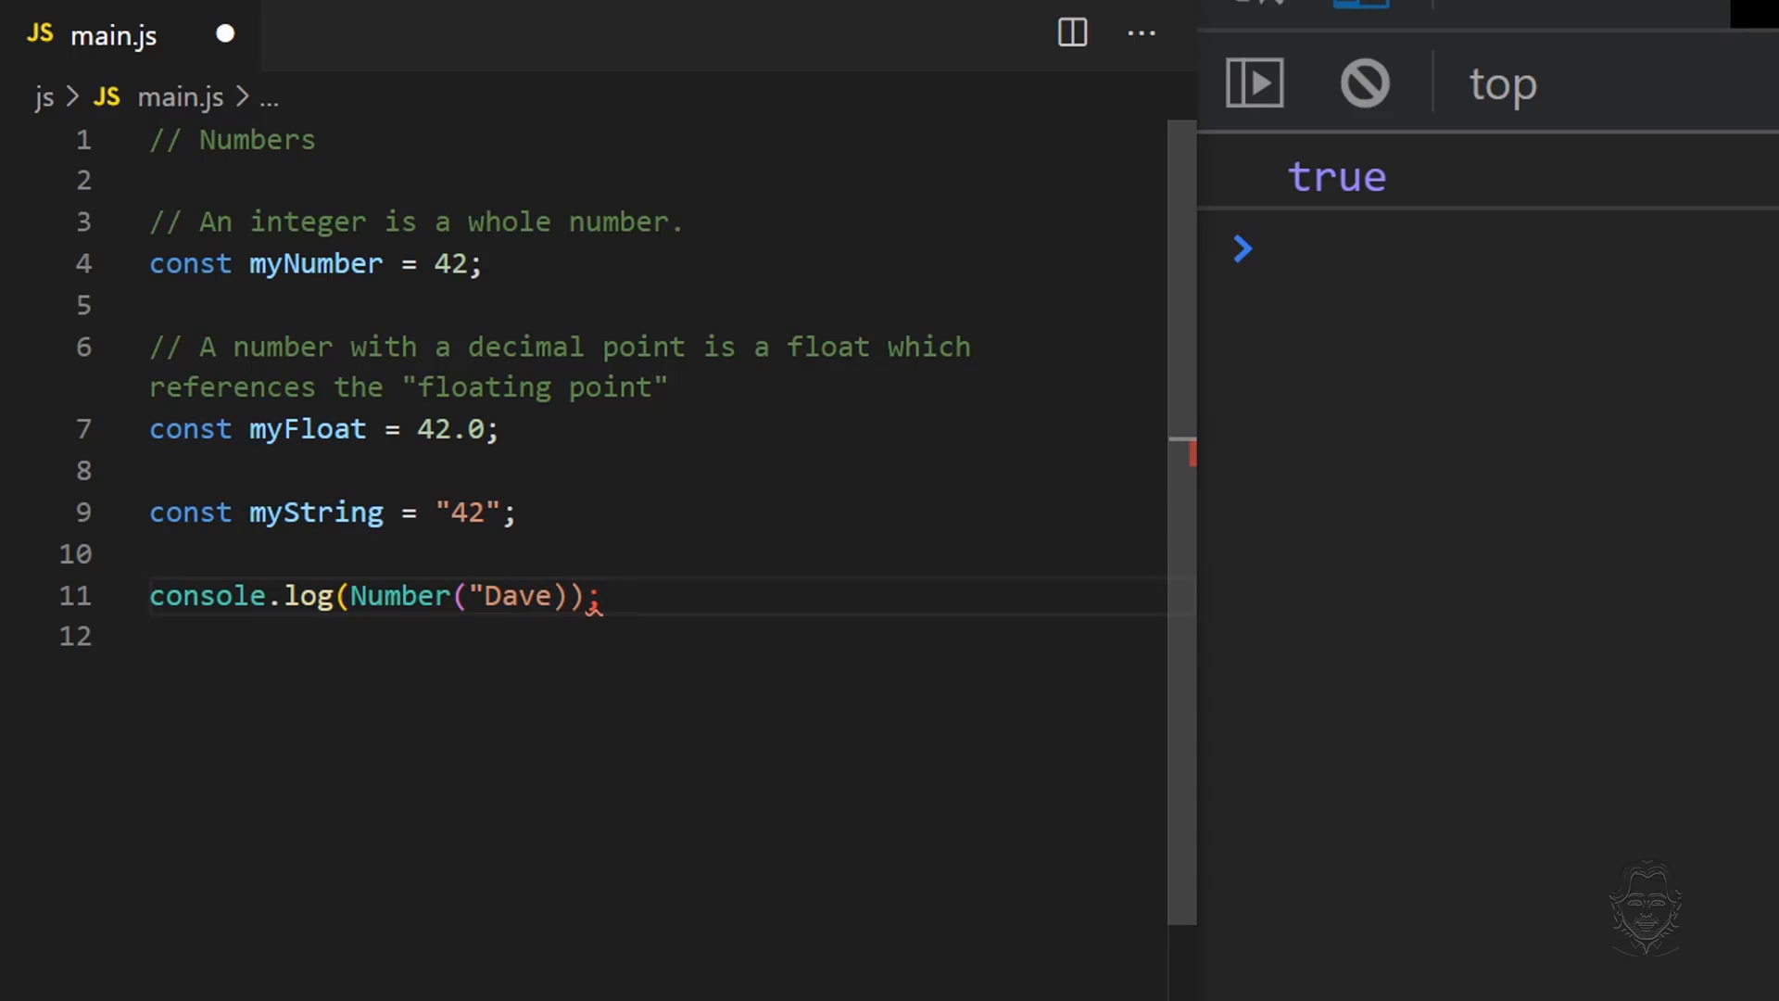
pyautogui.press('Backspace')
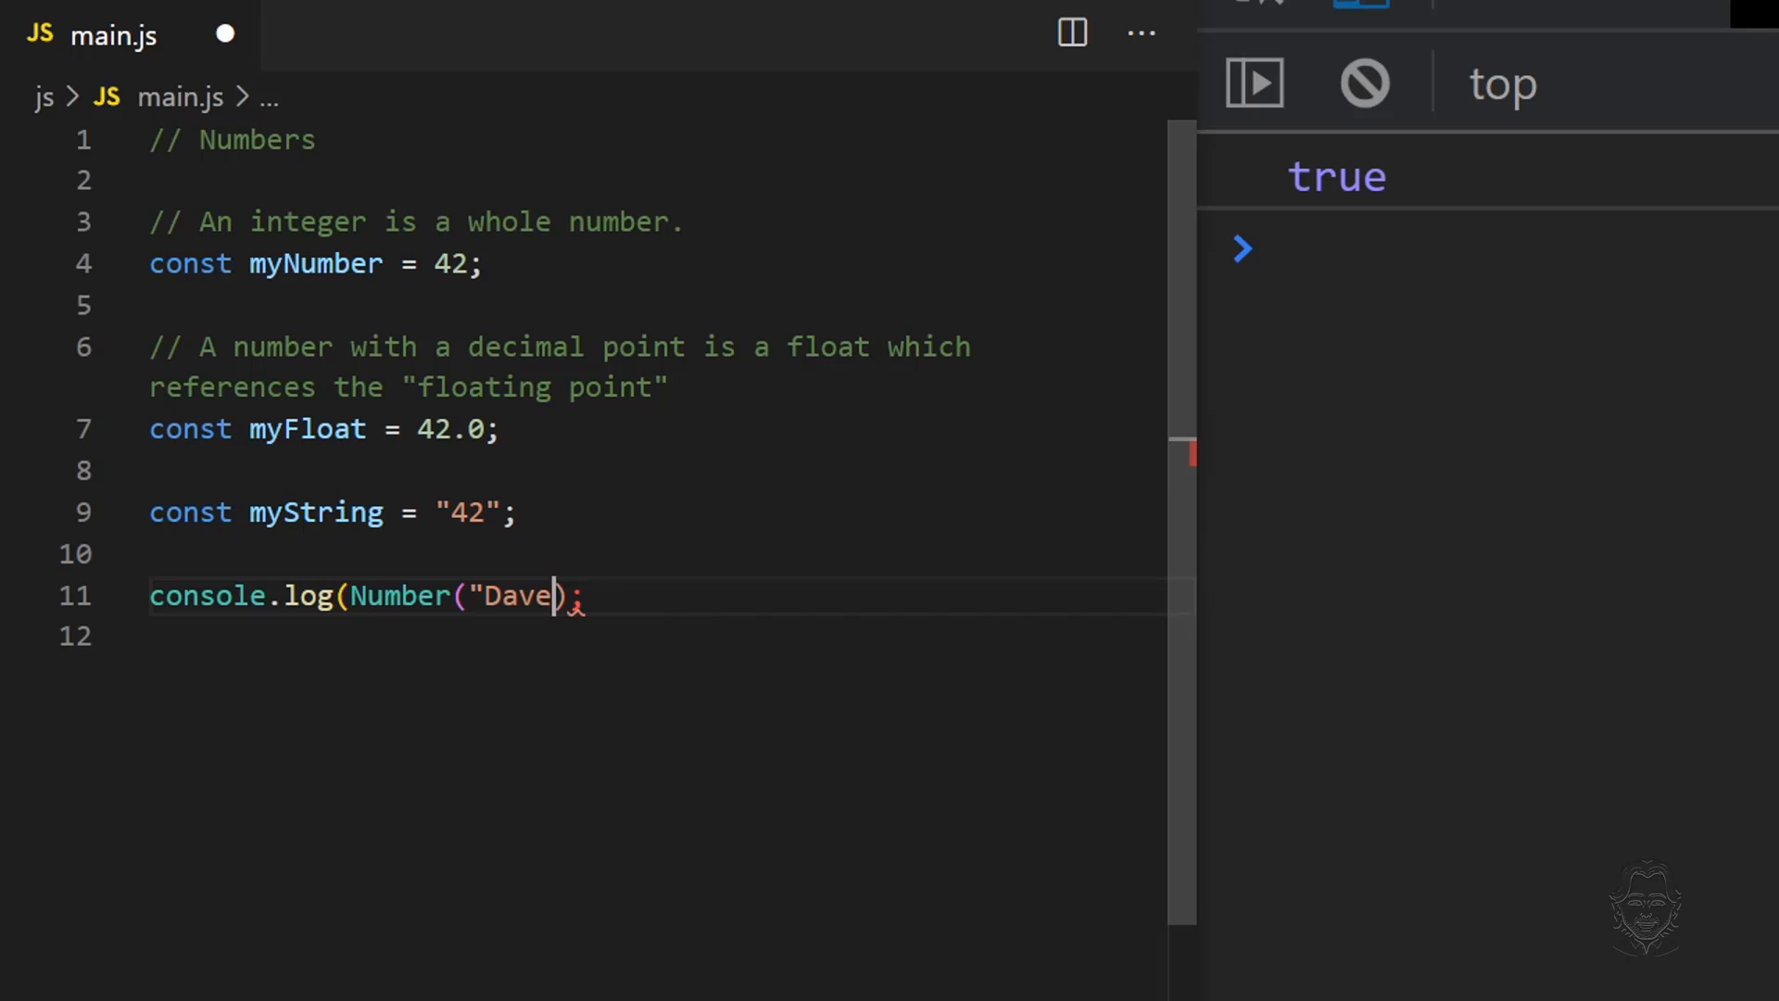
pyautogui.write('")')
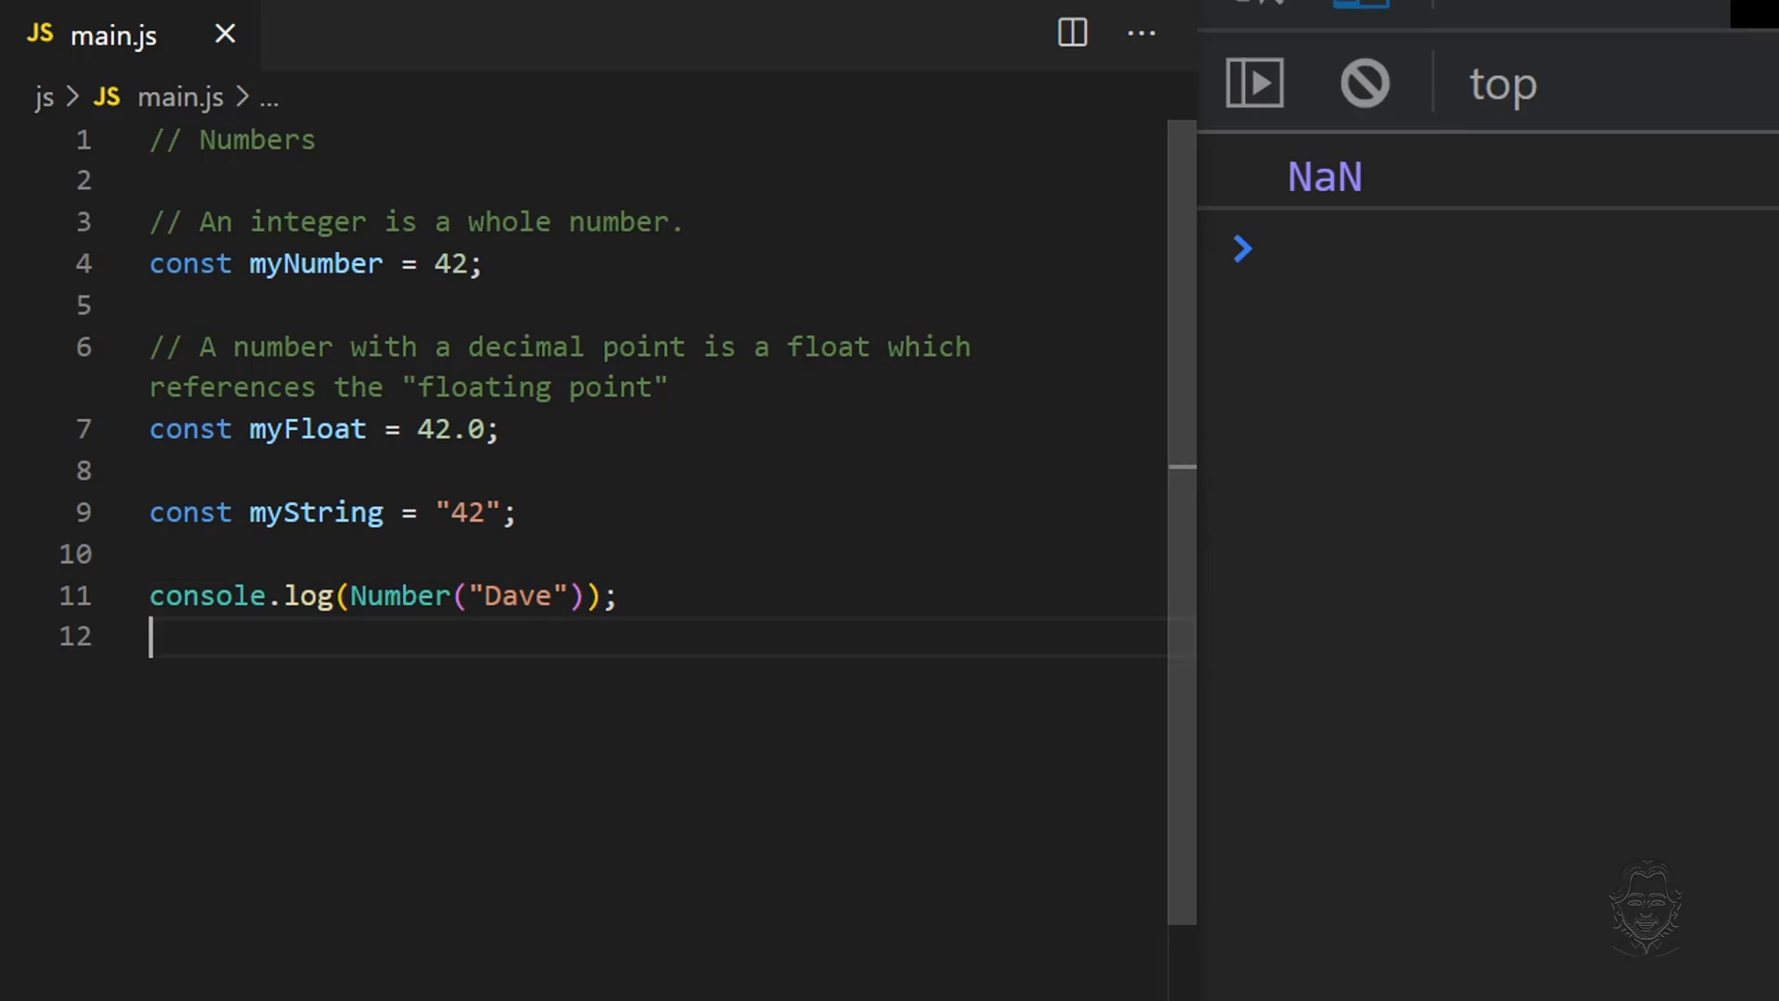
pyautogui.write('undefined')
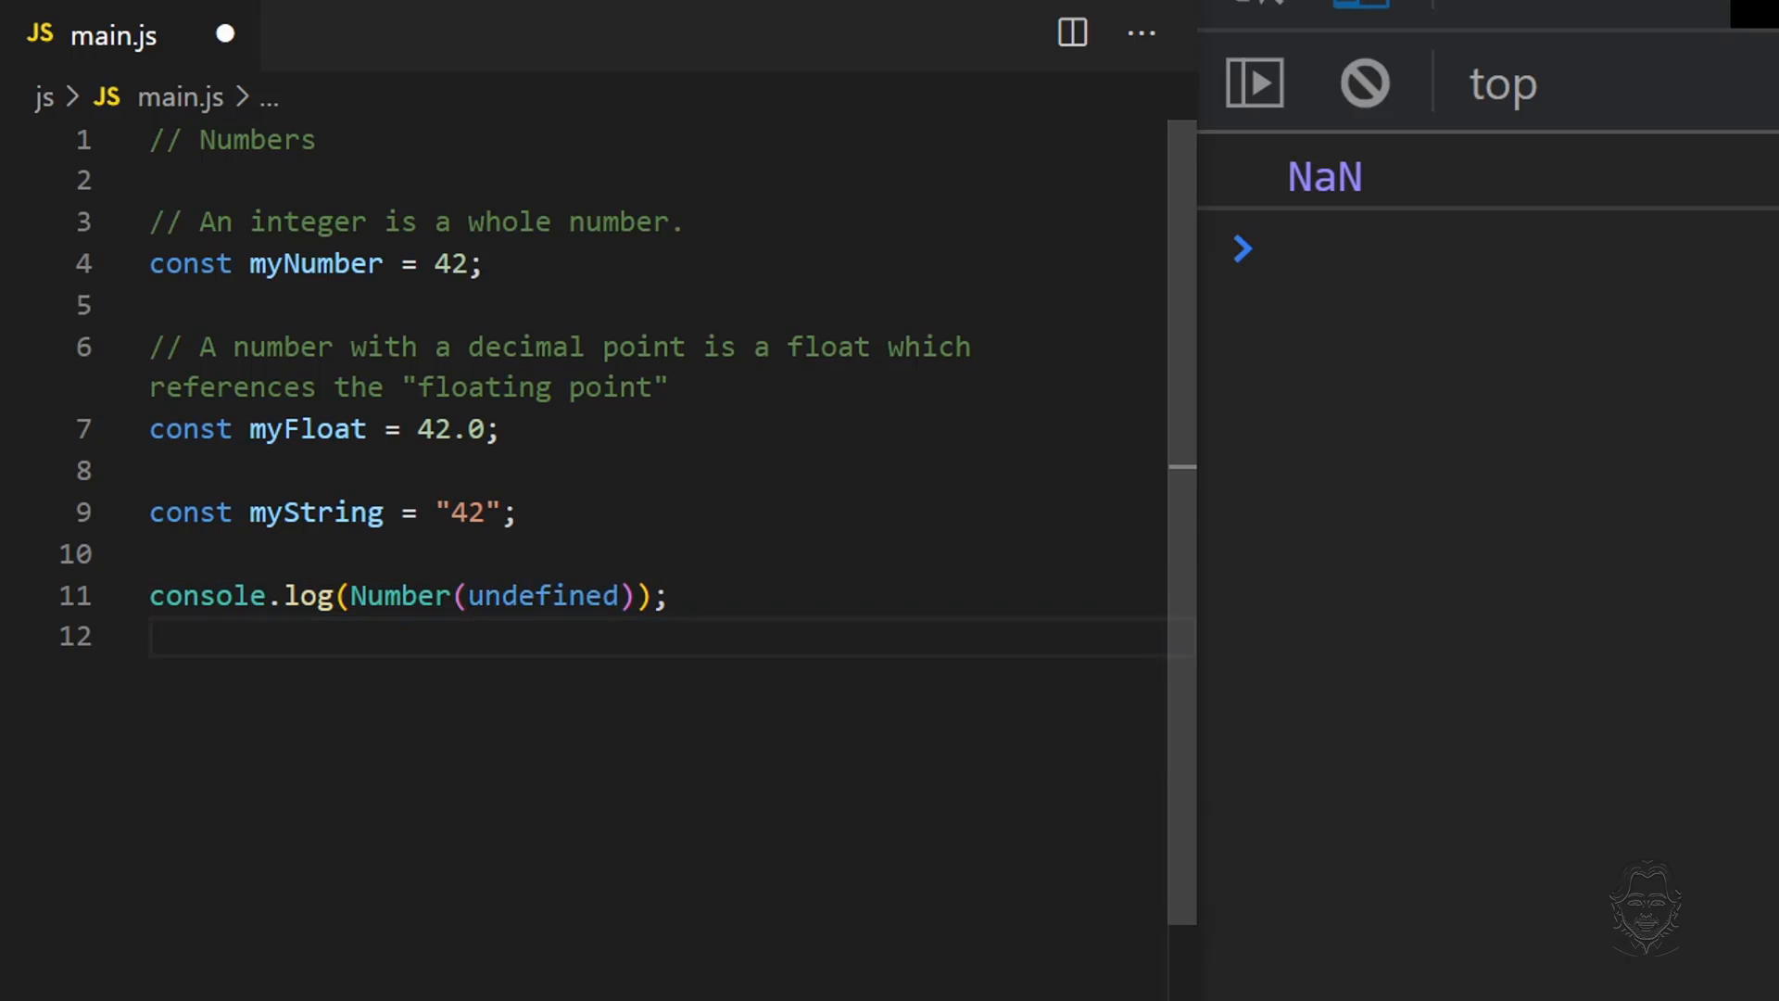
# Convert the booleans true and then false with Number() on line 11.
pyautogui.doubleClick(542, 596)
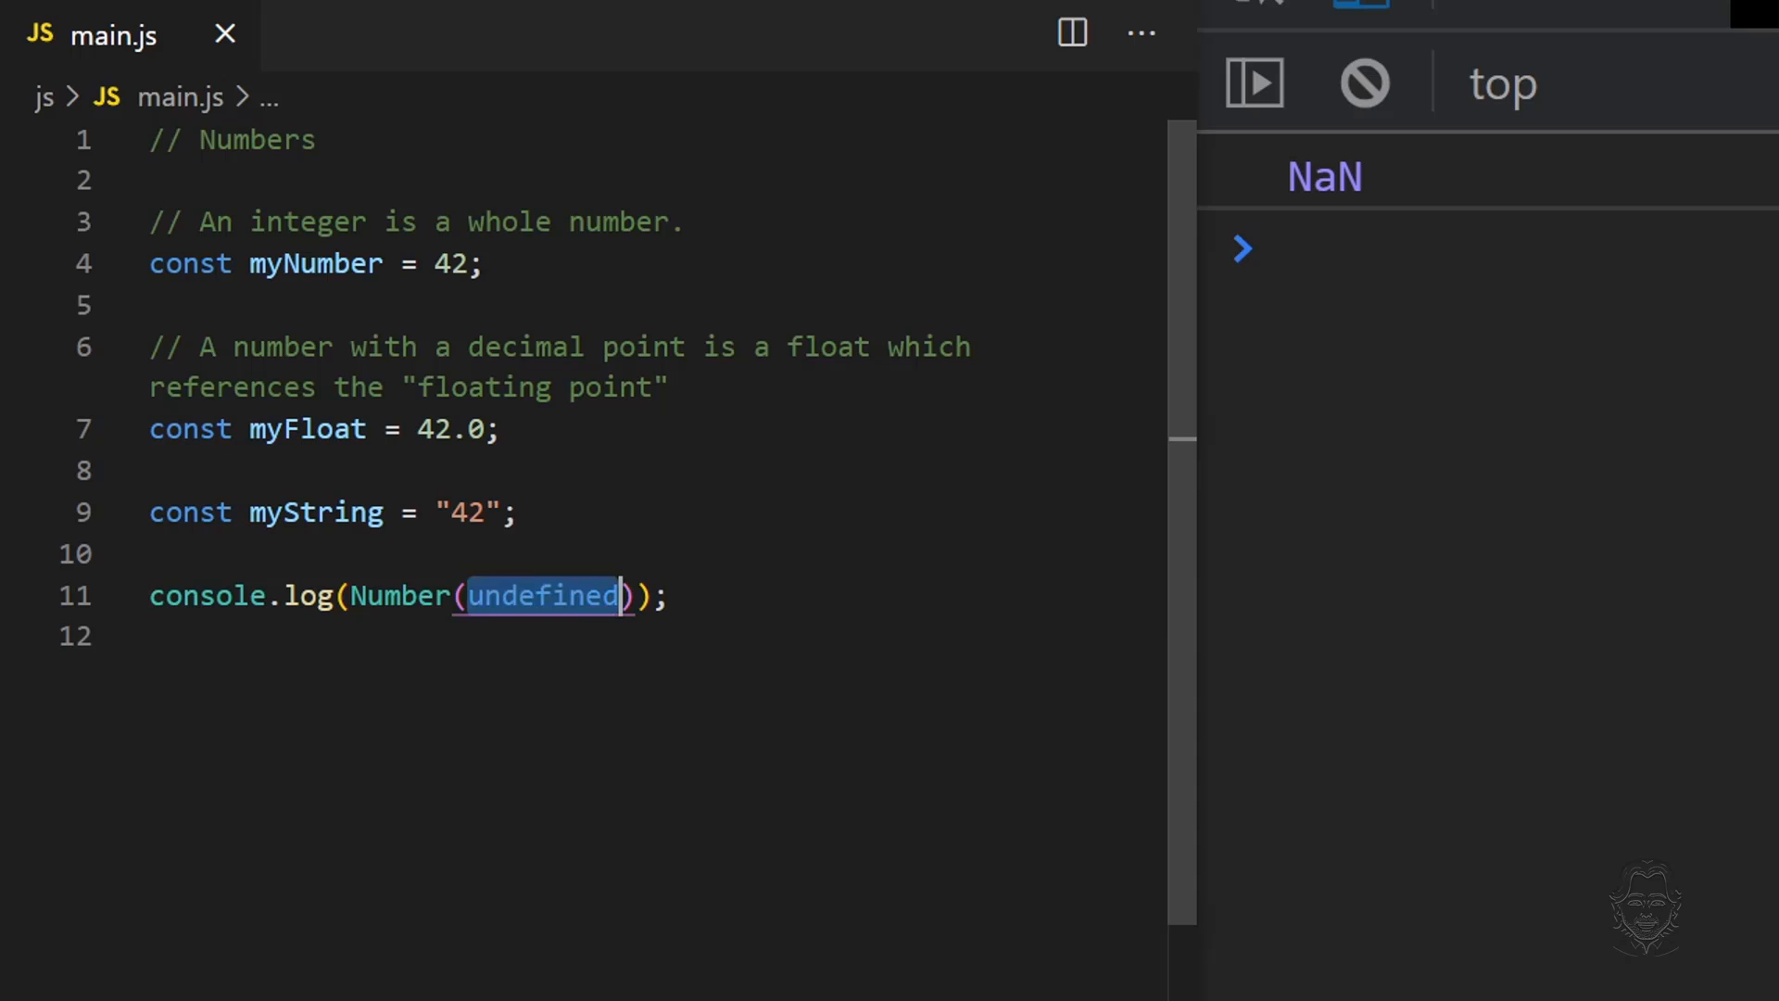
pyautogui.write('true')
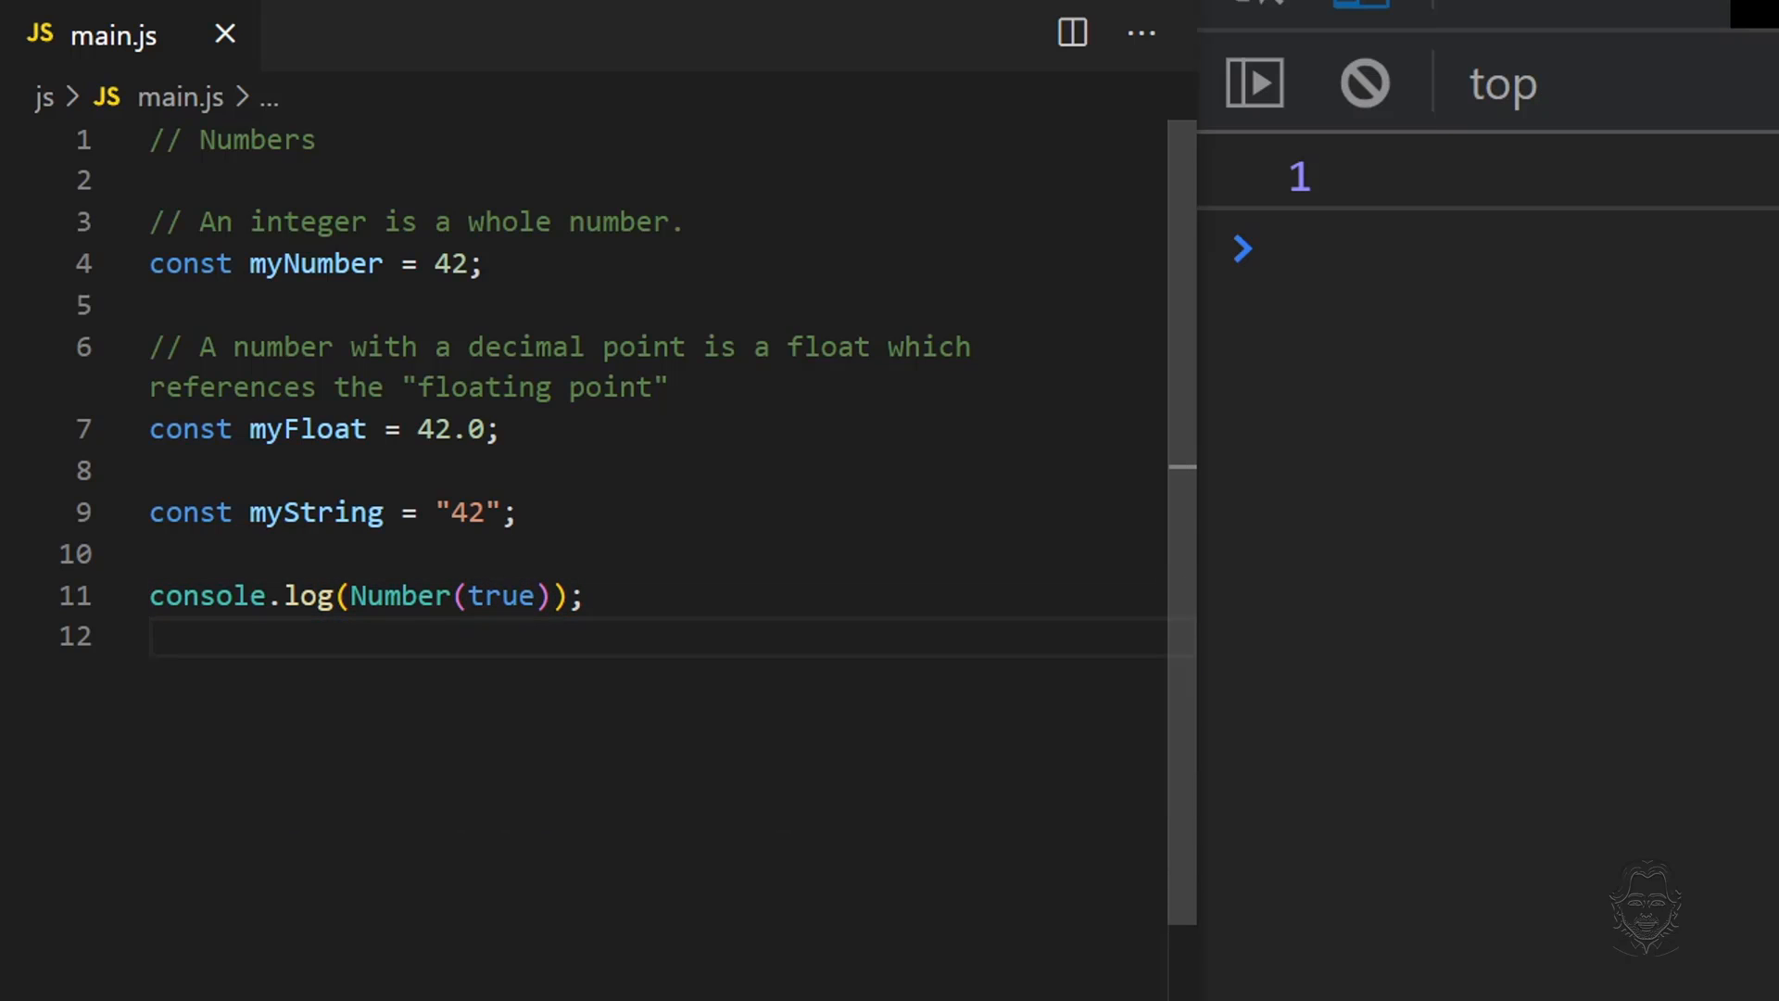
pyautogui.click(153, 636)
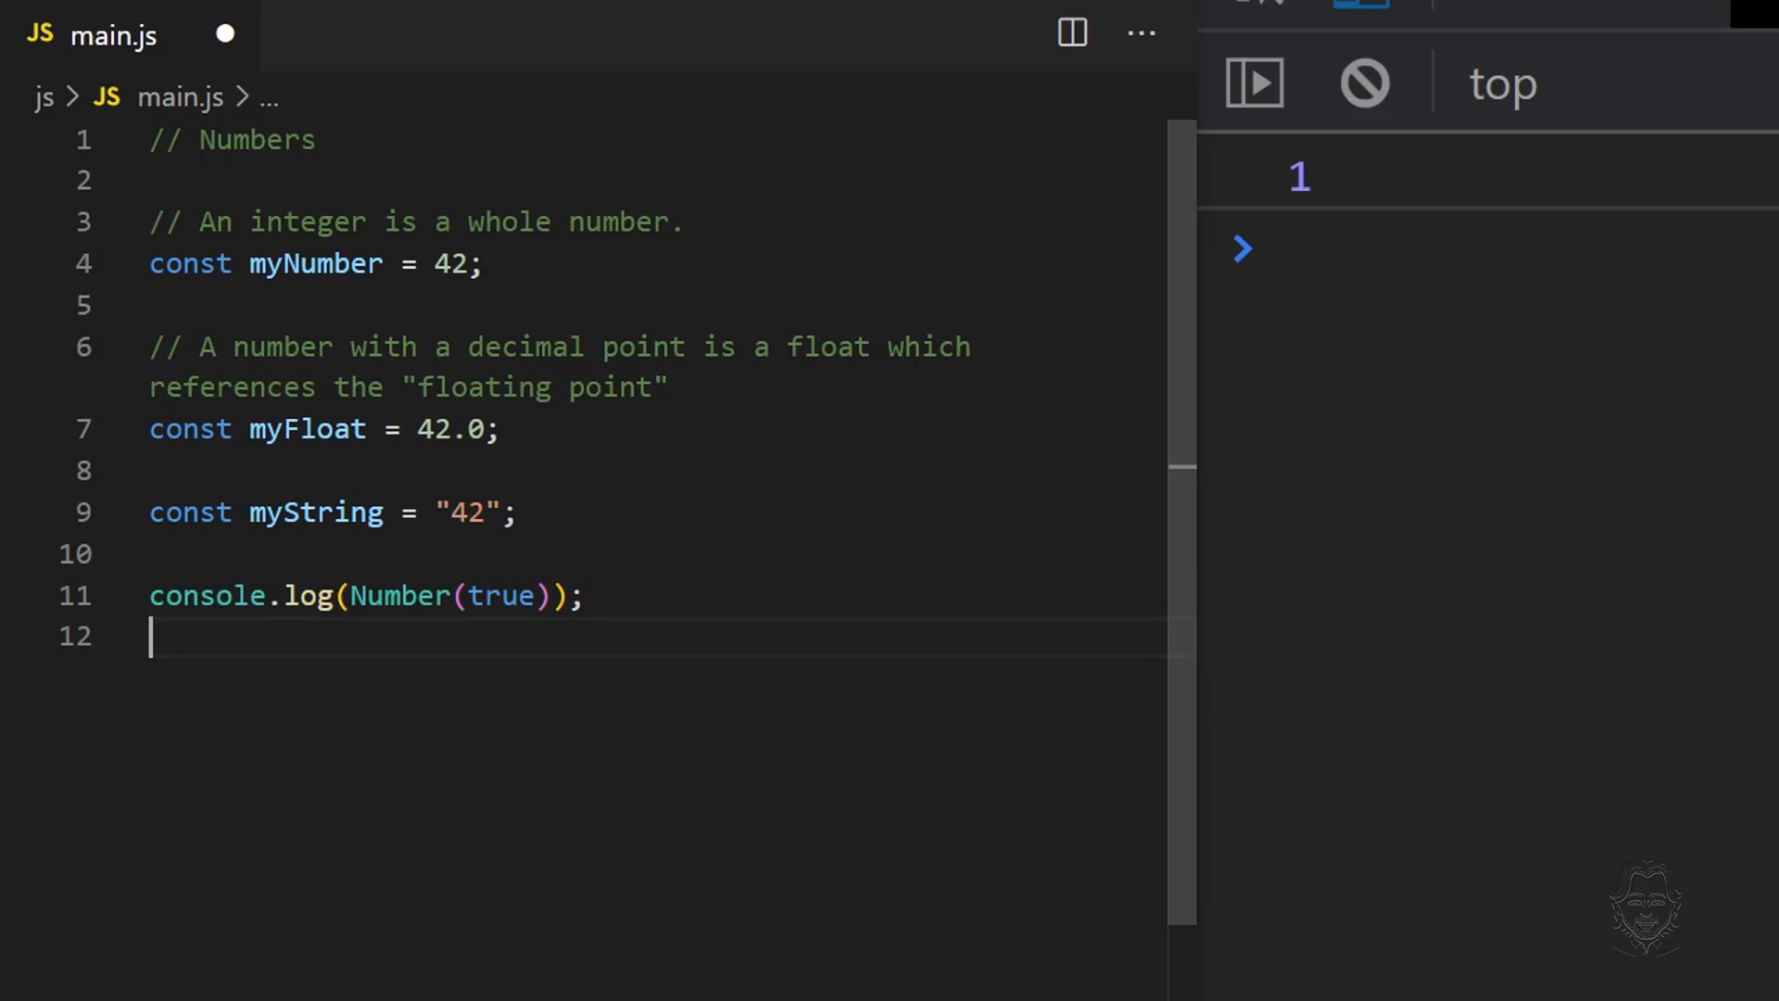
pyautogui.write('false')
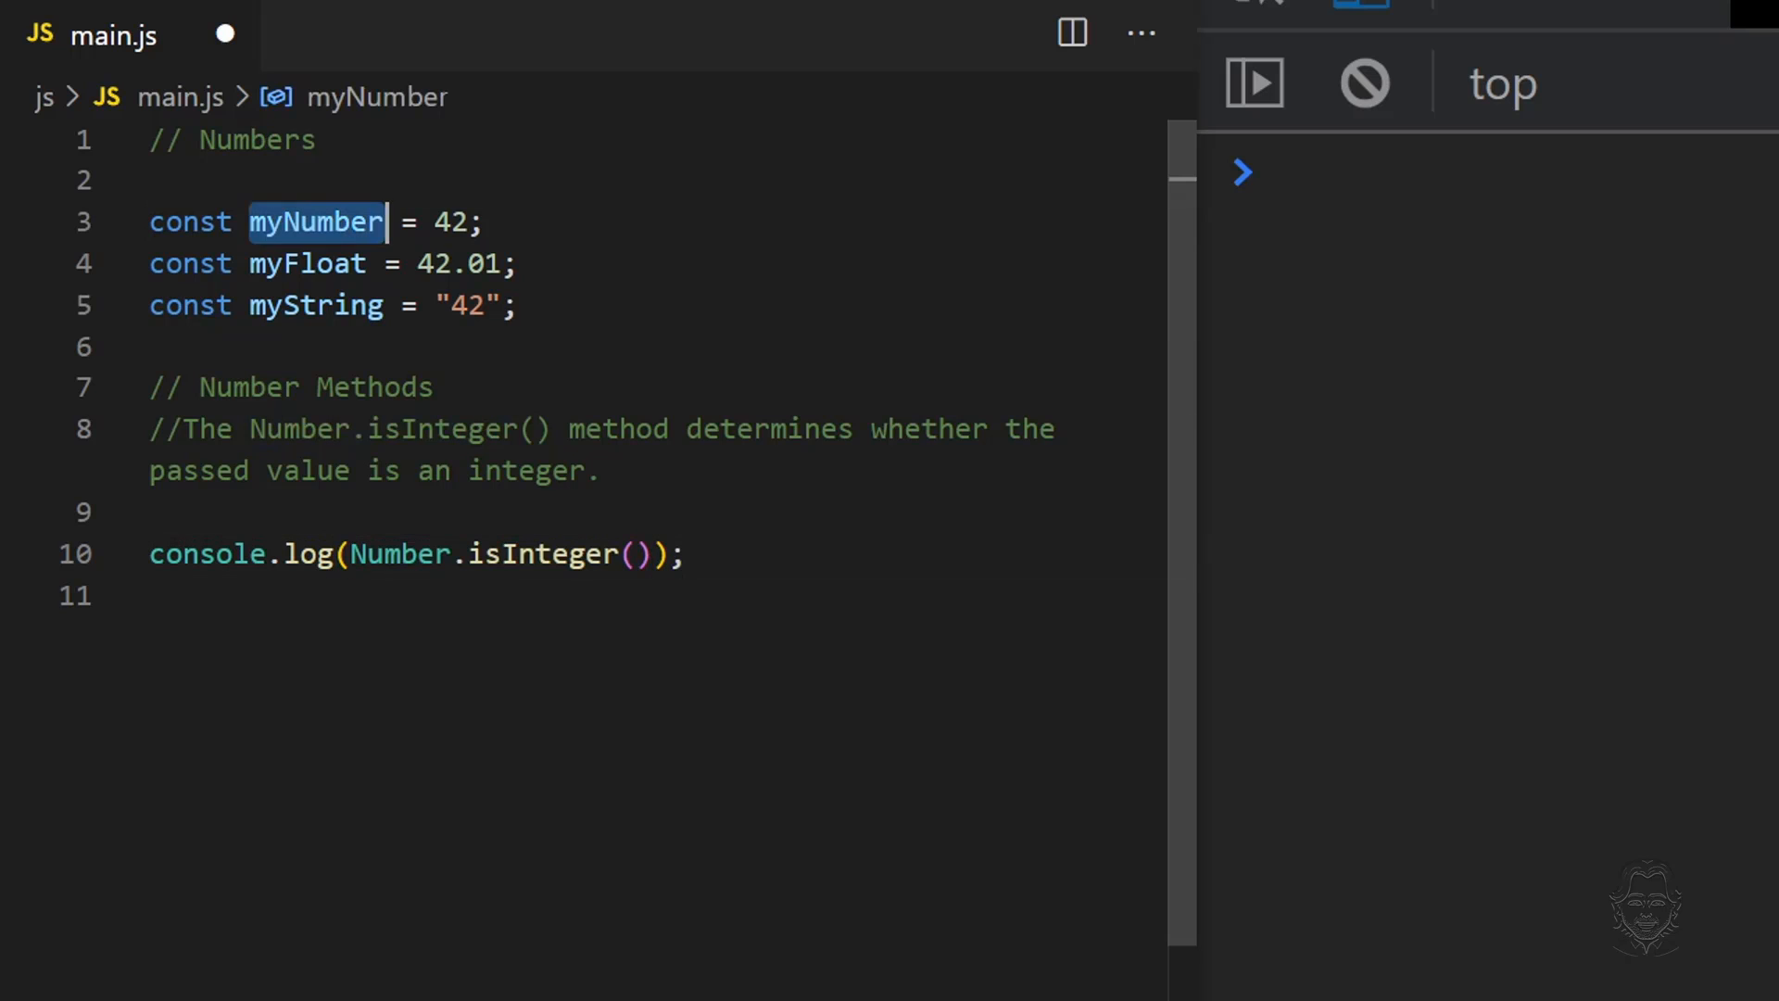
# Log Number.isInteger(myNumber) and Number.parseFloat(myFloat), and set myString to "42.123abc".
pyautogui.write('myNumber')
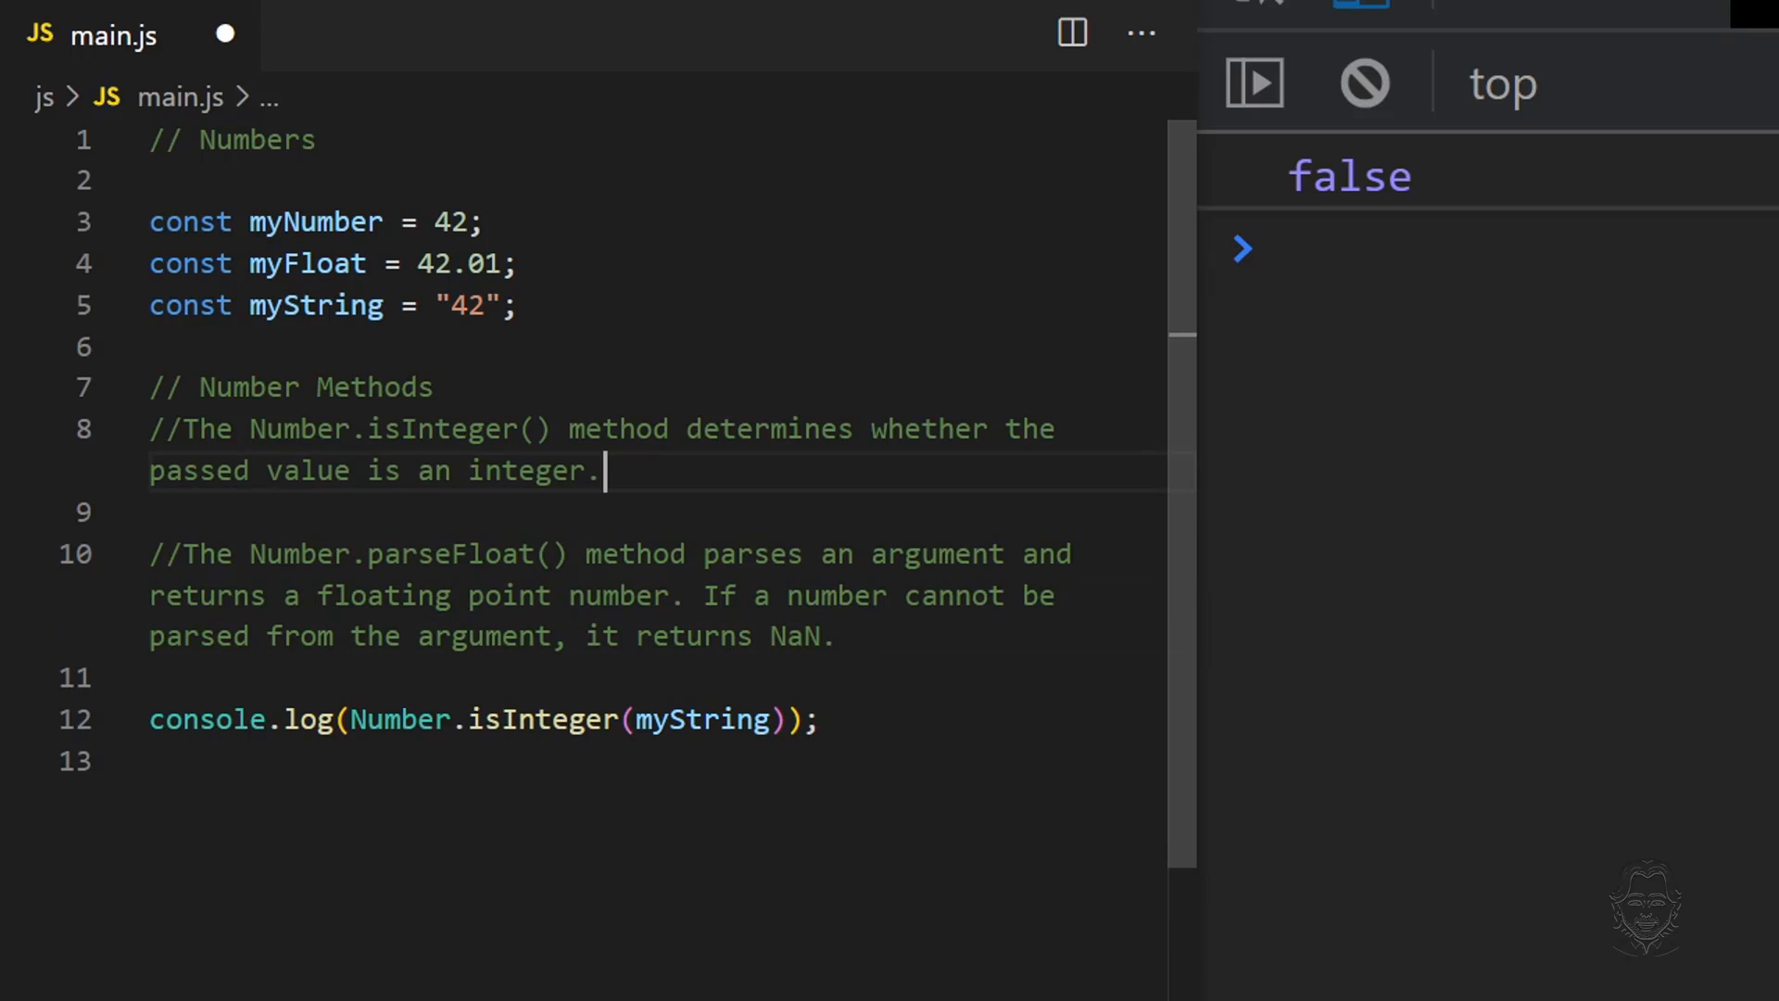
pyautogui.moveTo(298, 554)
pyautogui.write('parseFloa')
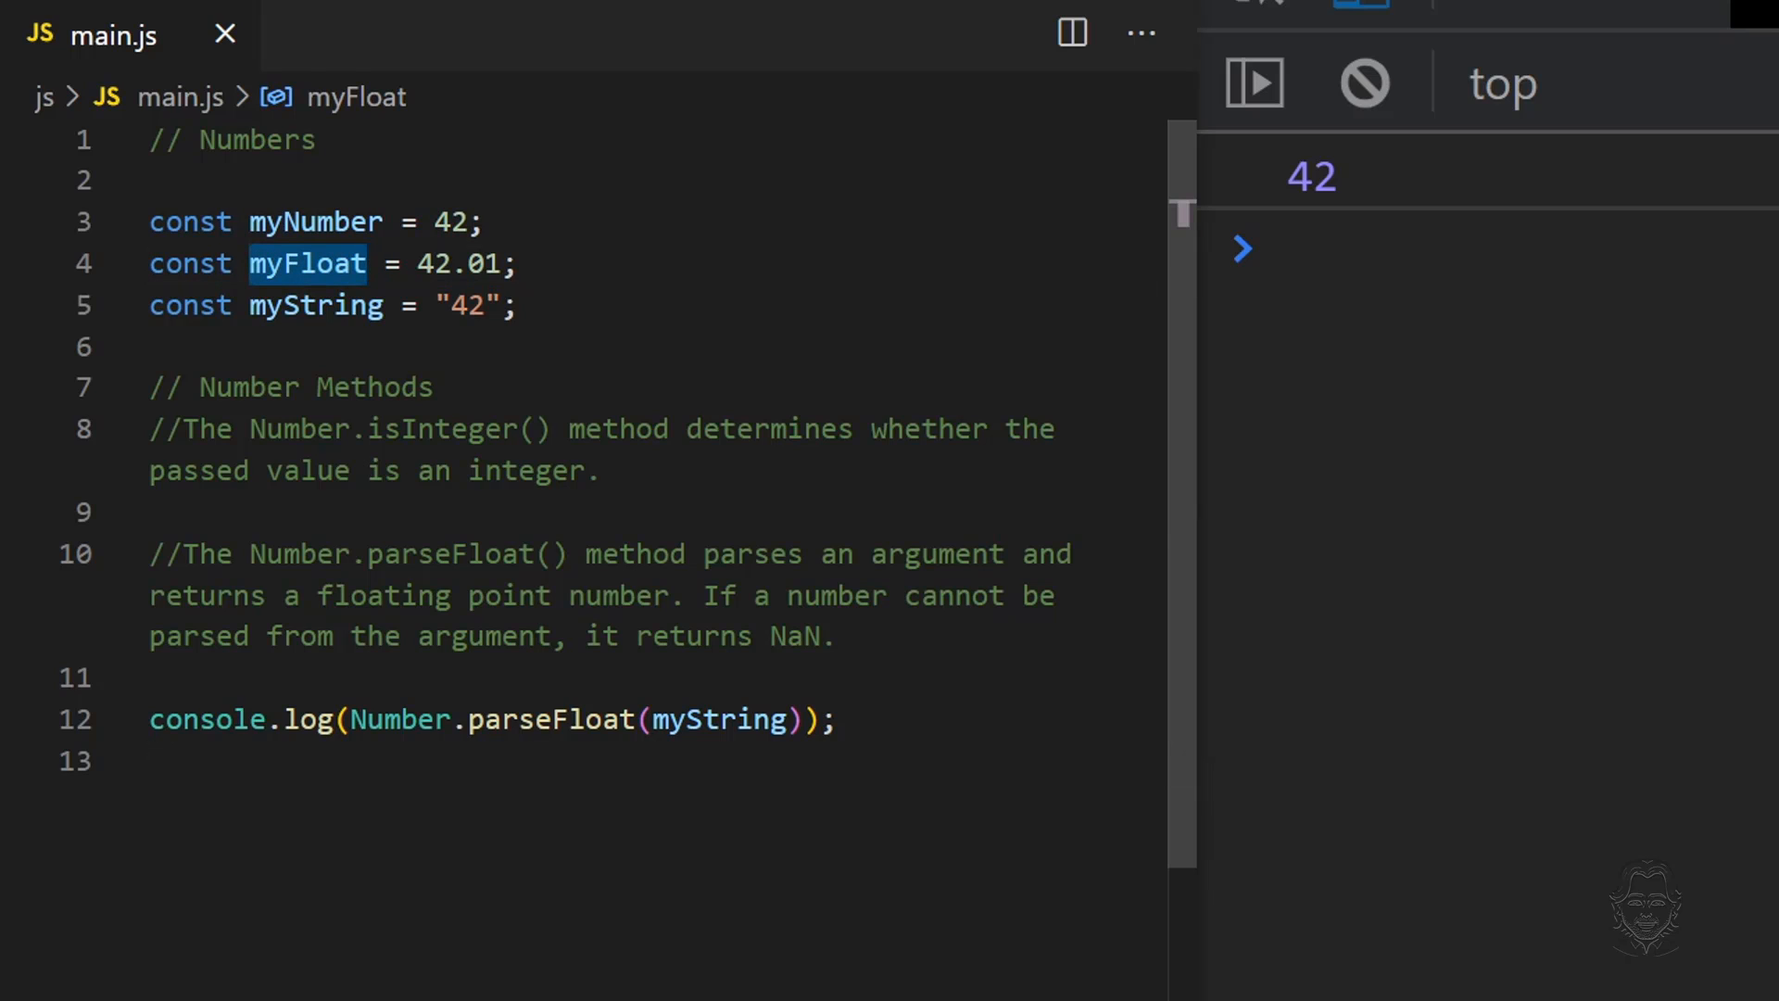
pyautogui.write('myFloat')
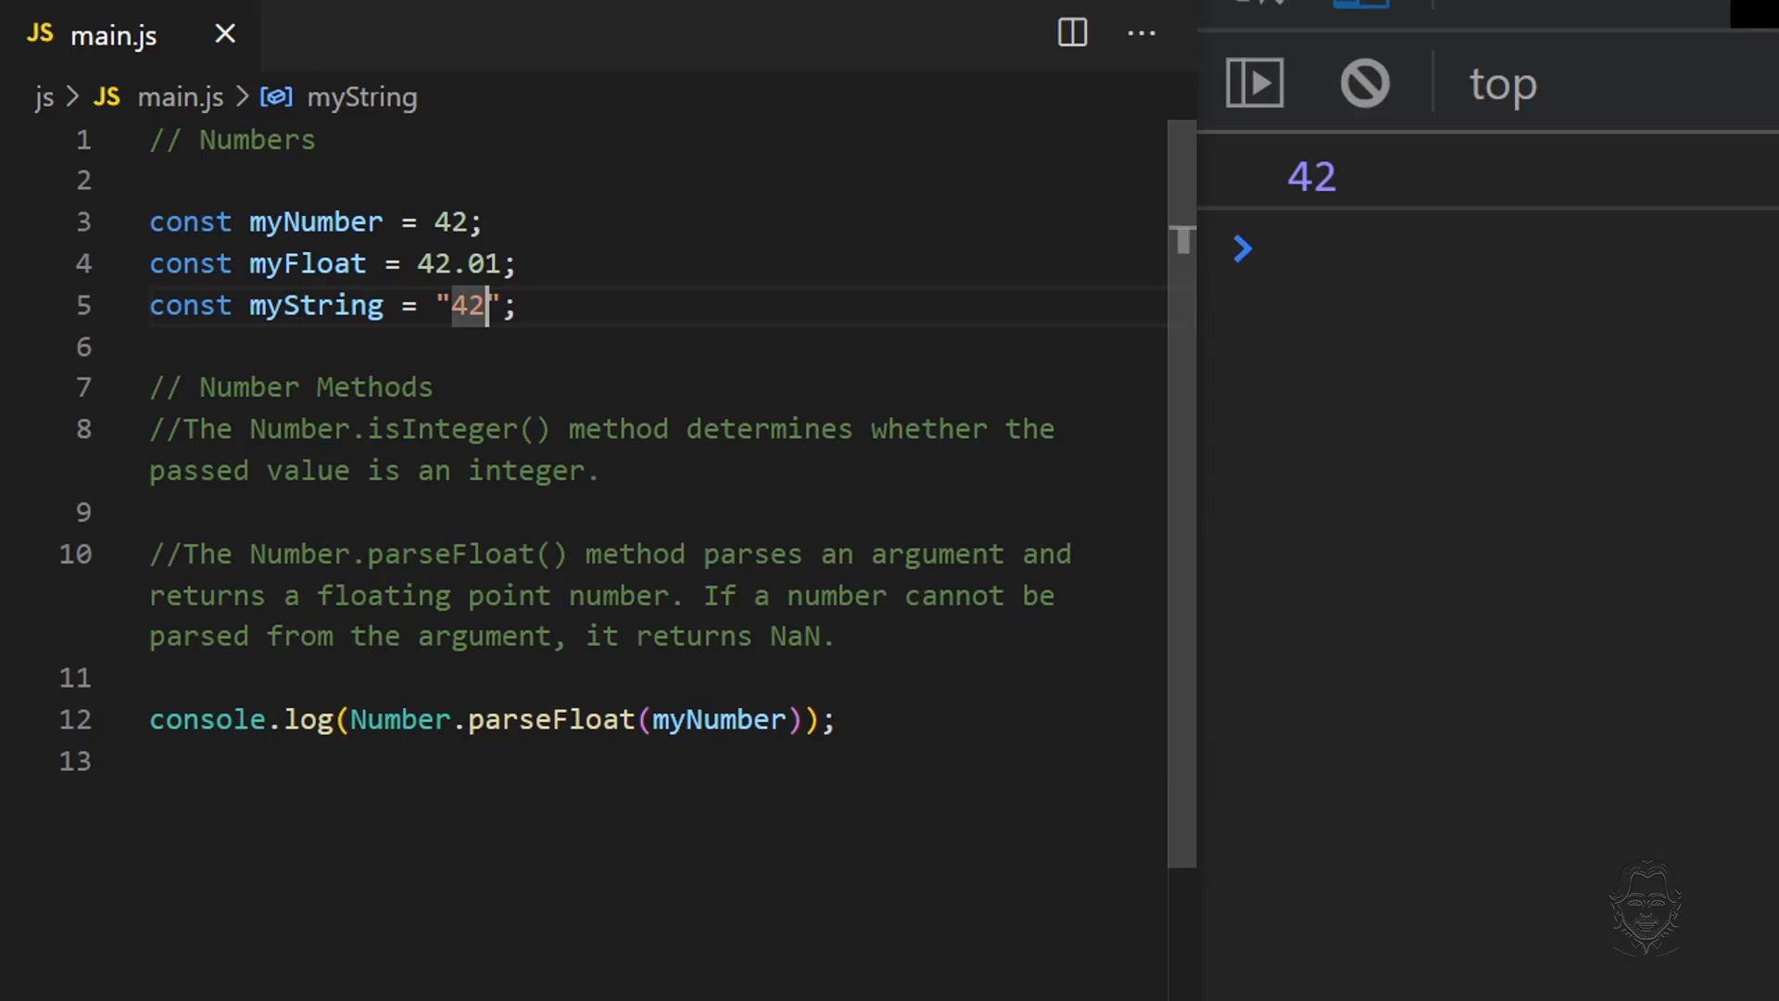
pyautogui.write('.123abc')
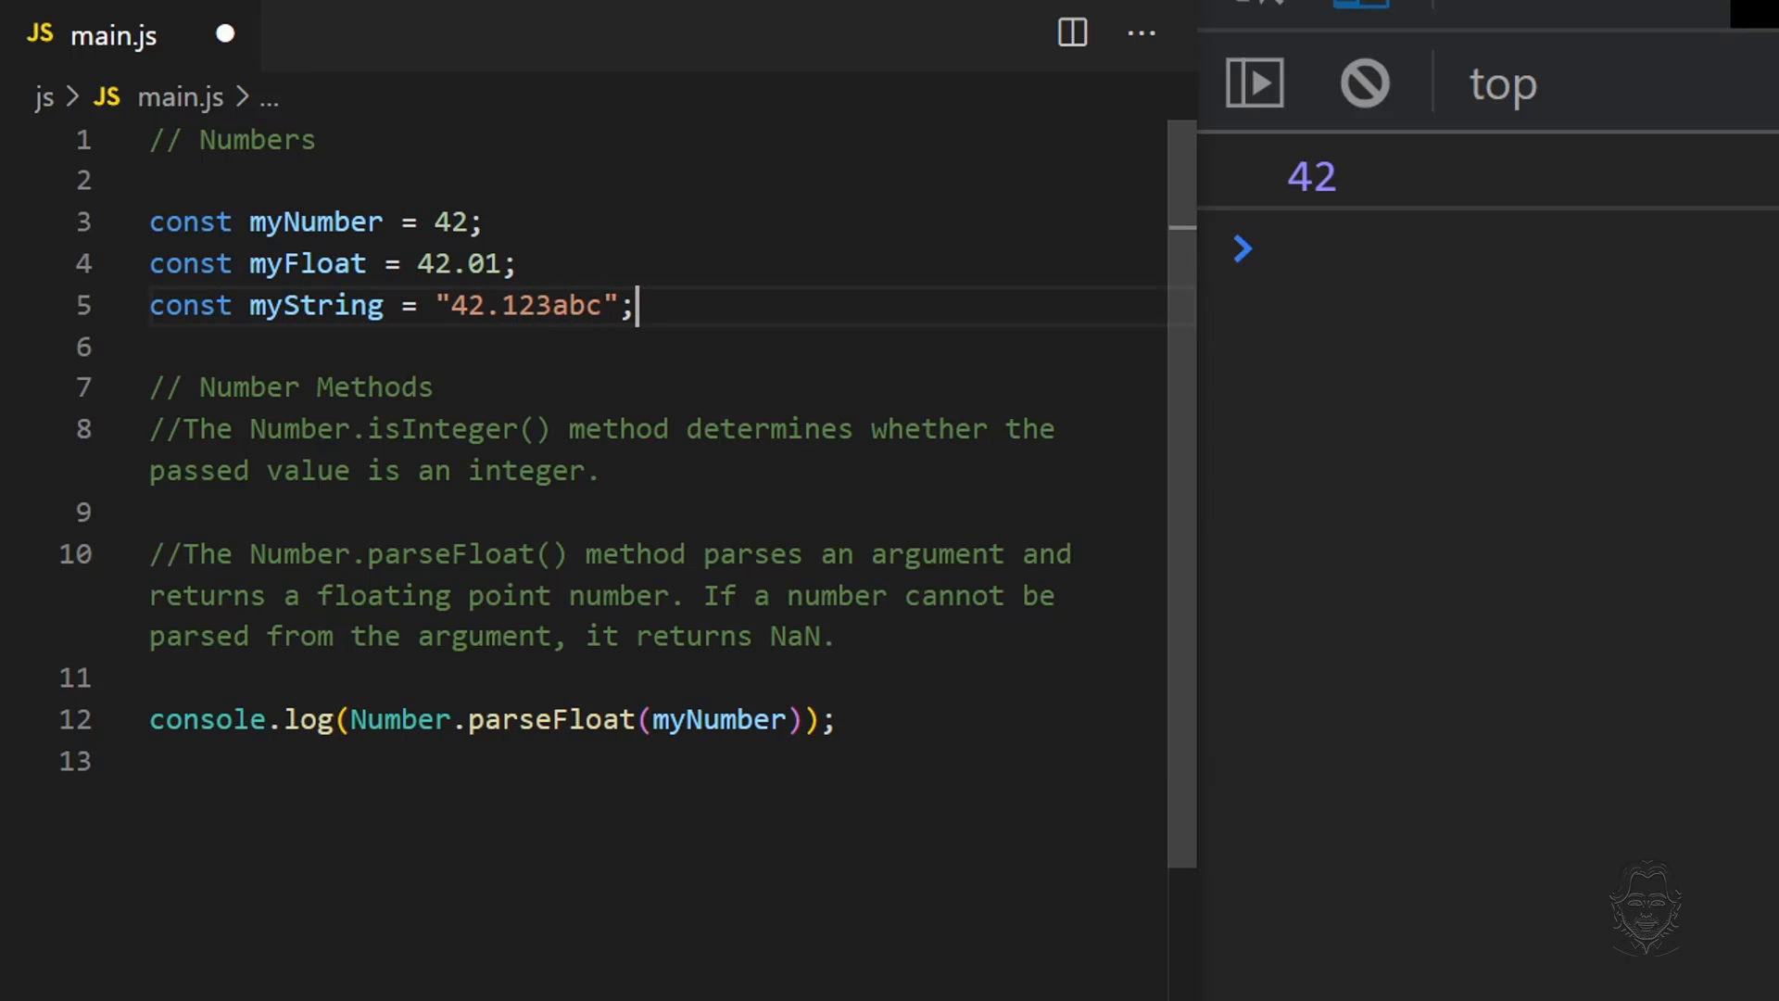
pyautogui.doubleClick(317, 305)
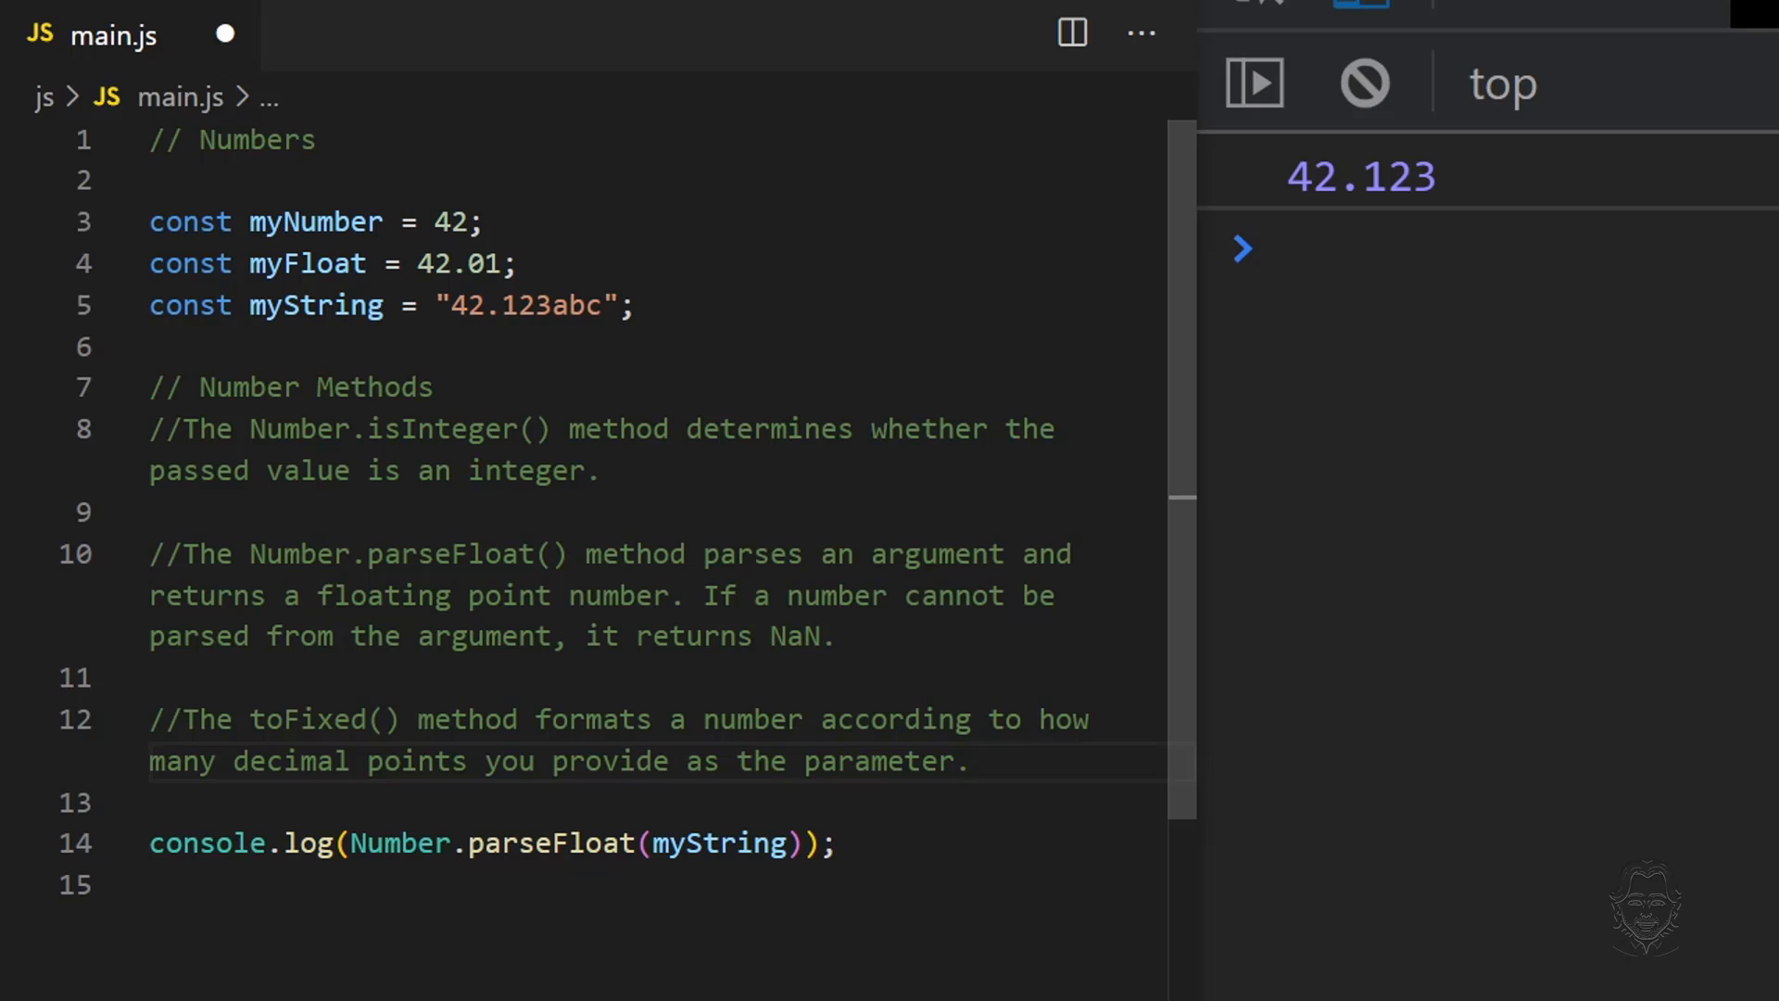
# Log myFloat.toFixed(2) with myFloat lengthened to 42.0151, printing 42.02.
pyautogui.write('.toFixed')
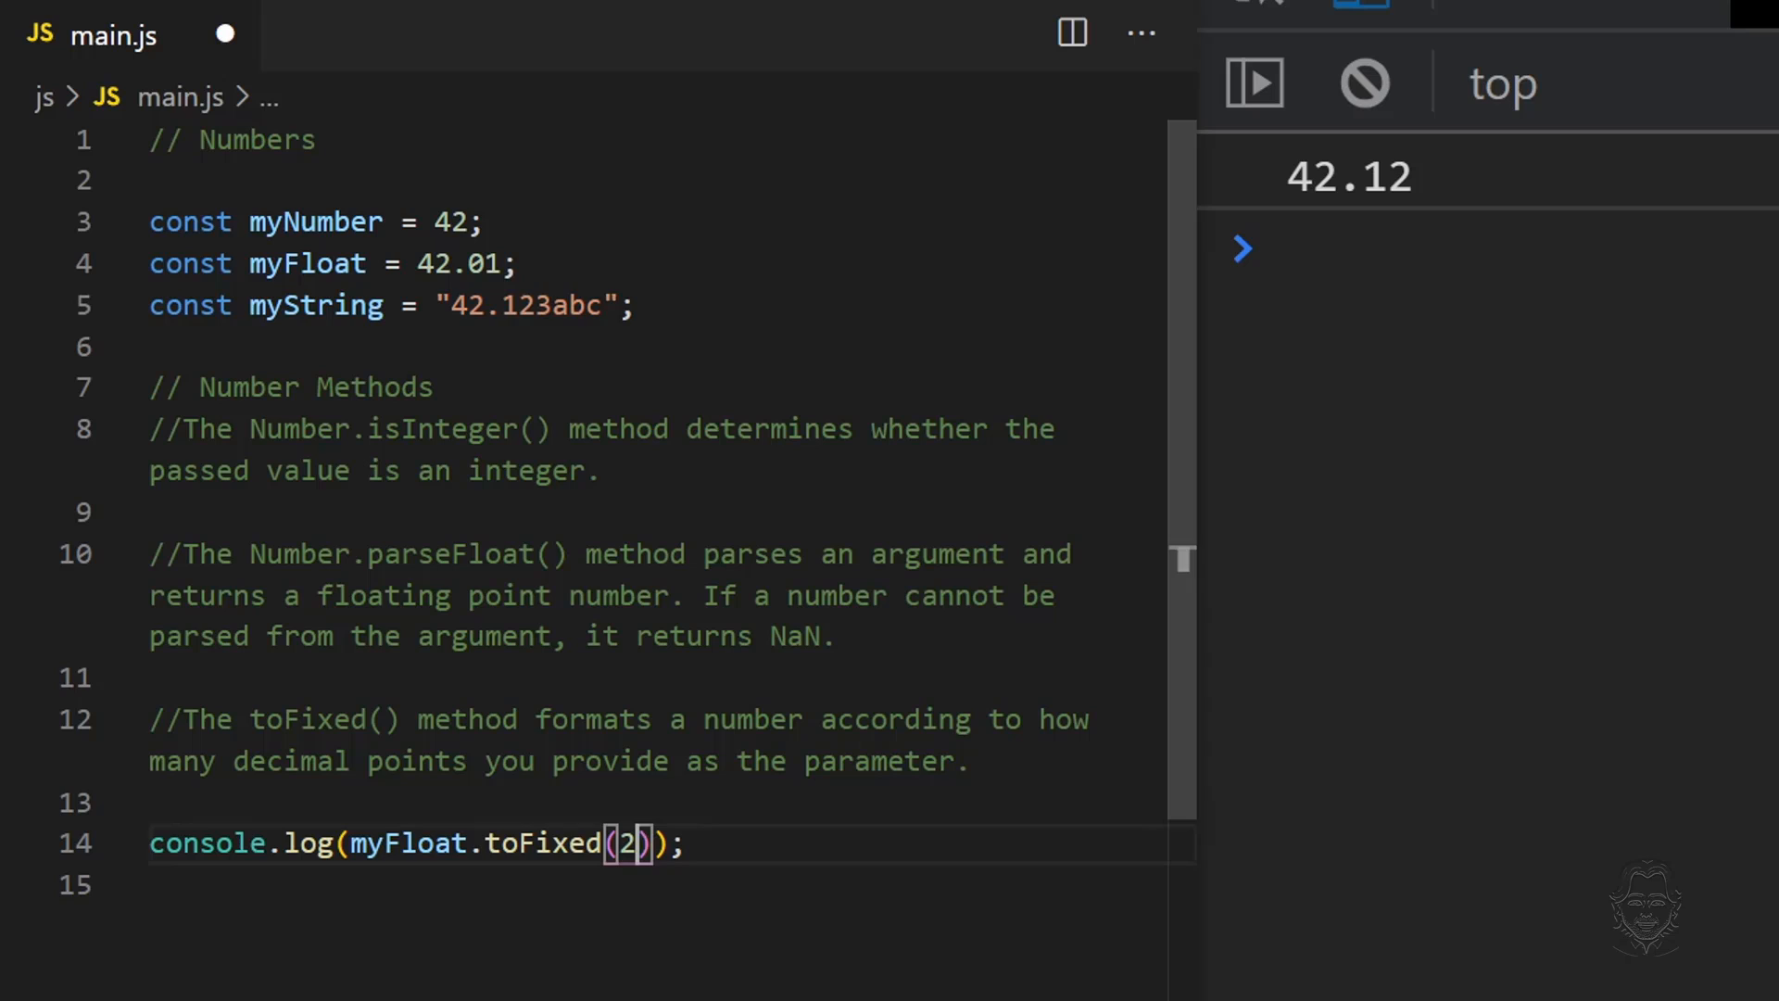
pyautogui.click(516, 304)
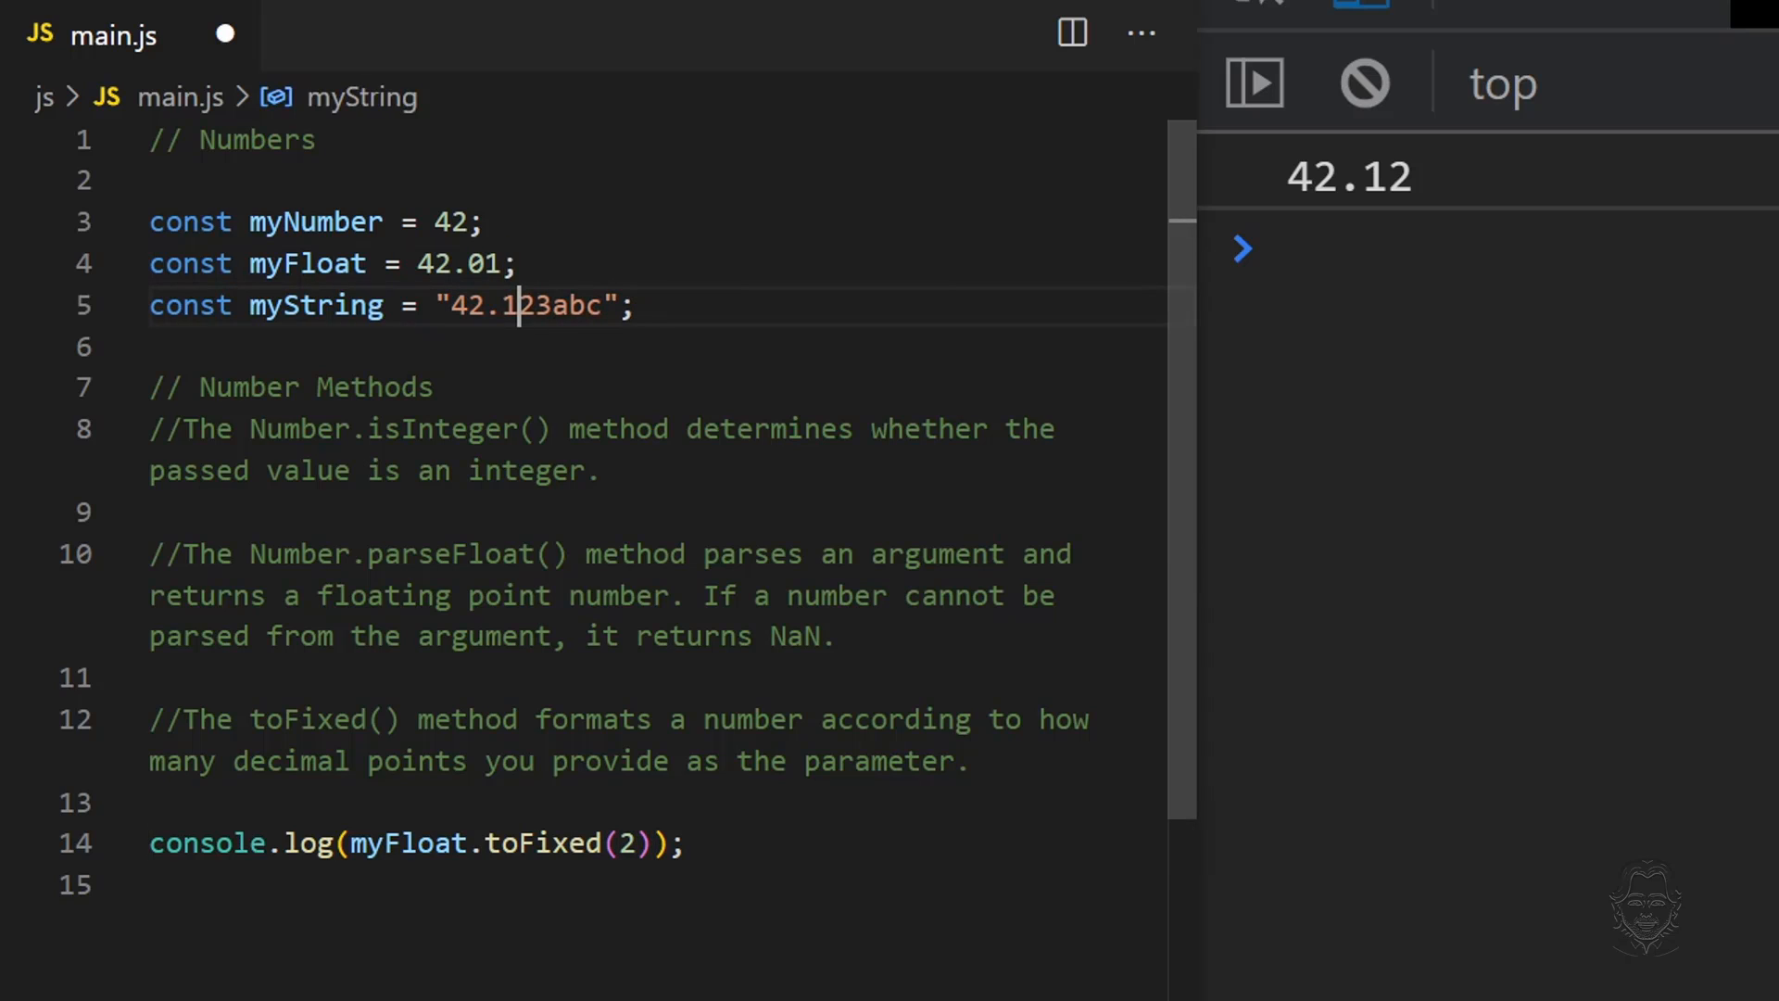
pyautogui.write('51')
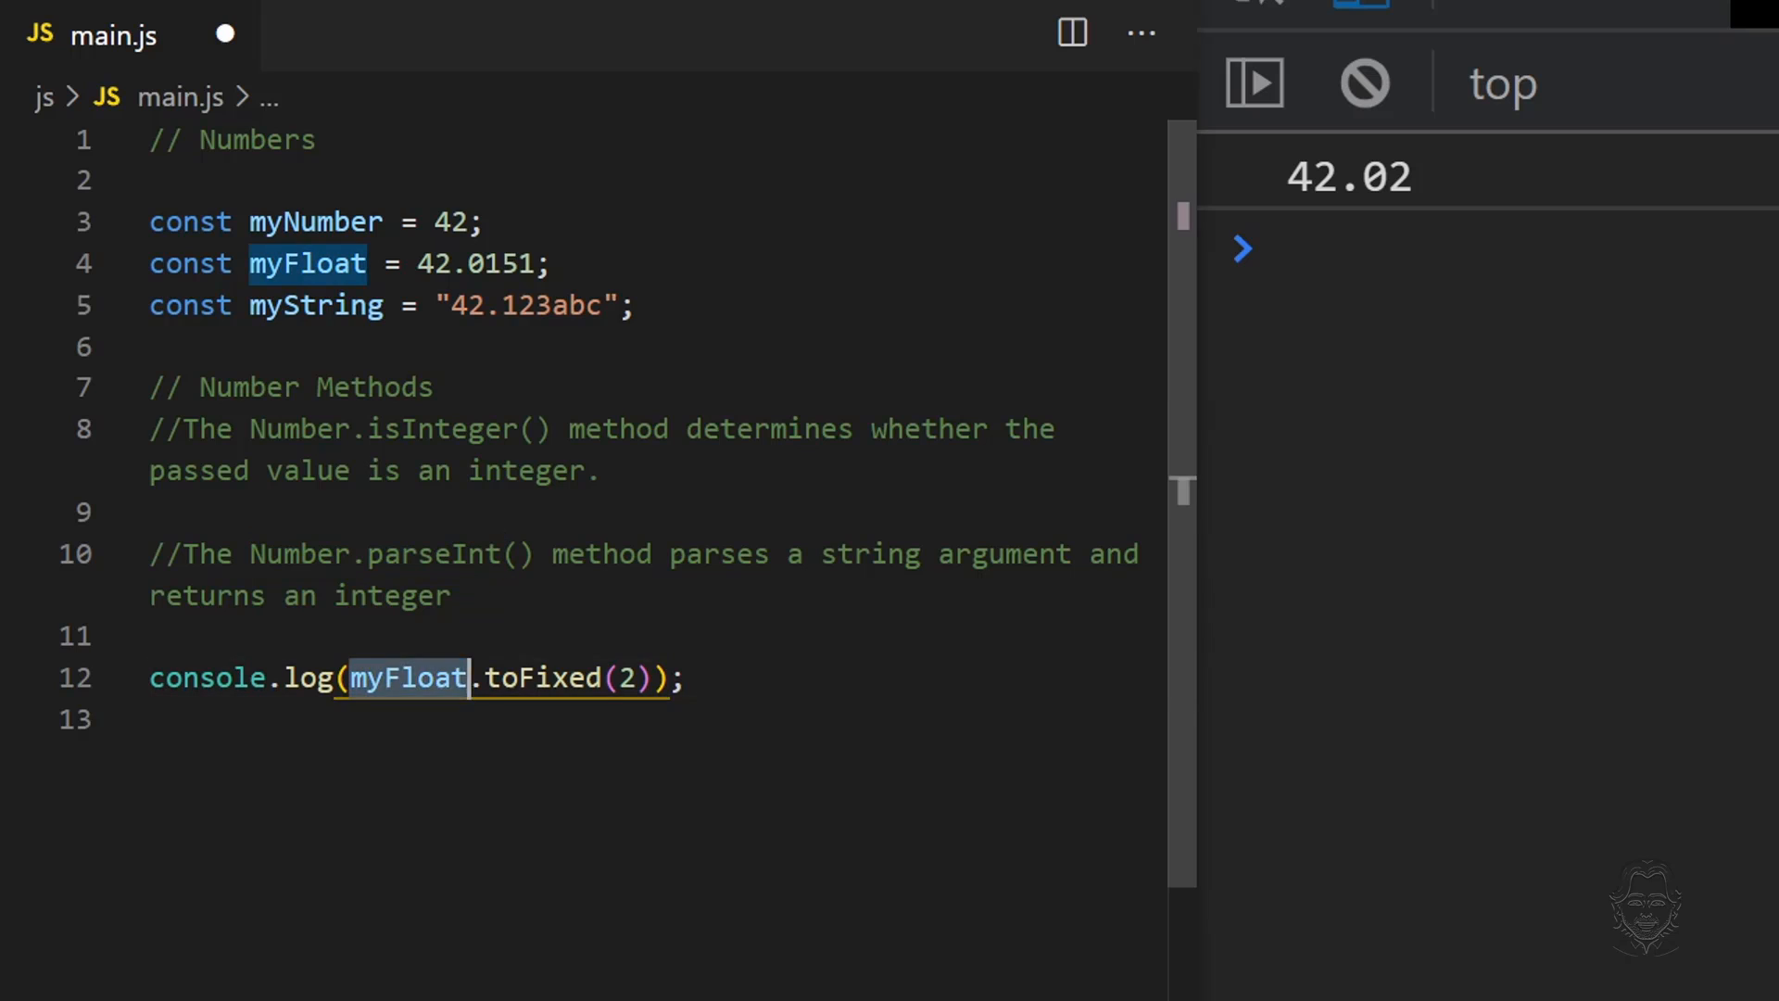
# Wrap the logged variable in Number.parseInt(), drop .toFixed(2), and select myFloat for replacement.
pyautogui.write('Number.parseInt(my')
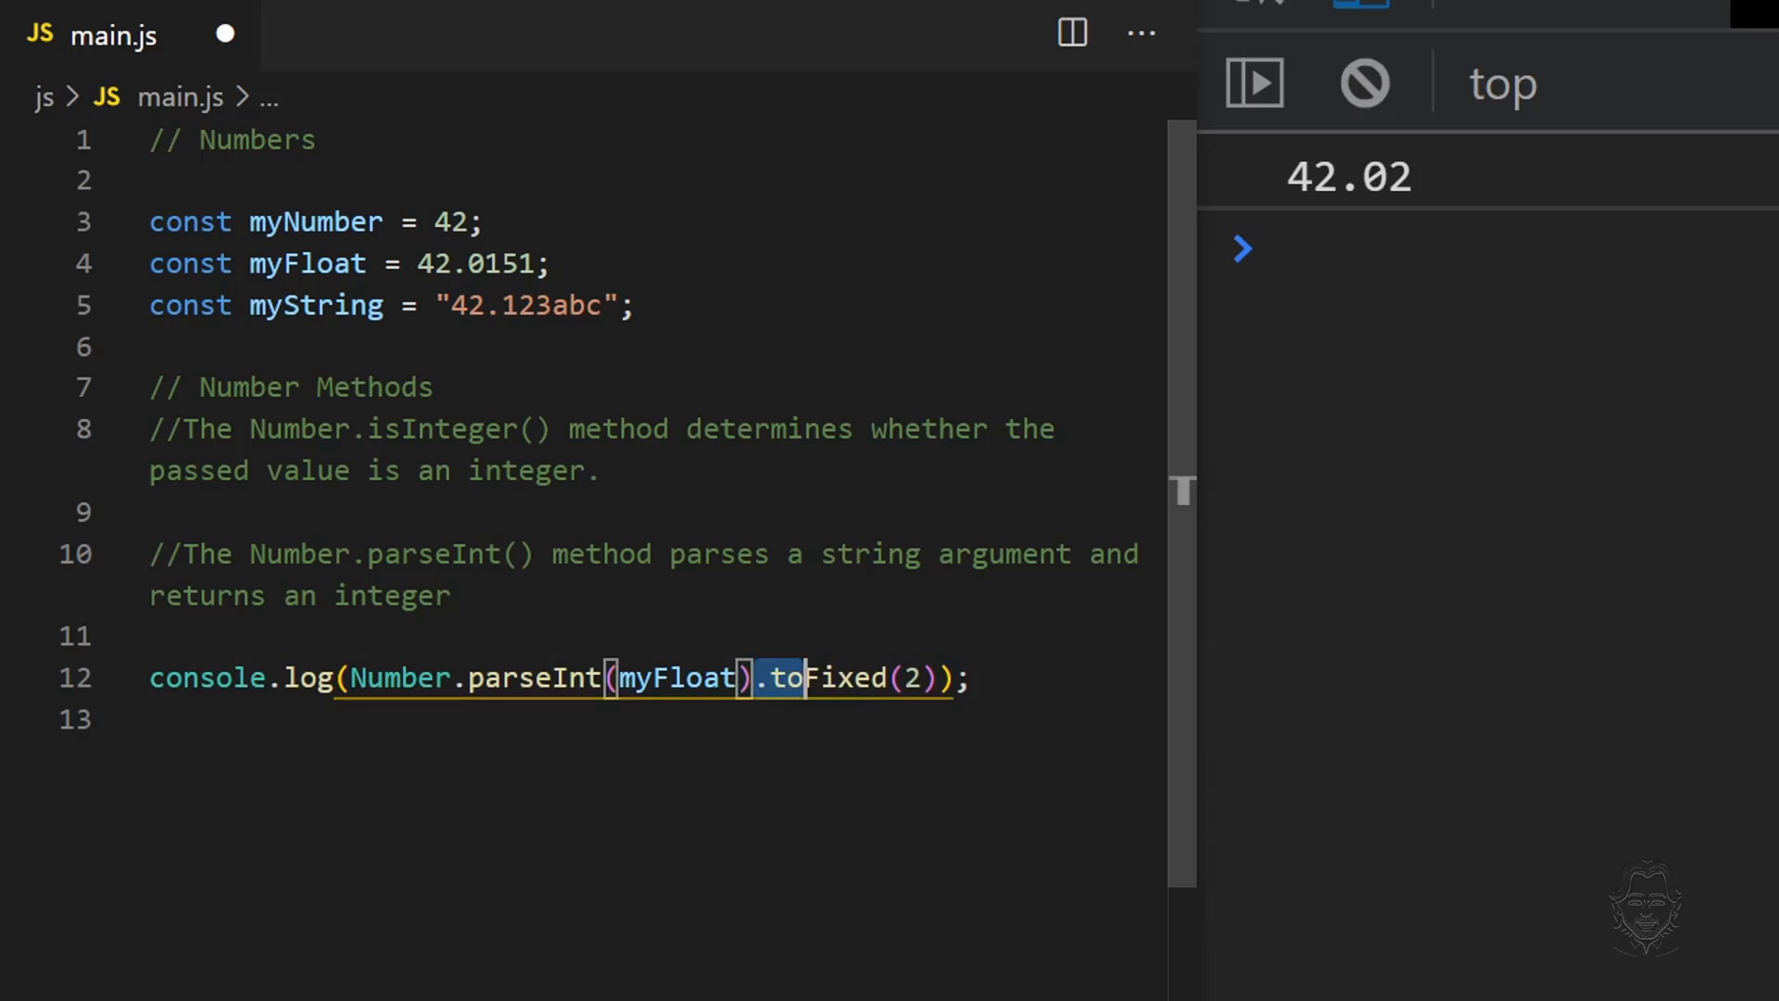
pyautogui.press('Backspace')
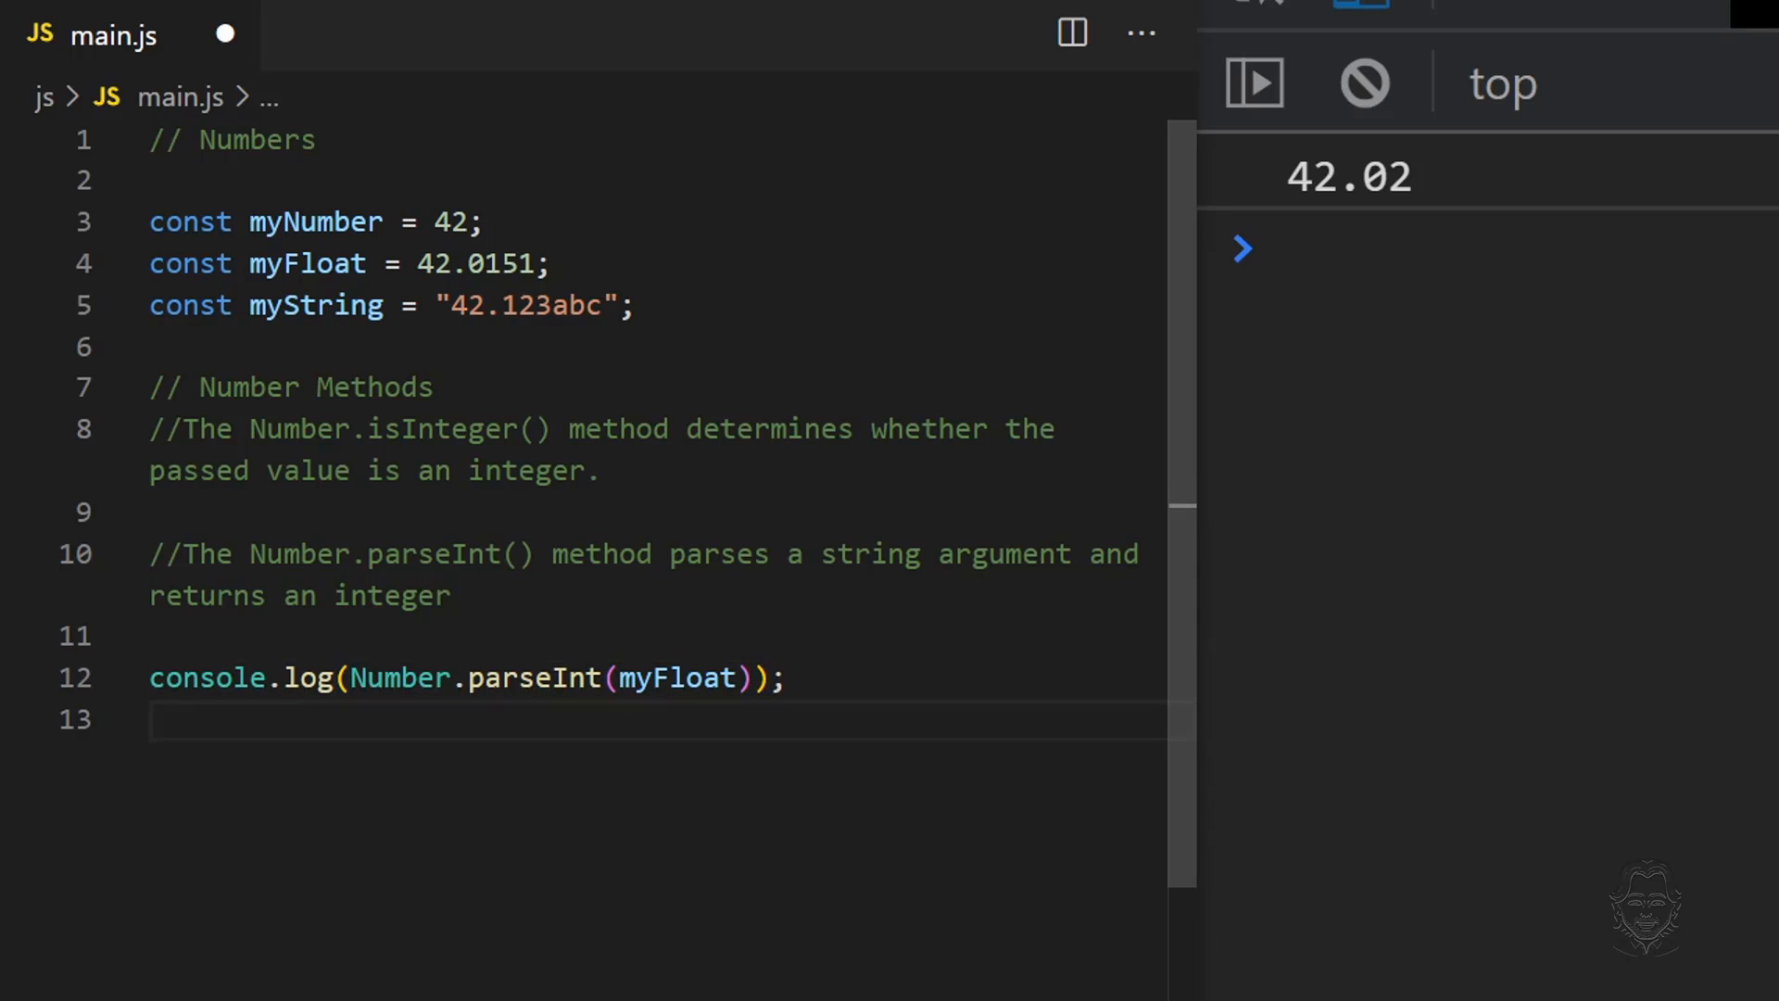
pyautogui.doubleClick(317, 305)
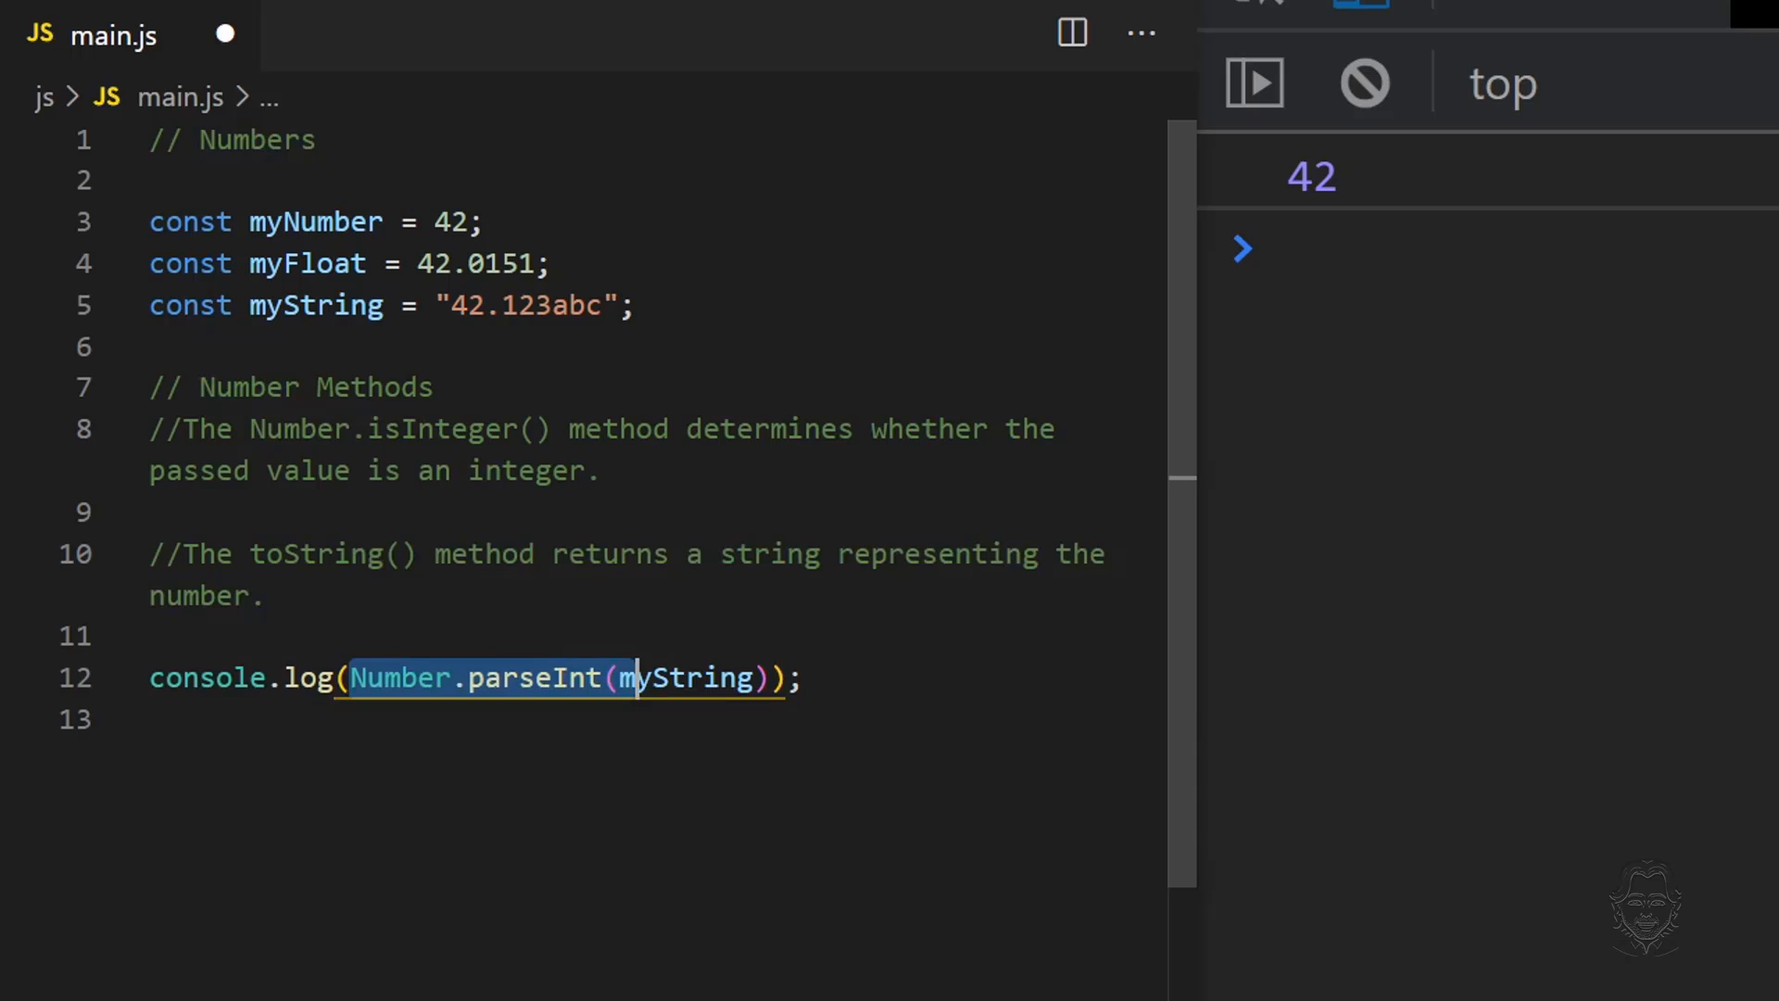
# Log myFloat.toString(), then change the log to typeof Number.parseFloat(myString).
pyautogui.write('myFloat.);')
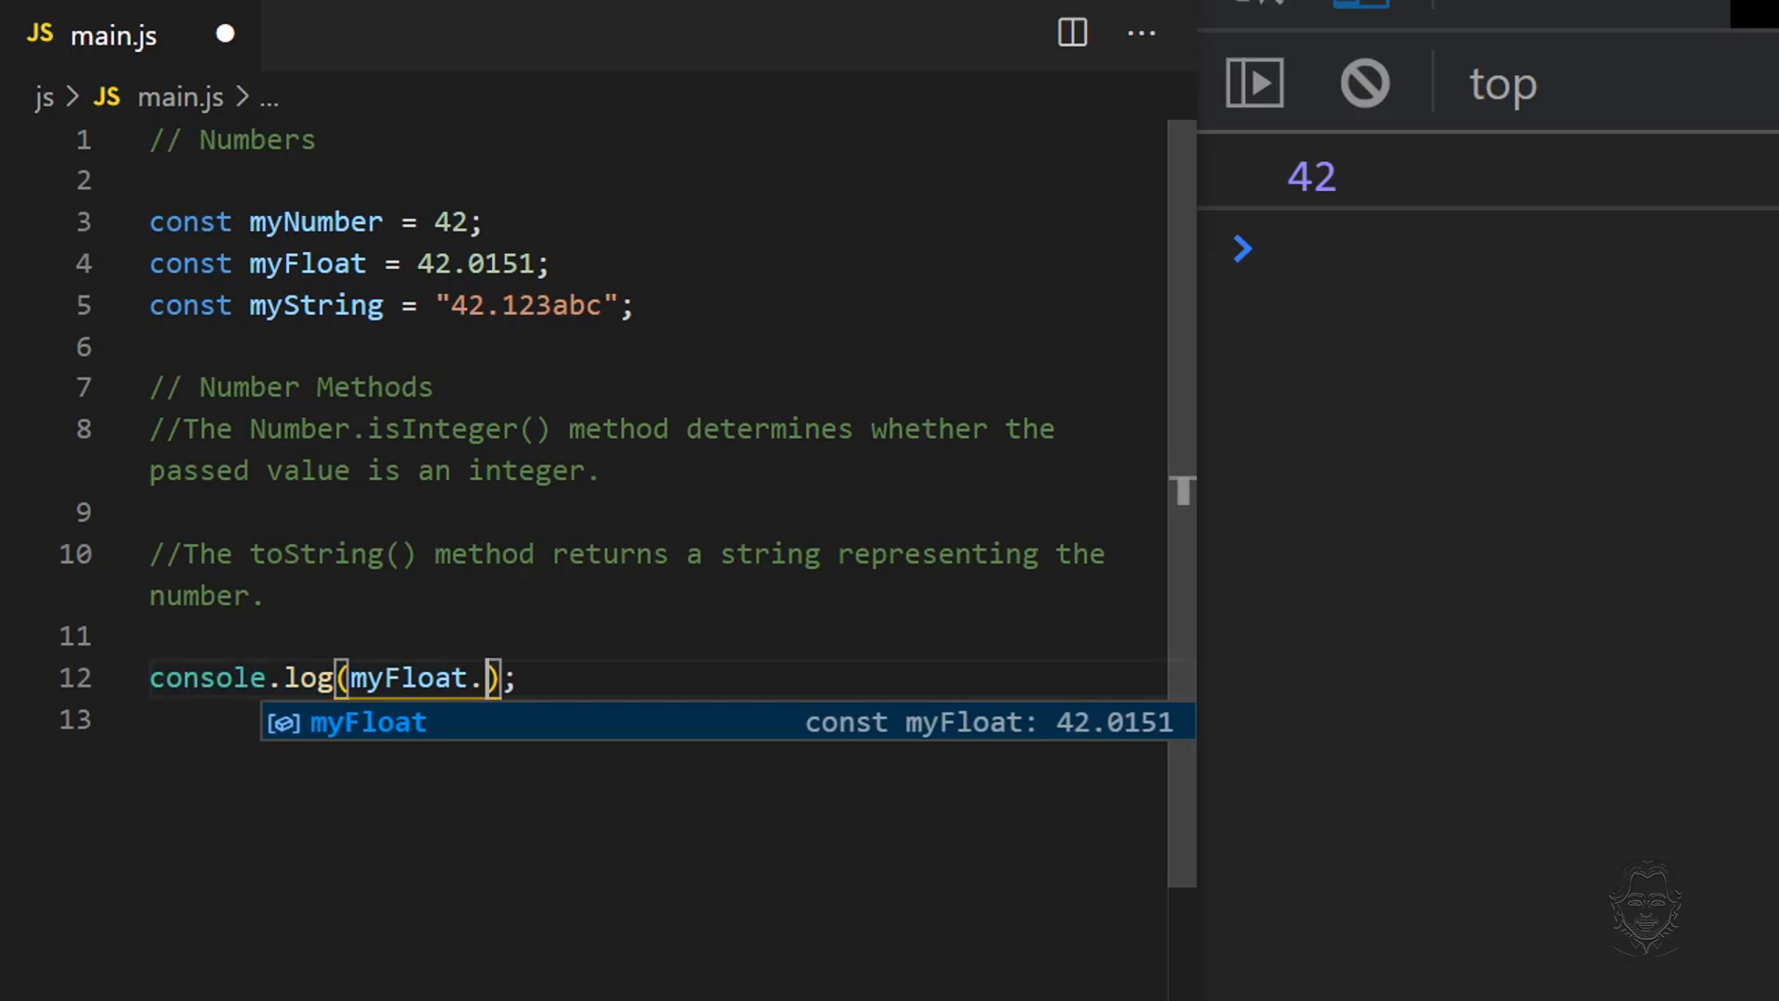
pyautogui.write('toString()')
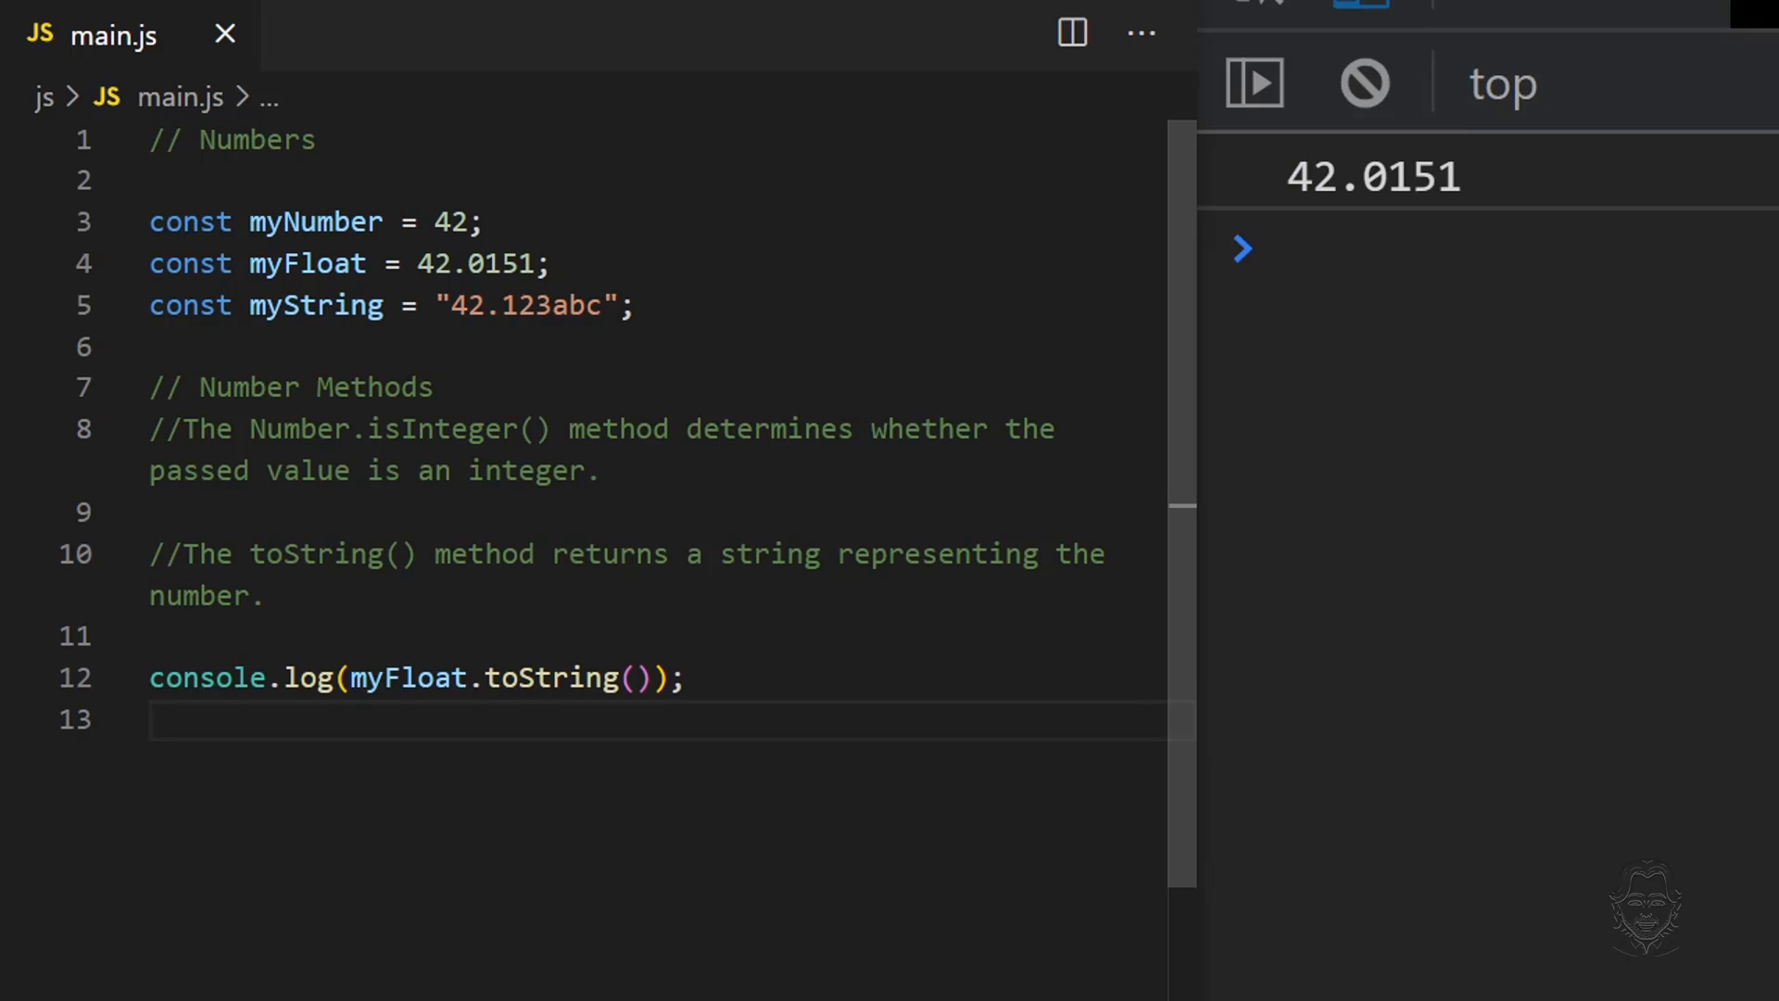
pyautogui.write('typeof Number')
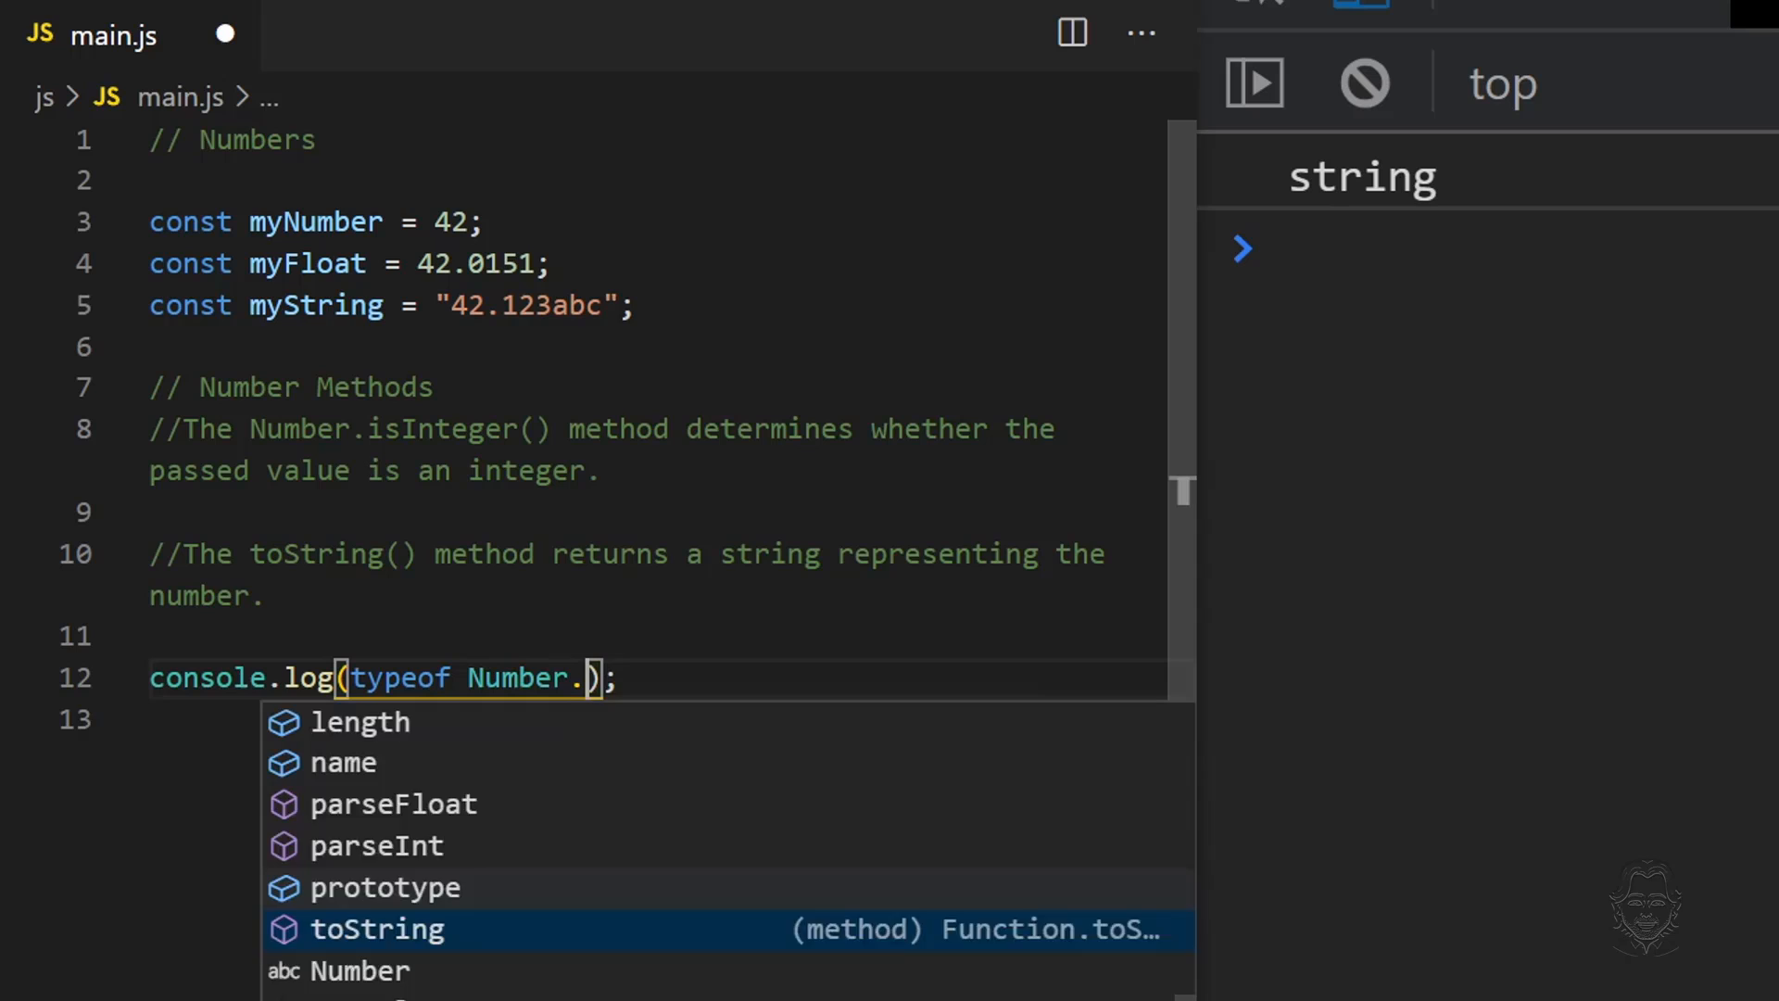
pyautogui.write('parseFloa')
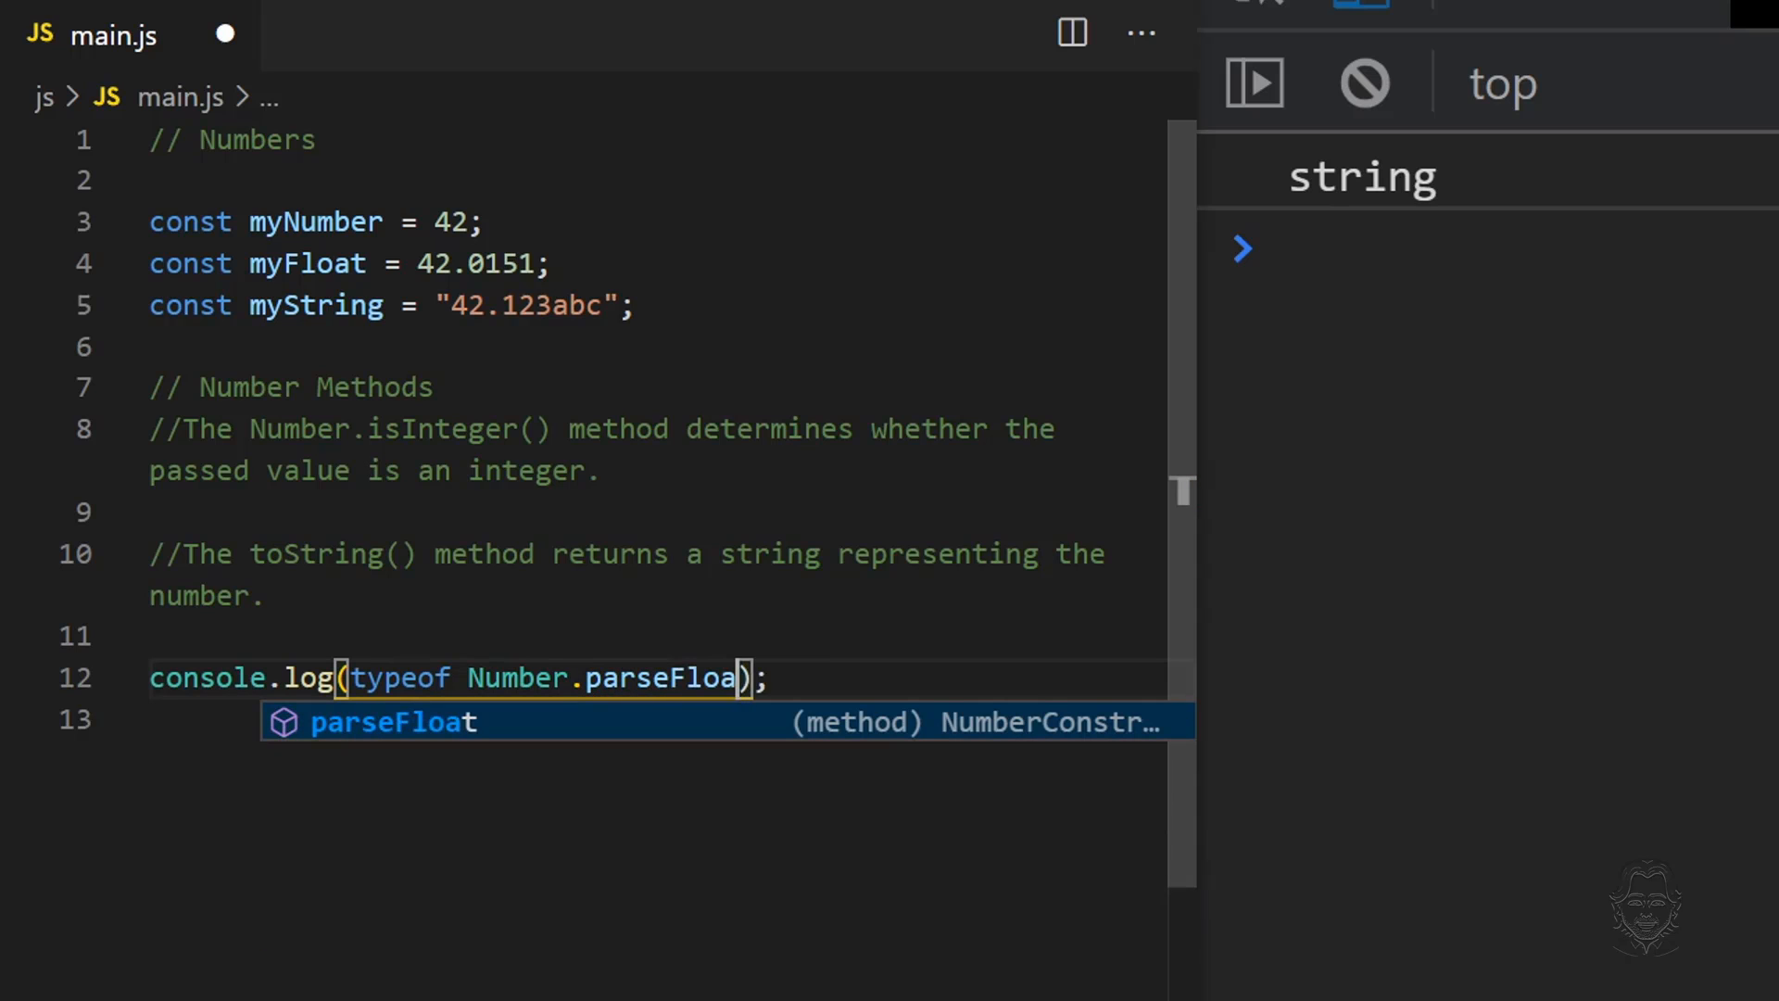
pyautogui.write('(myString')
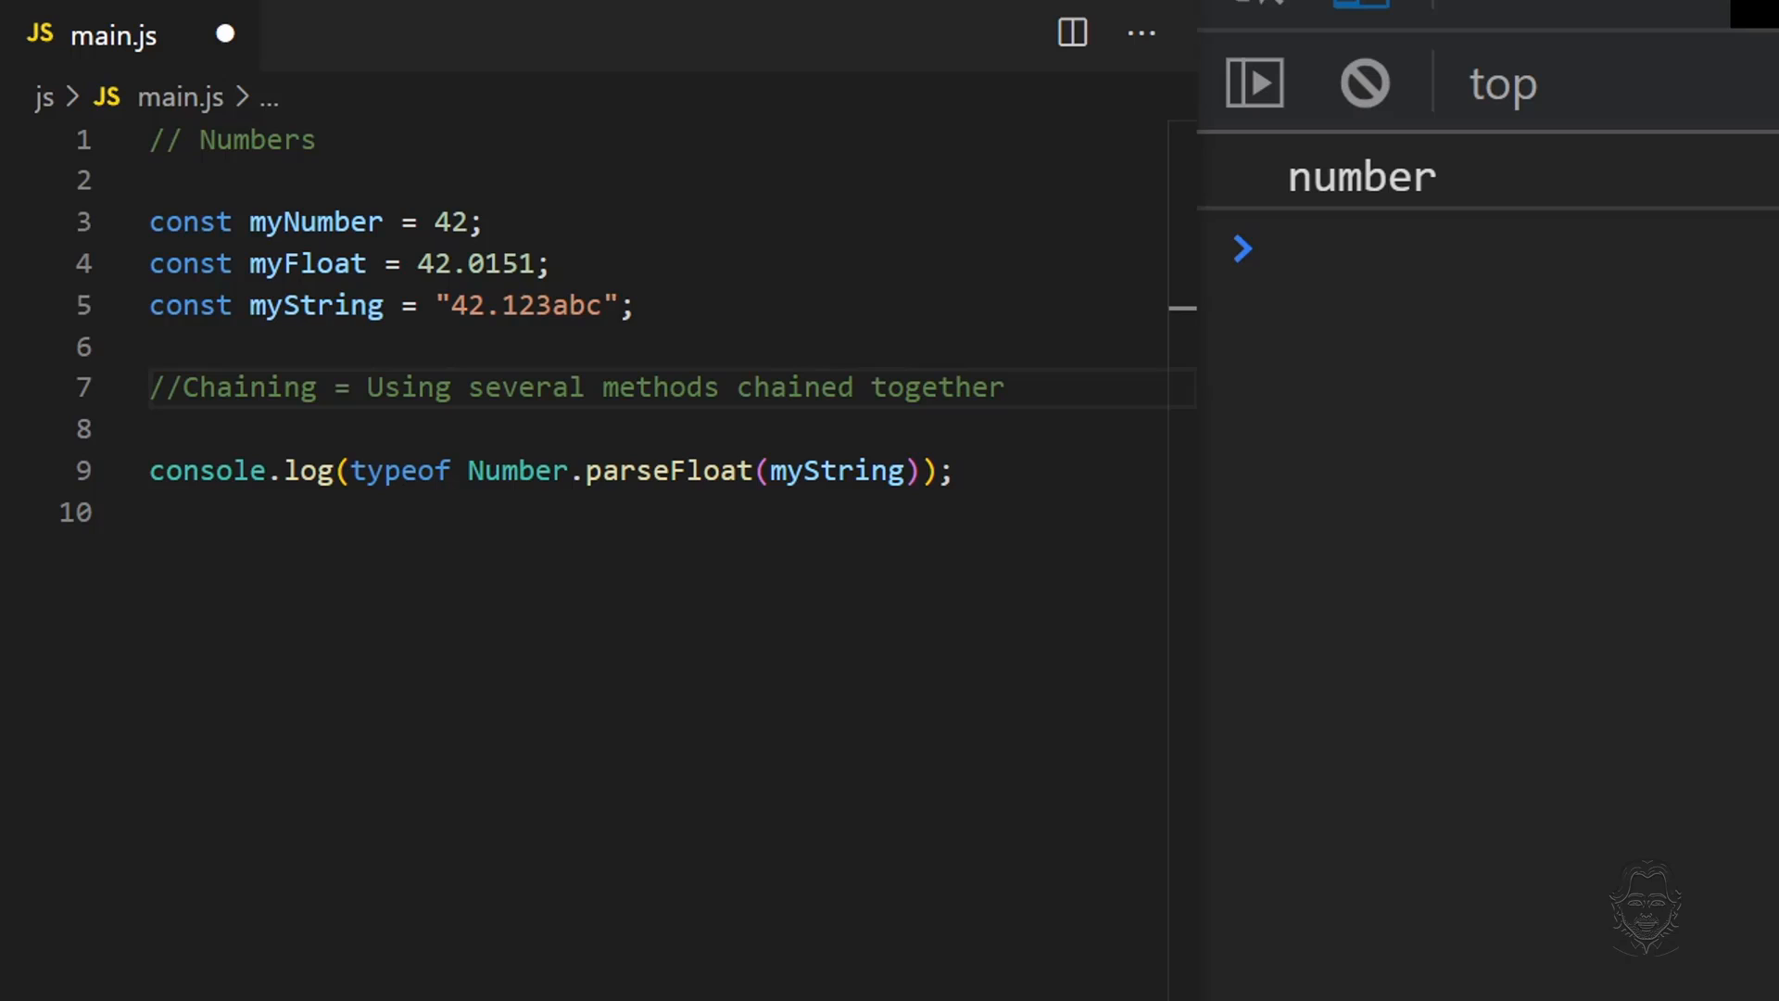
# Log Number.parseFloat("4.237abc").toFixed(2).toString() for the chaining example.
pyautogui.doubleClick(398, 470)
pyautogui.write('"4')
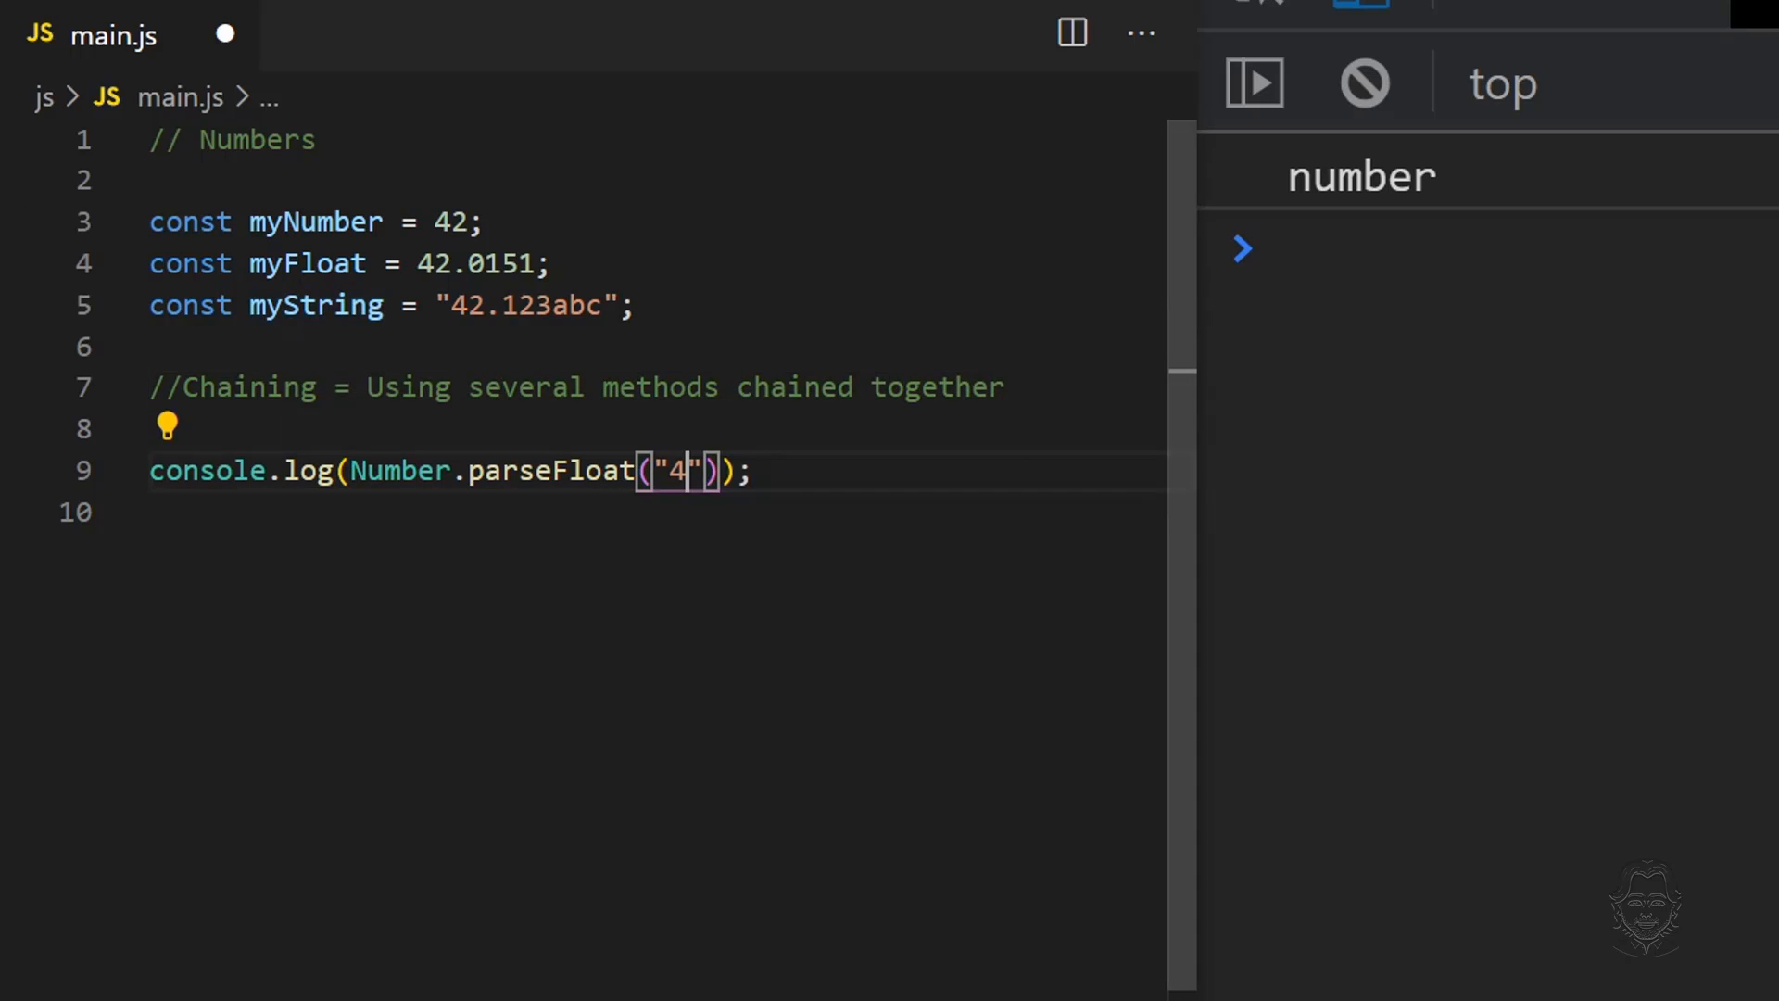
pyautogui.write('.237abc')
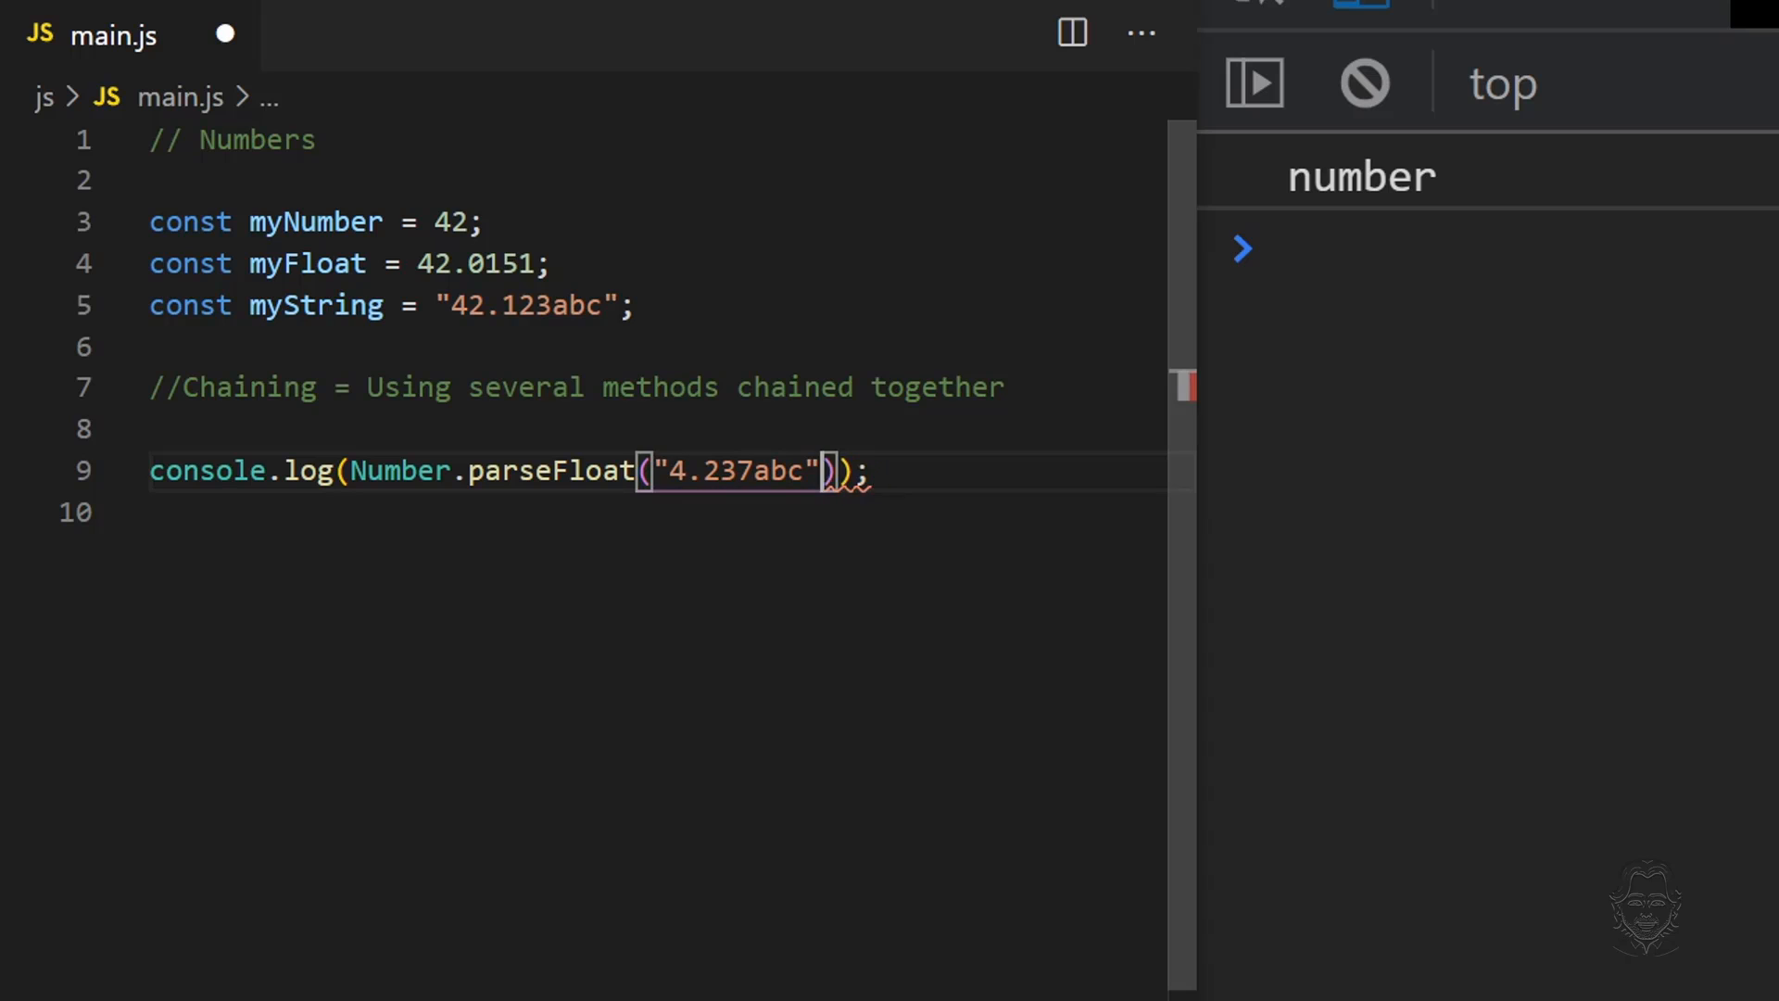
pyautogui.write('.toFixed(2).toString(')
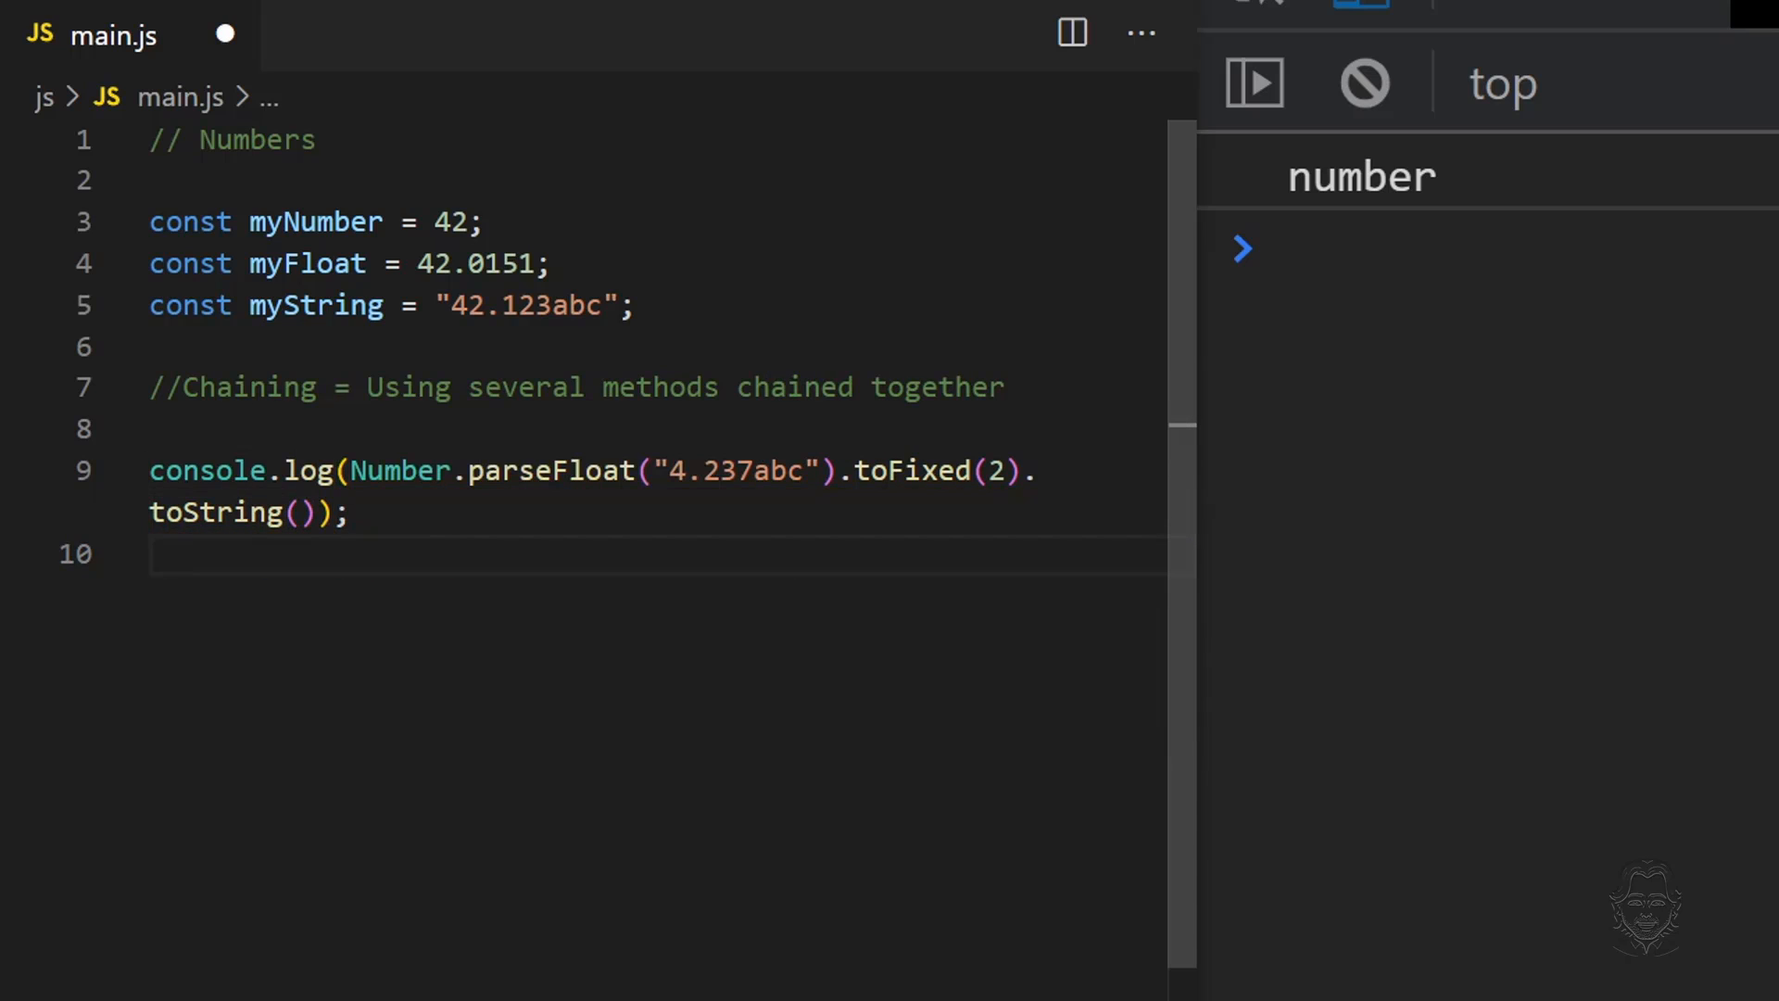
pyautogui.click(1253, 82)
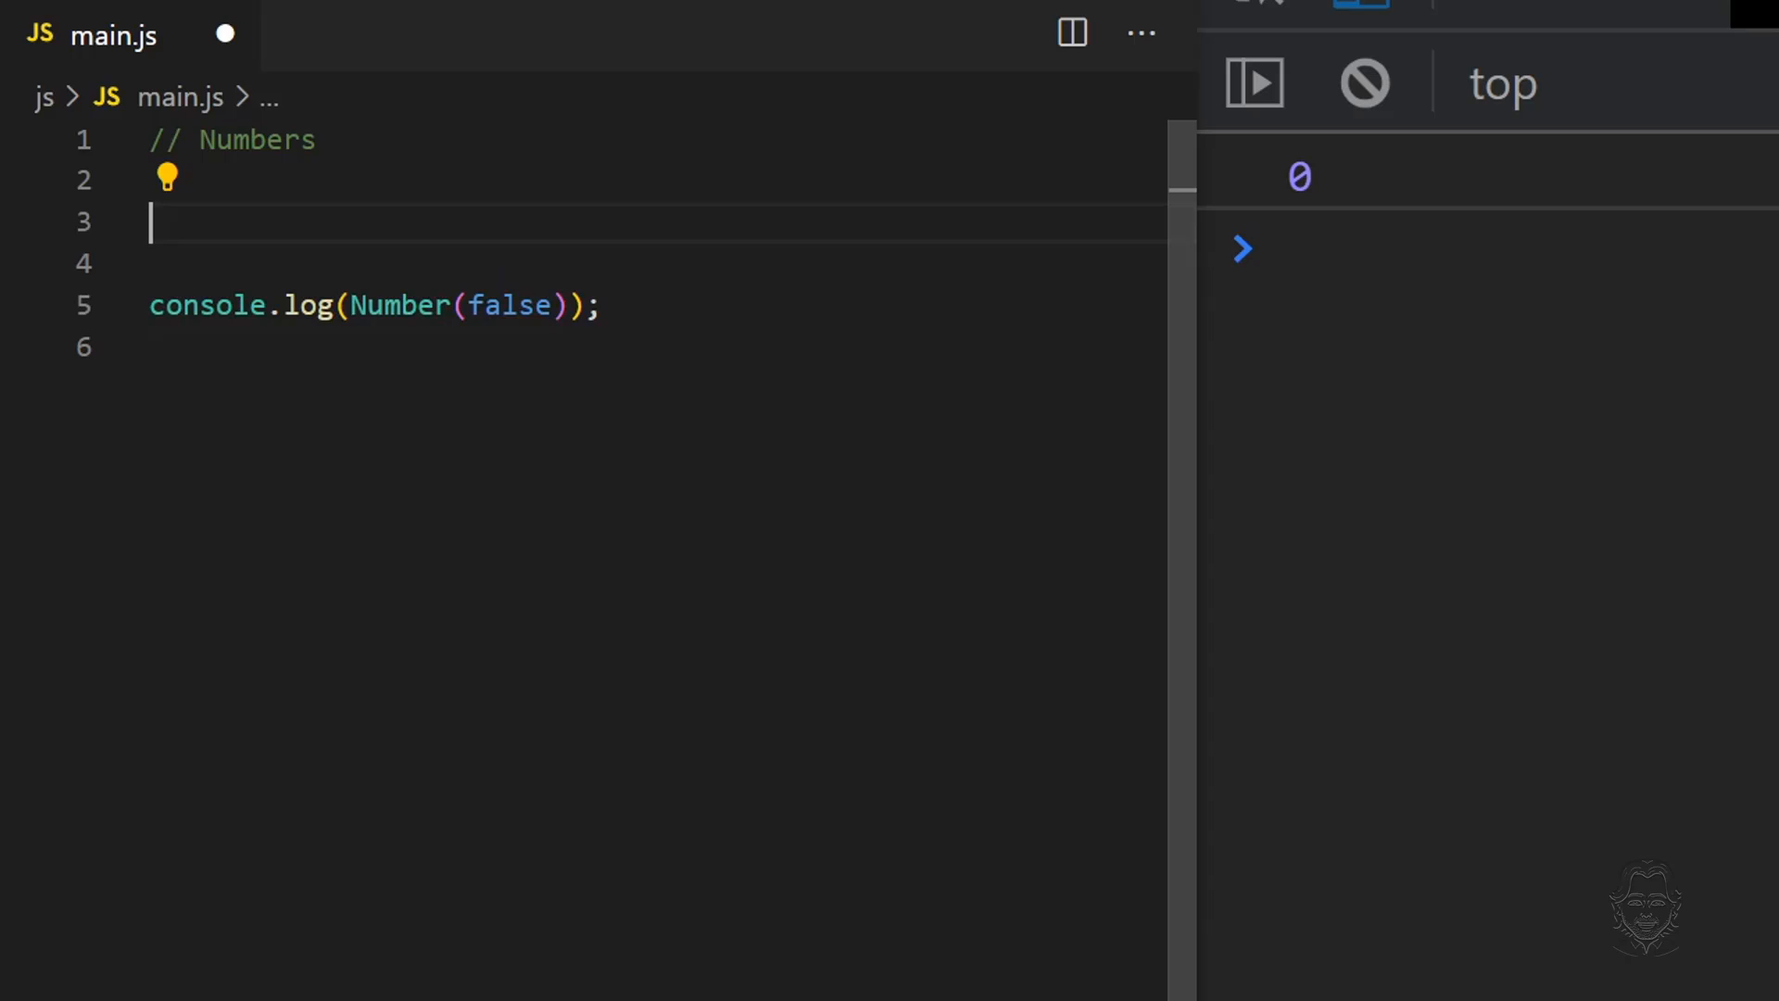
# Add NaN and Number.isNaN() comments and log Number.isNaN("Dave").
pyautogui.write('//NaN is an acronym for Not a Number')
pyautogui.click(654, 306)
pyautogui.write('"D')
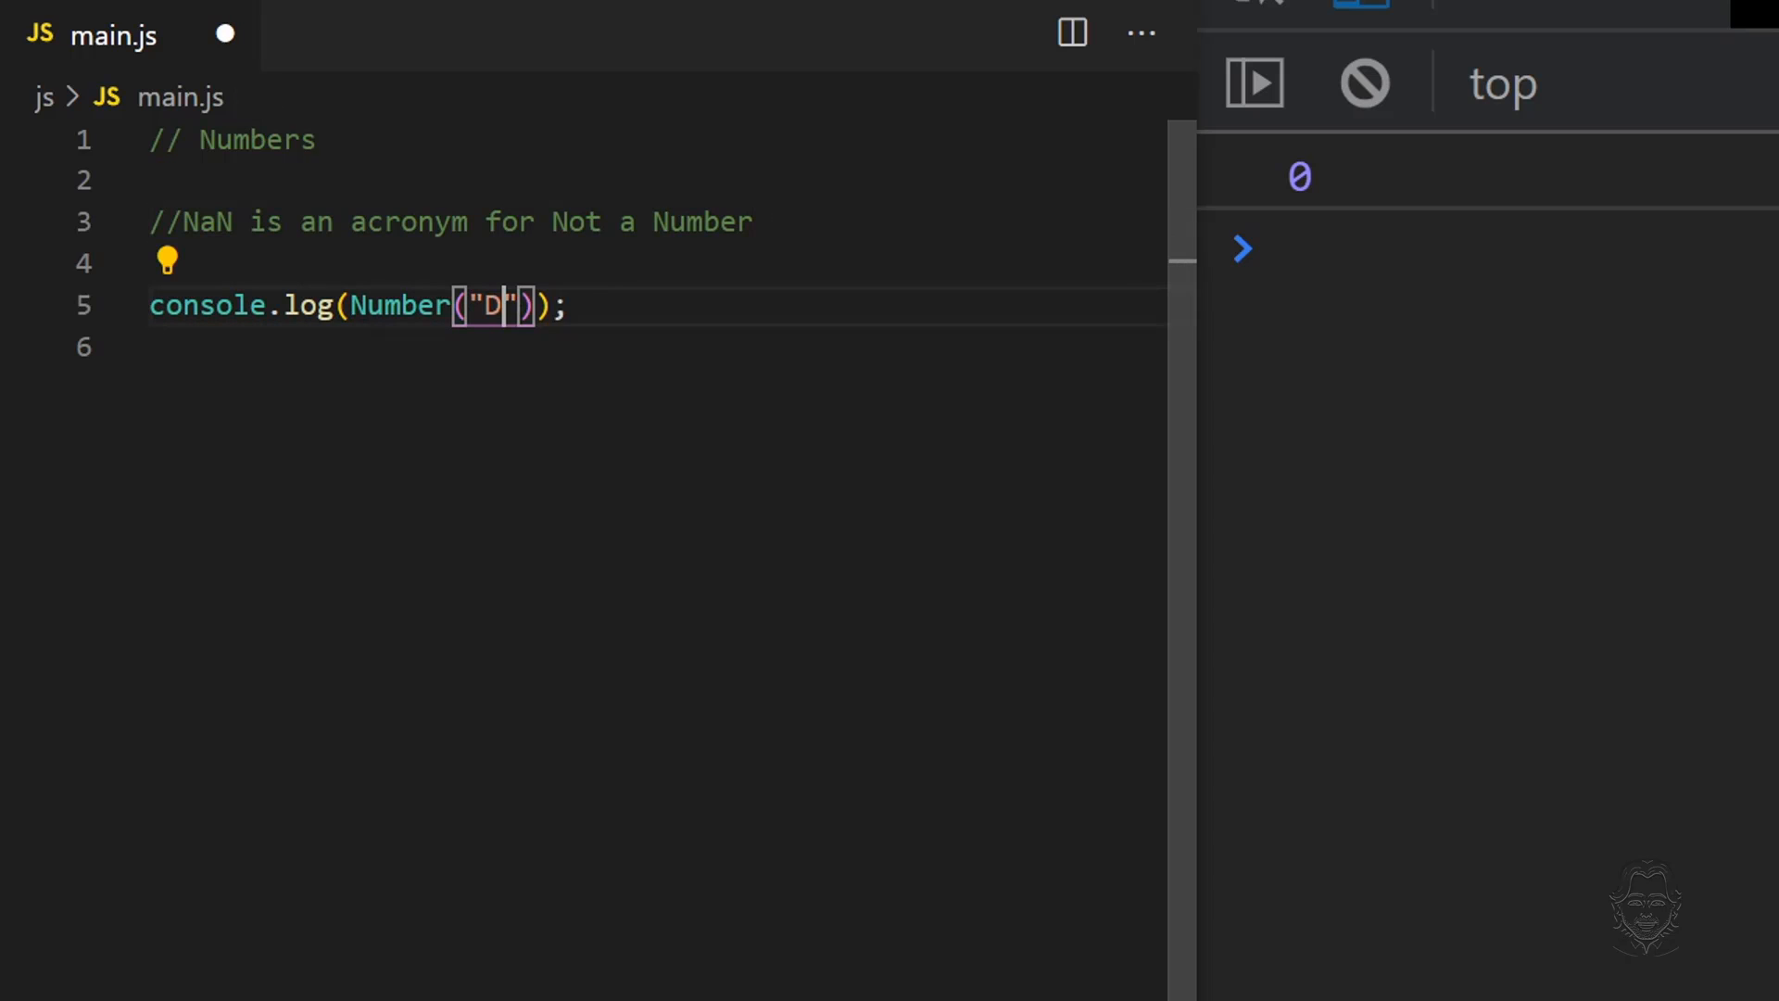
pyautogui.write('ave')
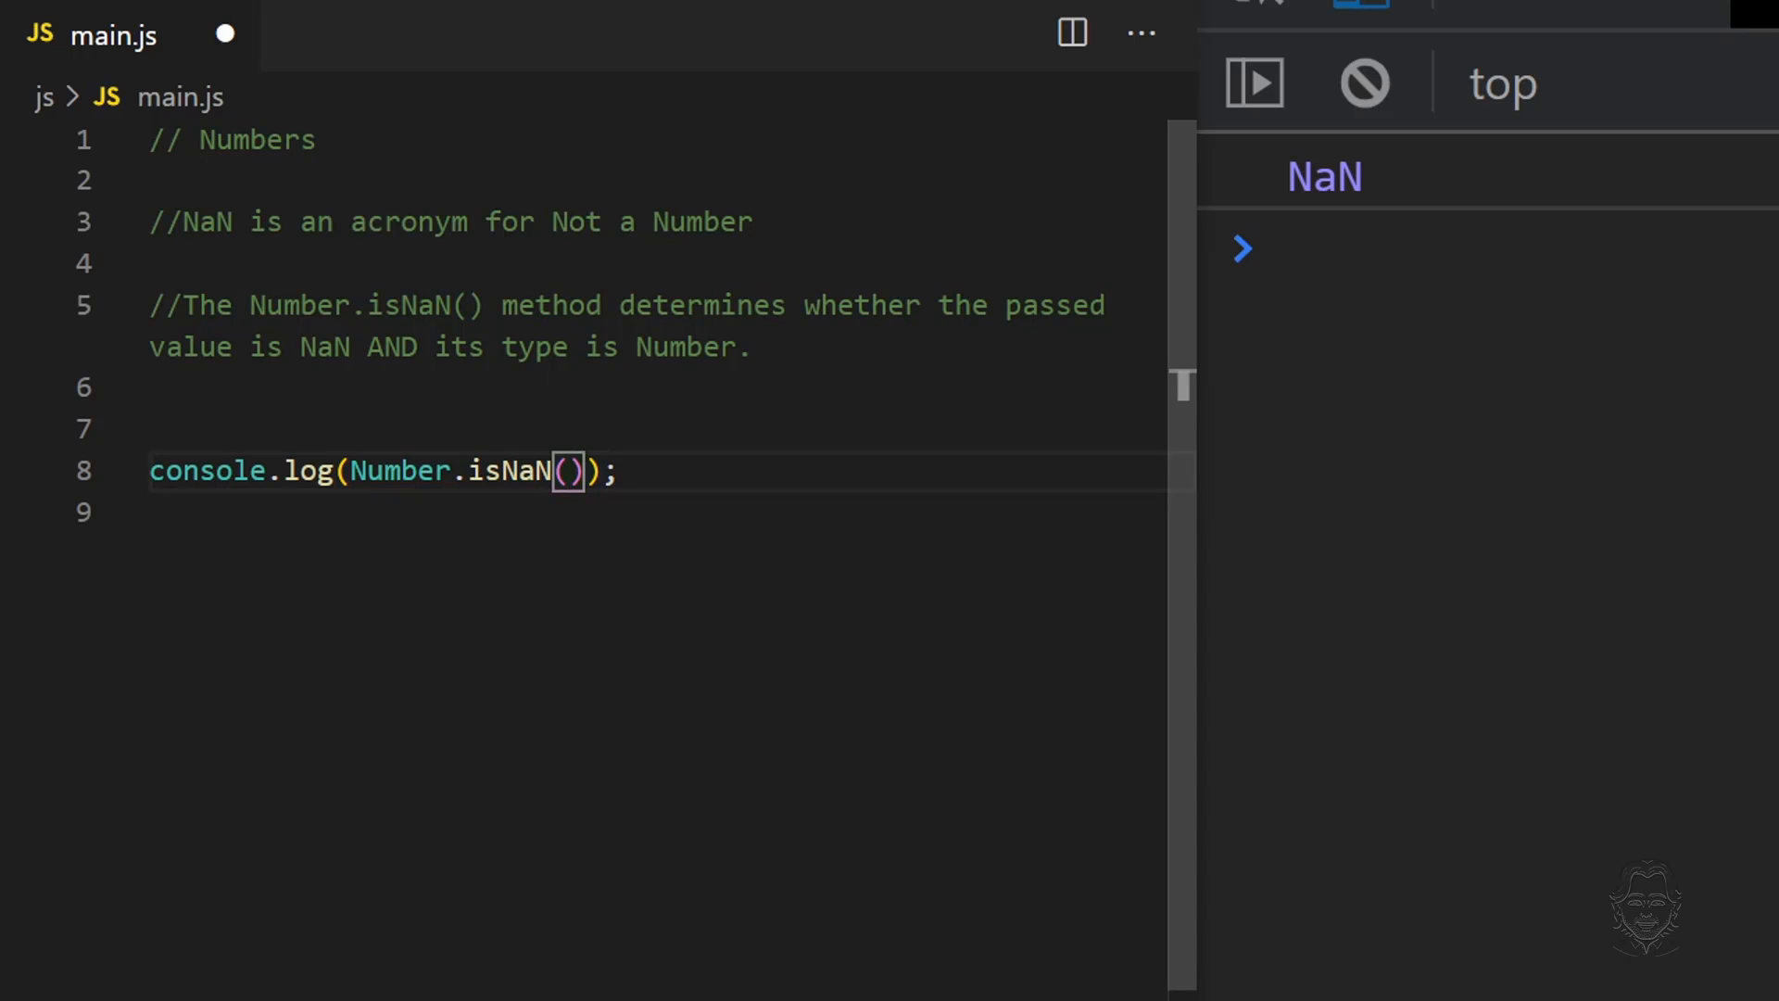
pyautogui.write('"Dave"')
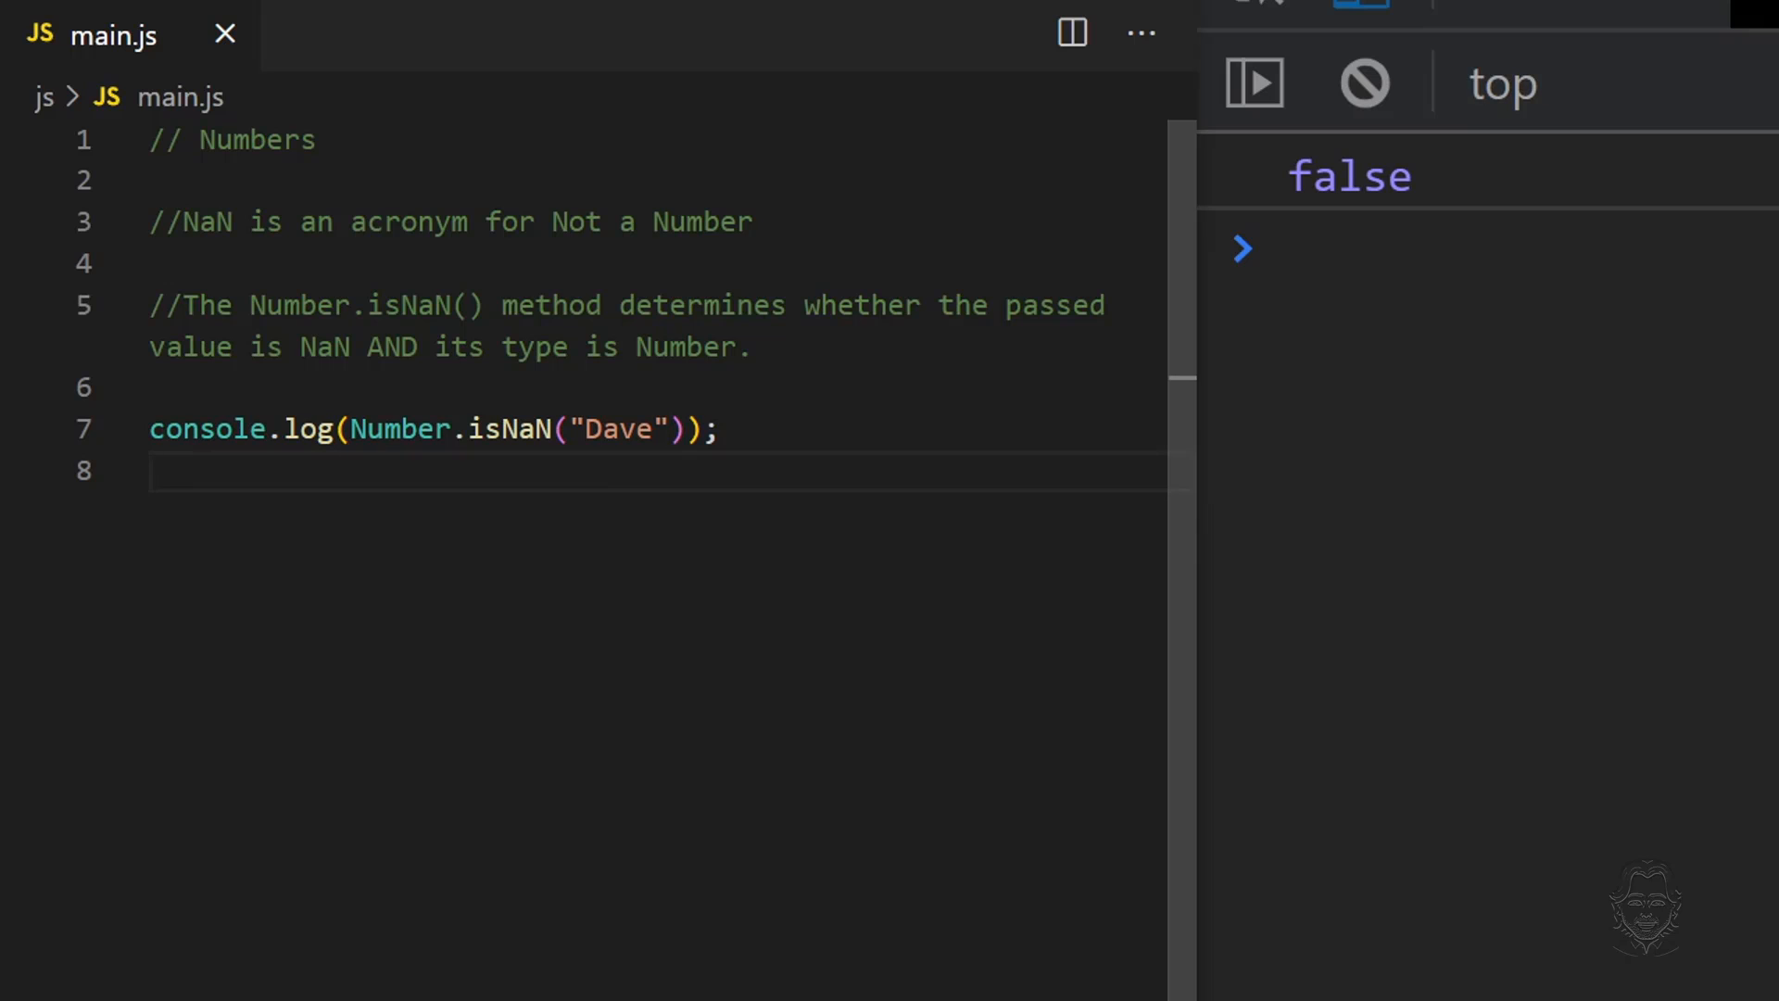
# Add a comment on the global isNaN() function and log isNaN("Dave") instead.
pyautogui.click(159, 471)
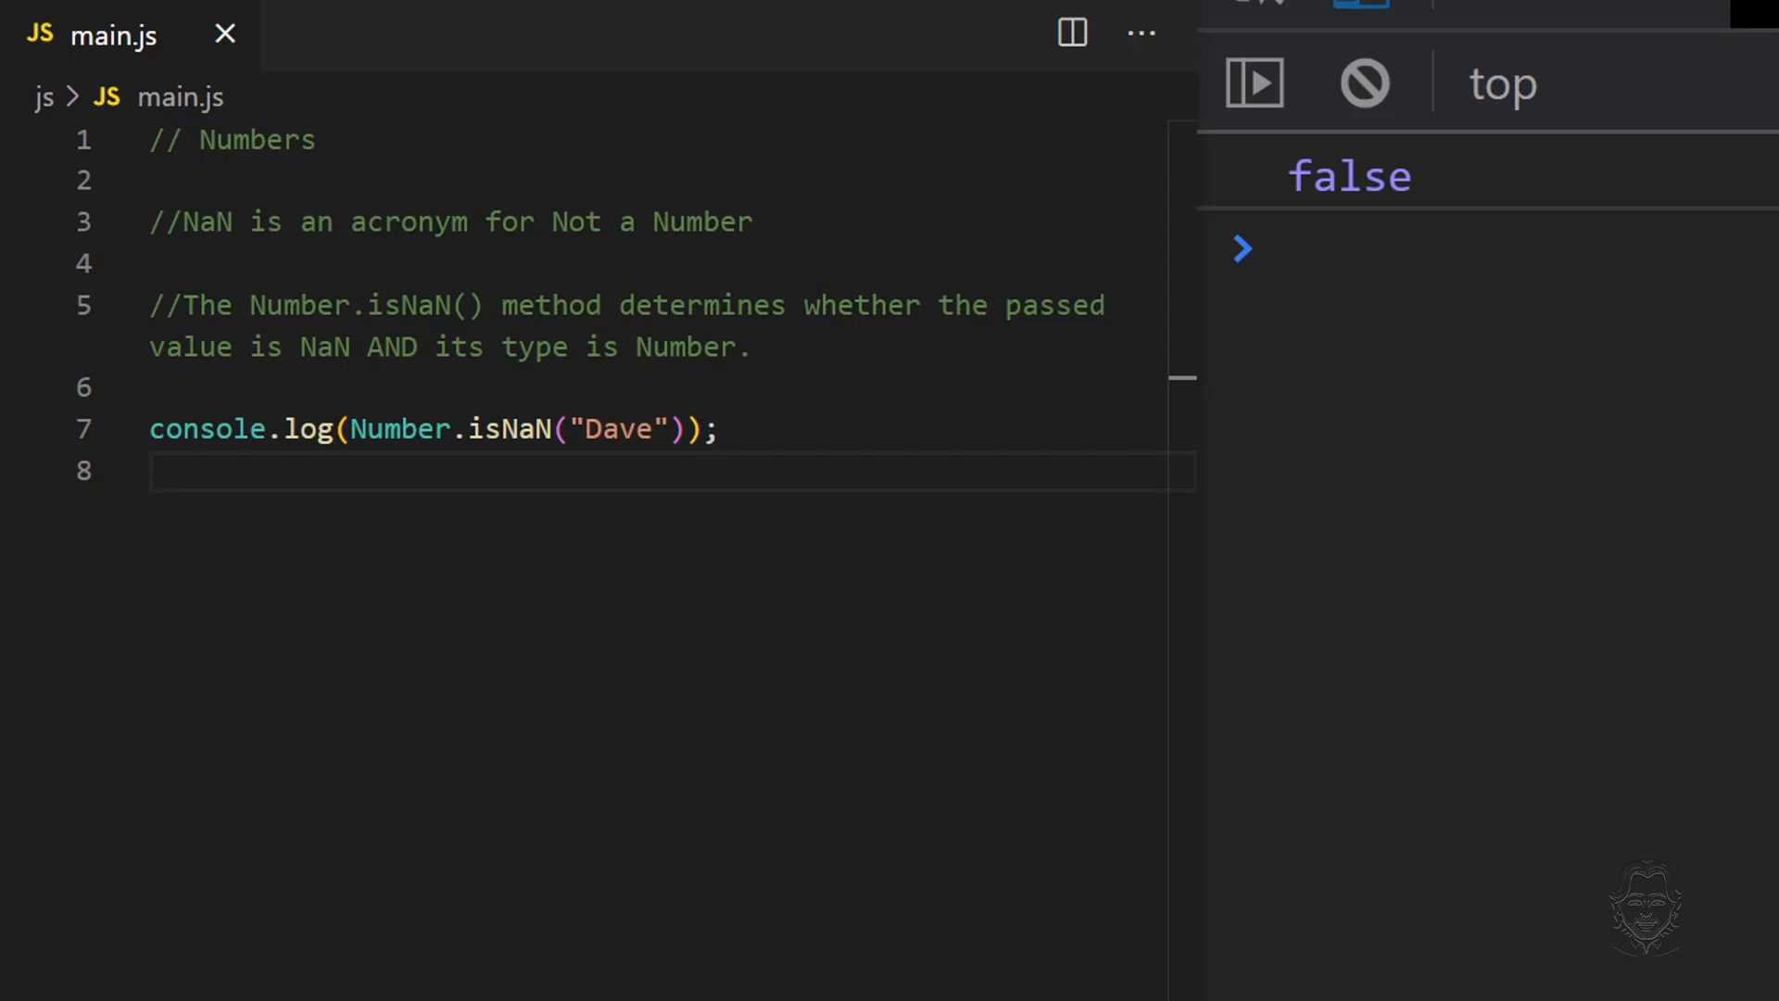
pyautogui.write('//The global isNaN() function determines whether a value is NaN or not.')
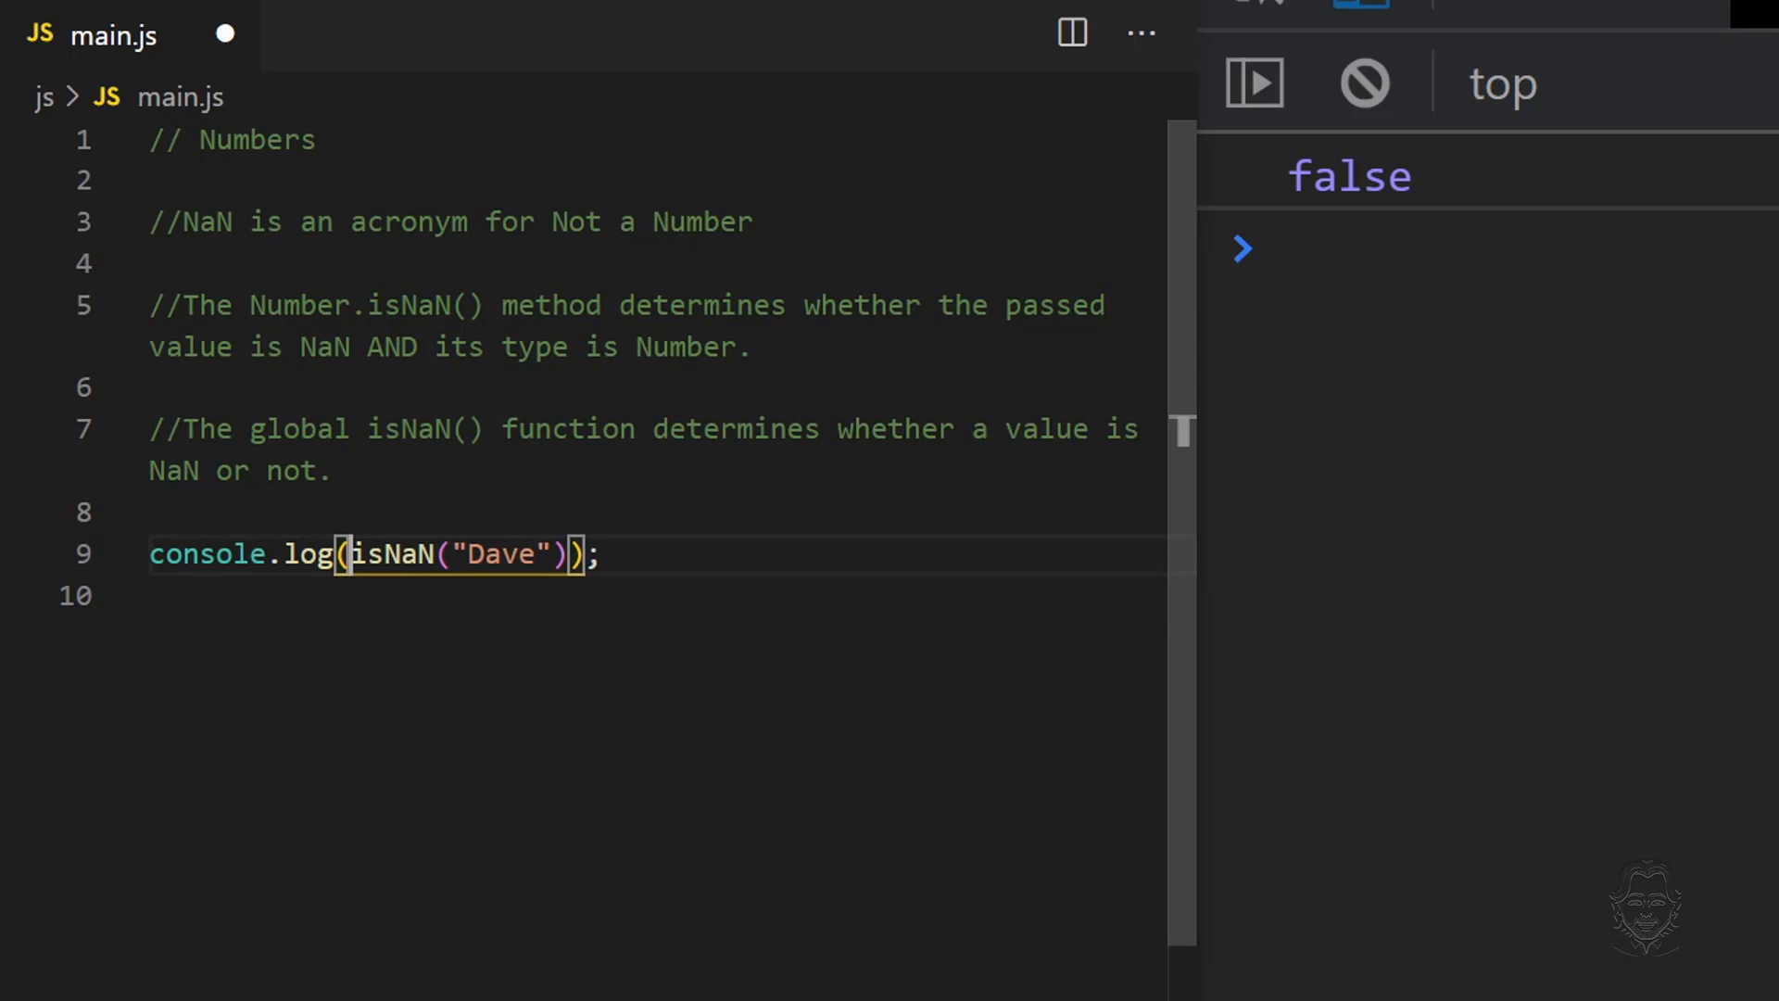
pyautogui.click(153, 595)
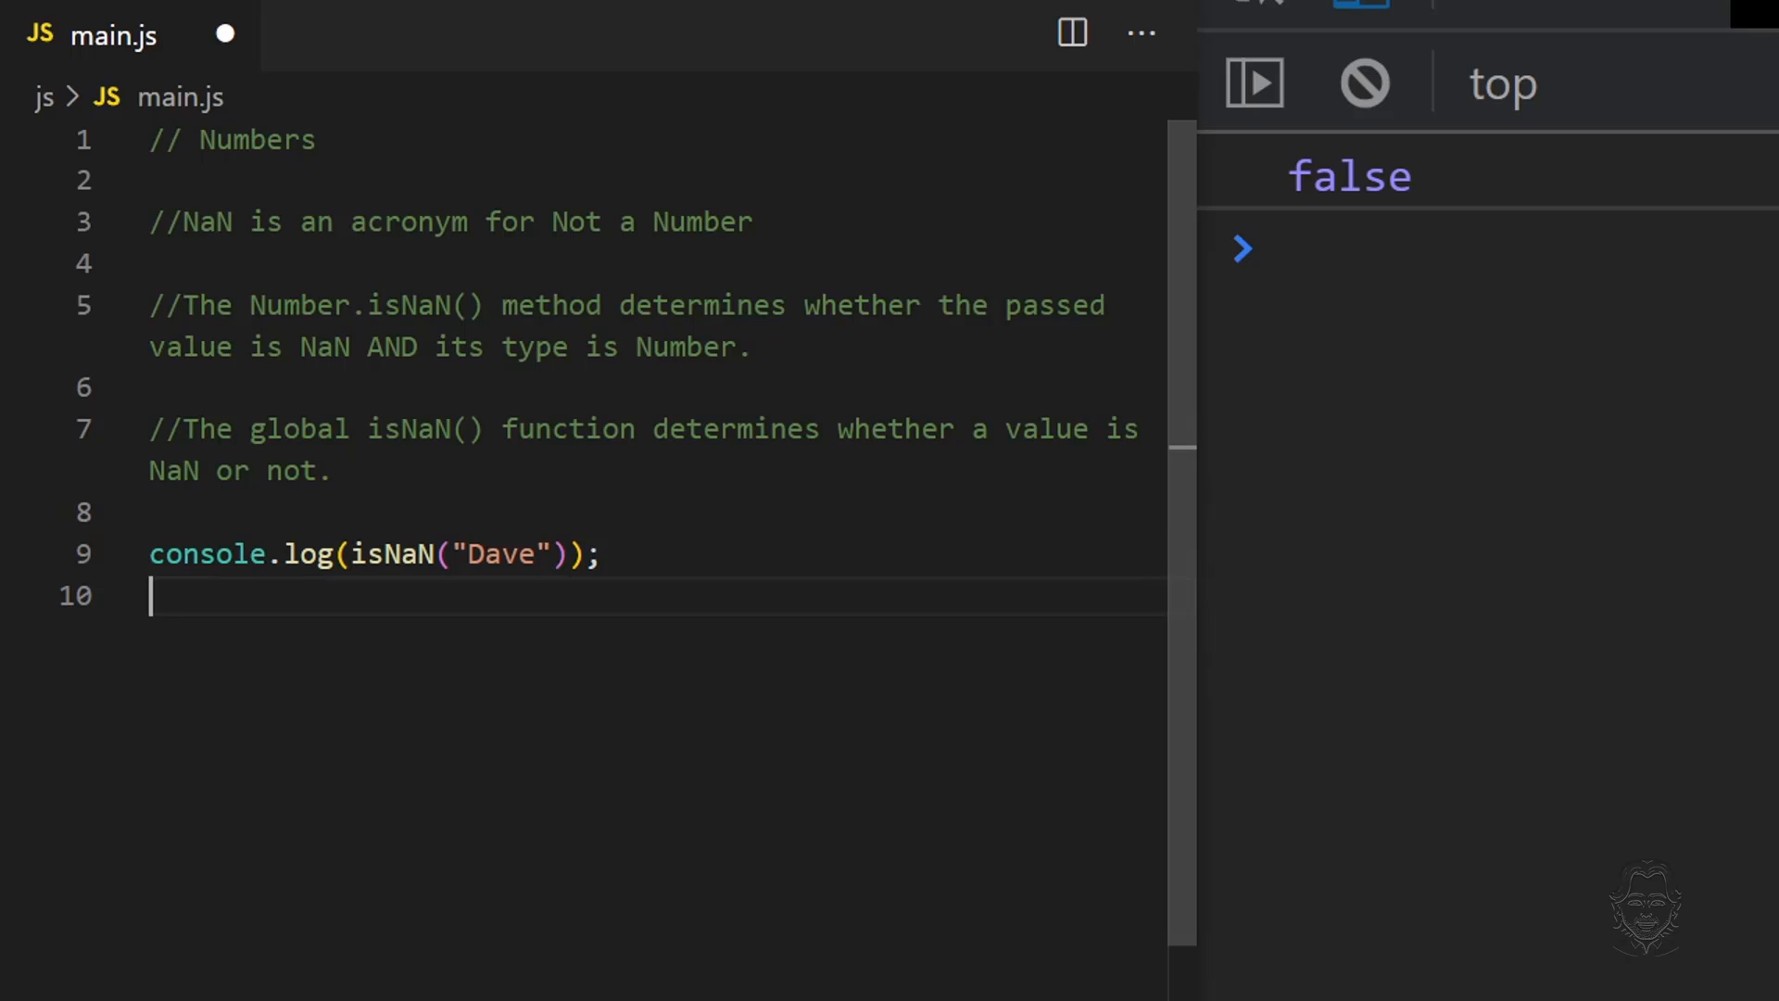
pyautogui.click(1253, 81)
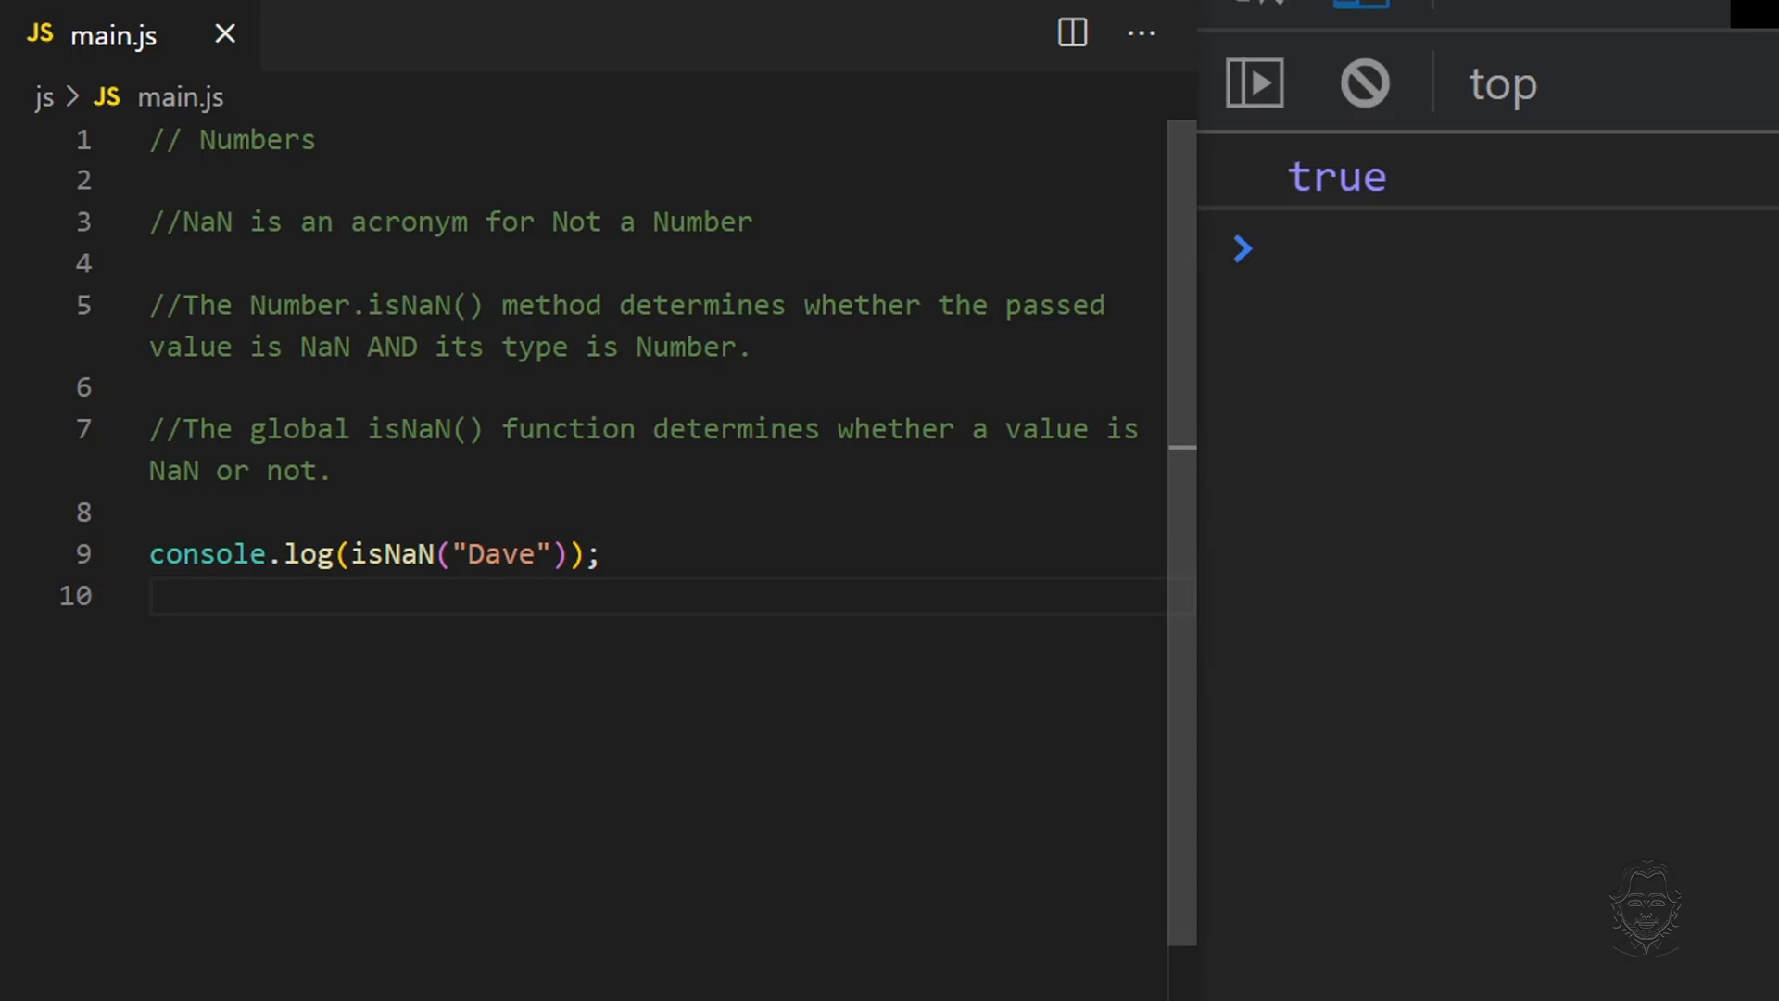
pyautogui.click(148, 596)
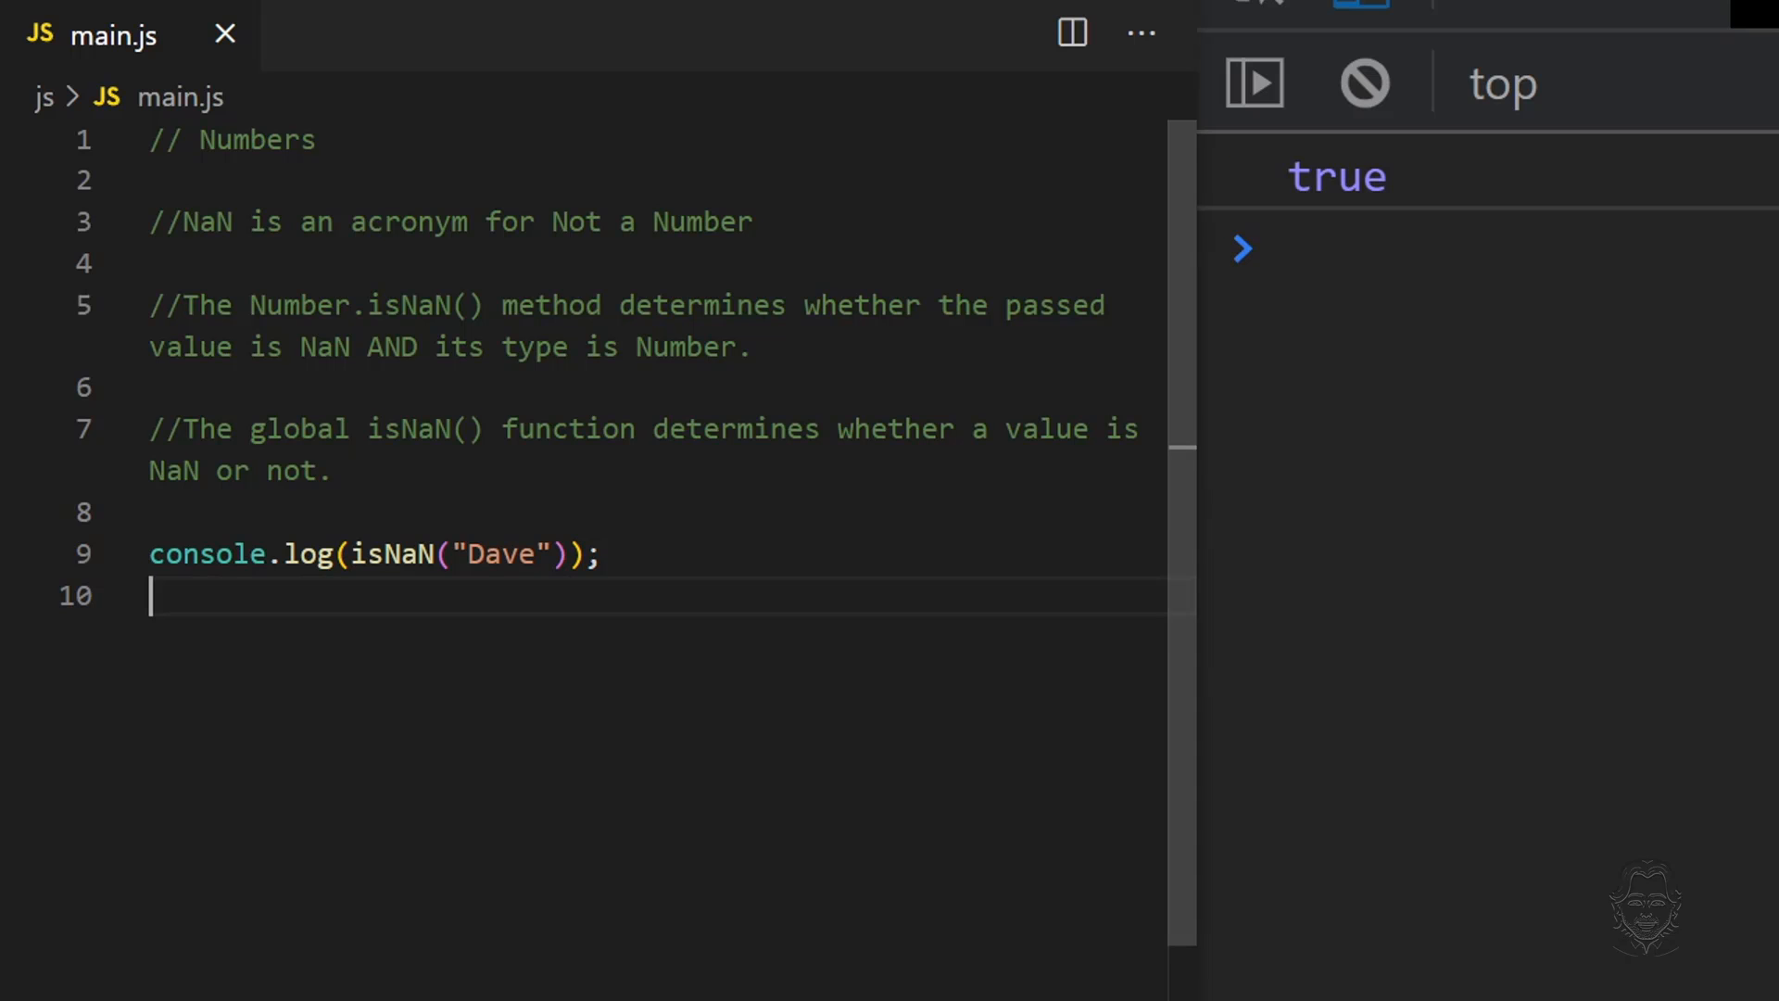